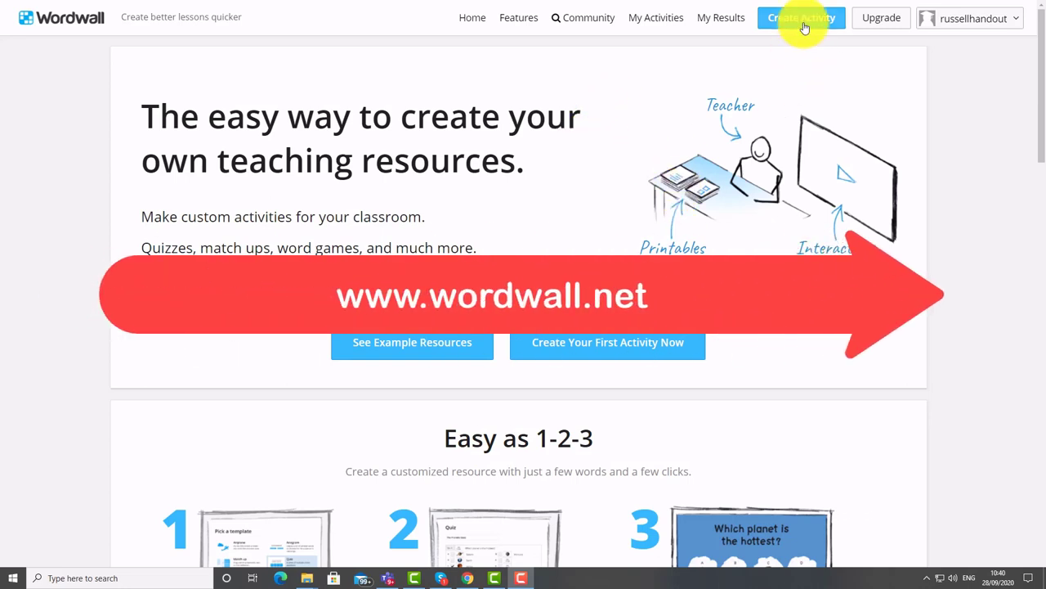
# Browse the activity templates, noting the five-resource limit, then view the four saved activities.
pyautogui.click(801, 17)
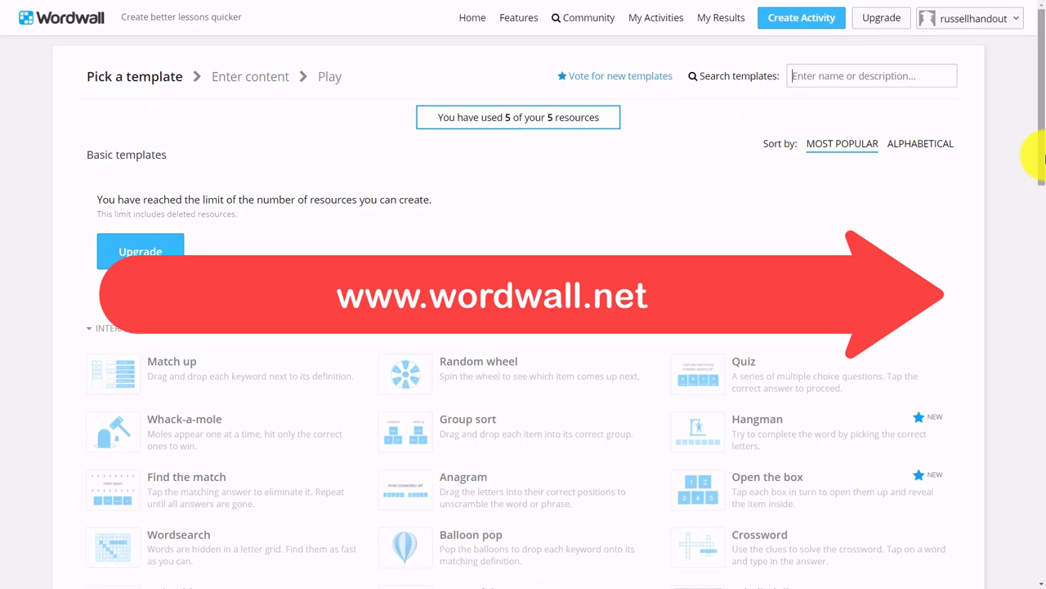
pyautogui.scroll(-3)
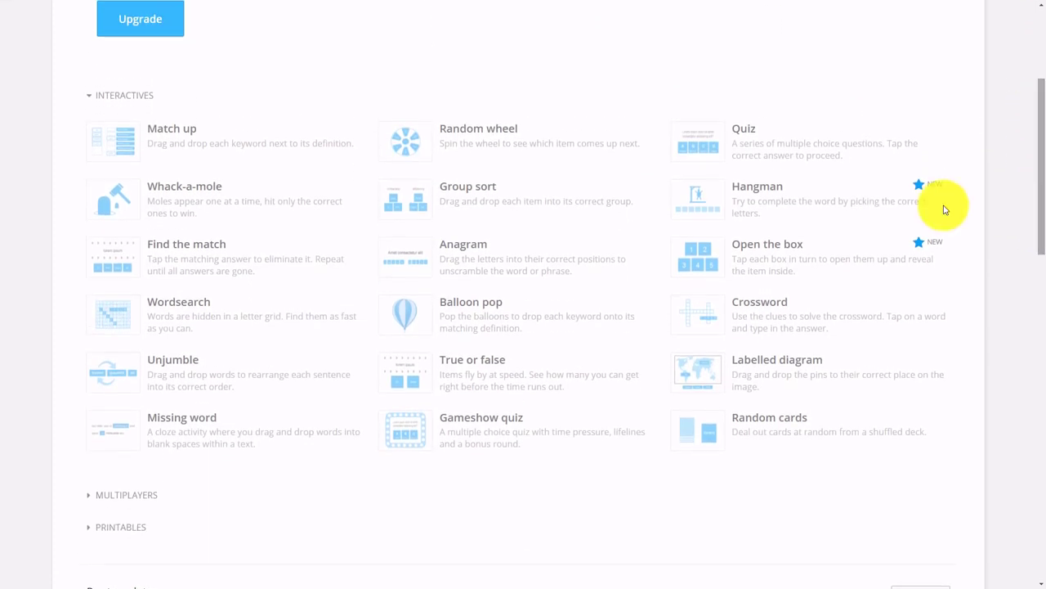
pyautogui.moveTo(739, 156)
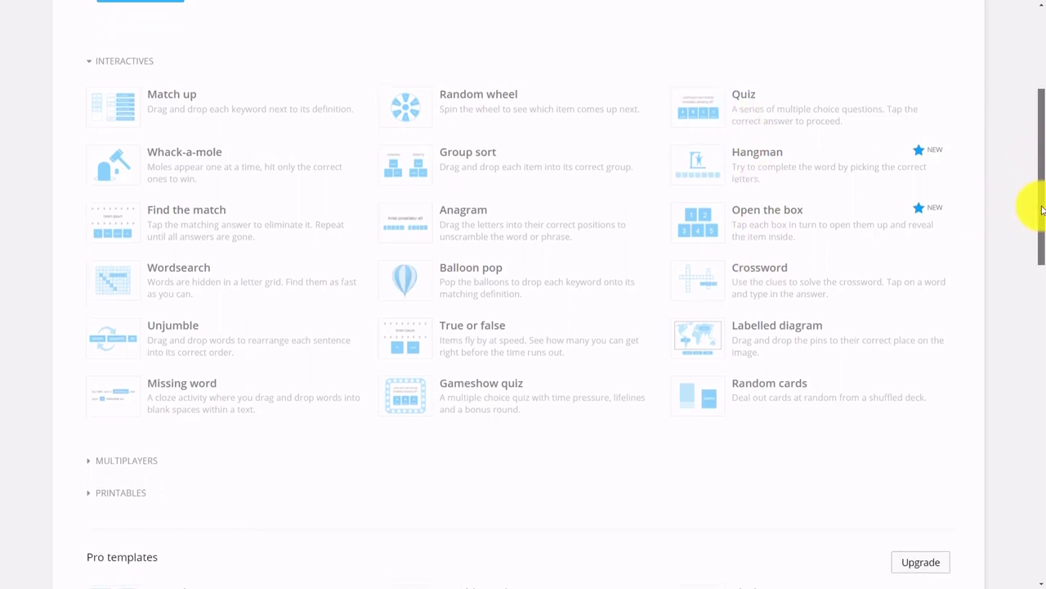
pyautogui.scroll(-3)
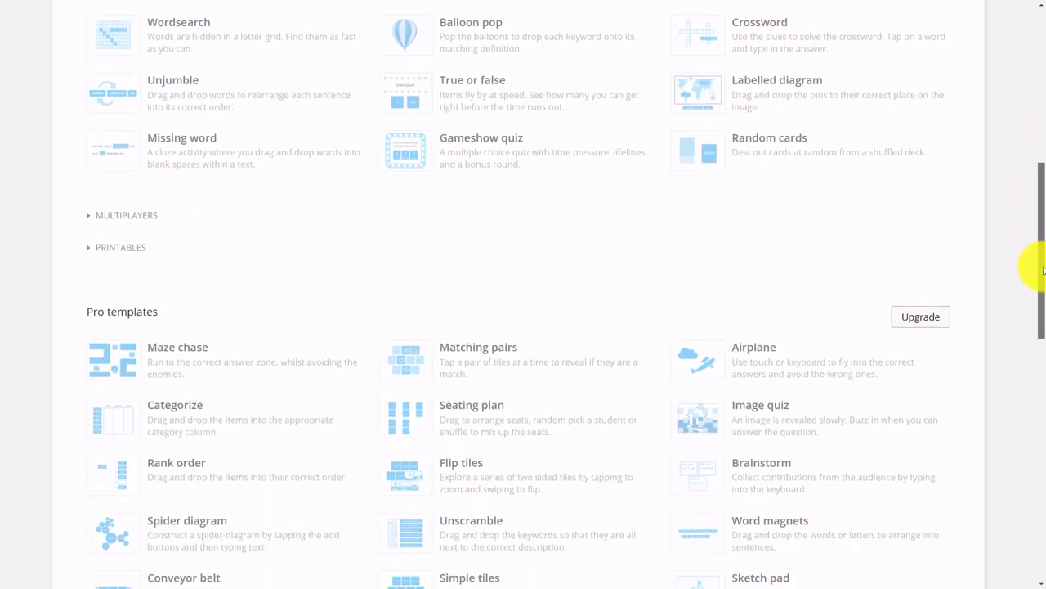
pyautogui.scroll(-3)
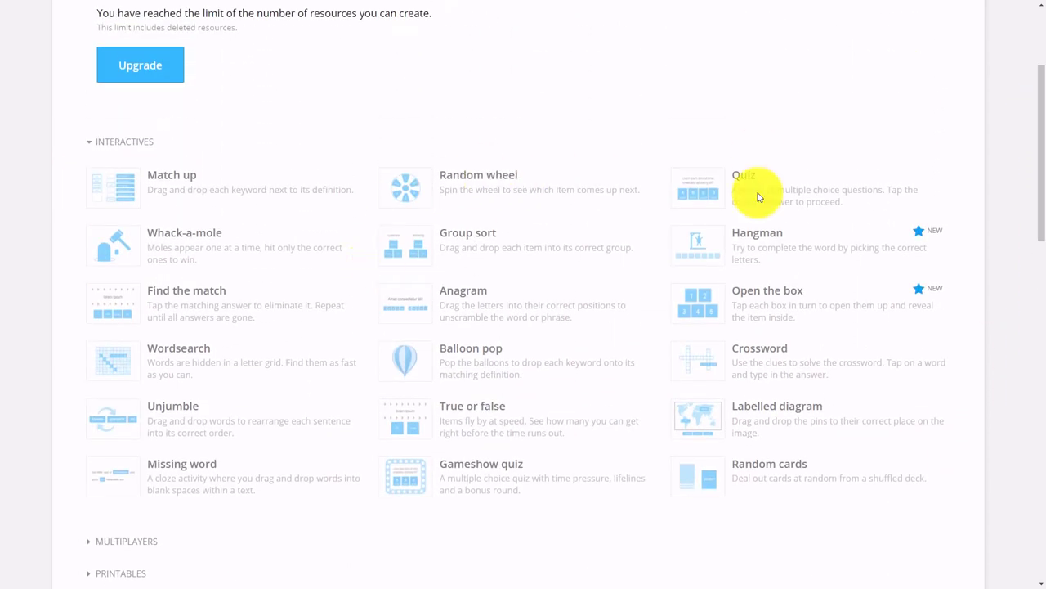
pyautogui.scroll(3)
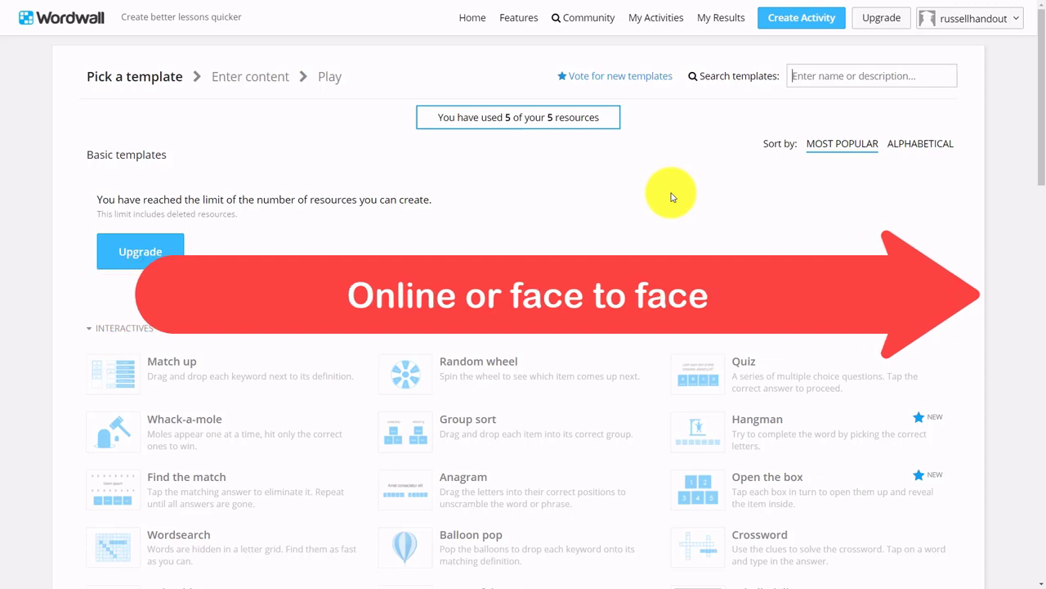
pyautogui.moveTo(479, 132)
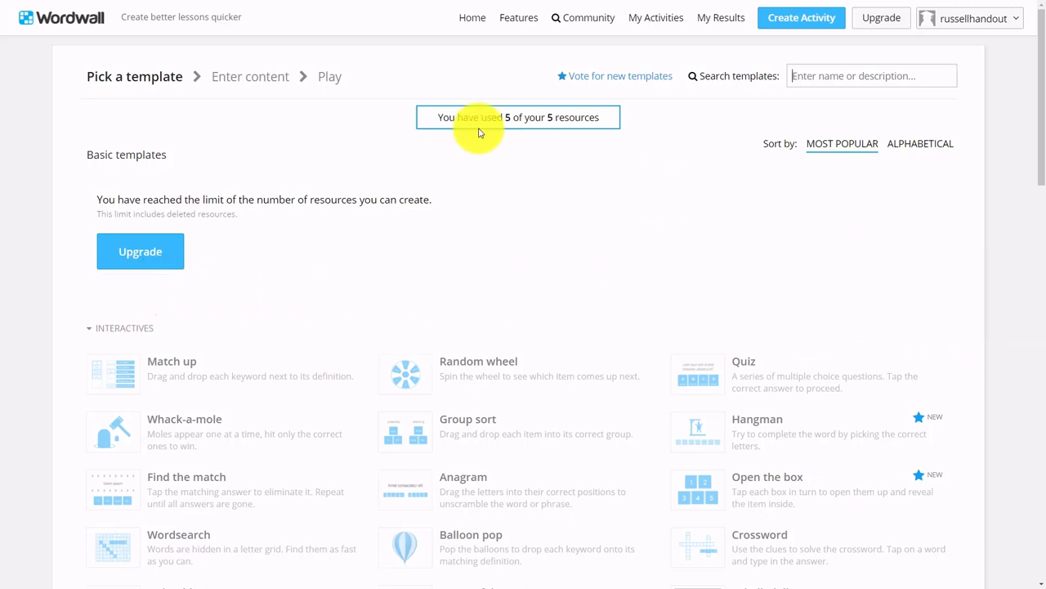
pyautogui.click(655, 17)
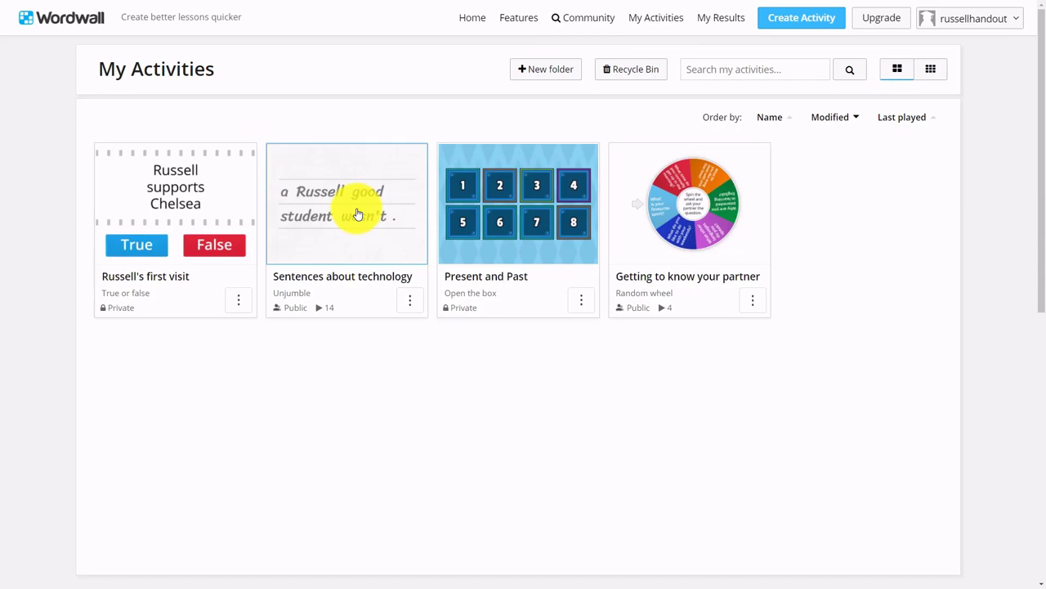
# Start the technology unjumble, reorder the first two sentences correctly, and advance to sentence 3.
pyautogui.click(346, 203)
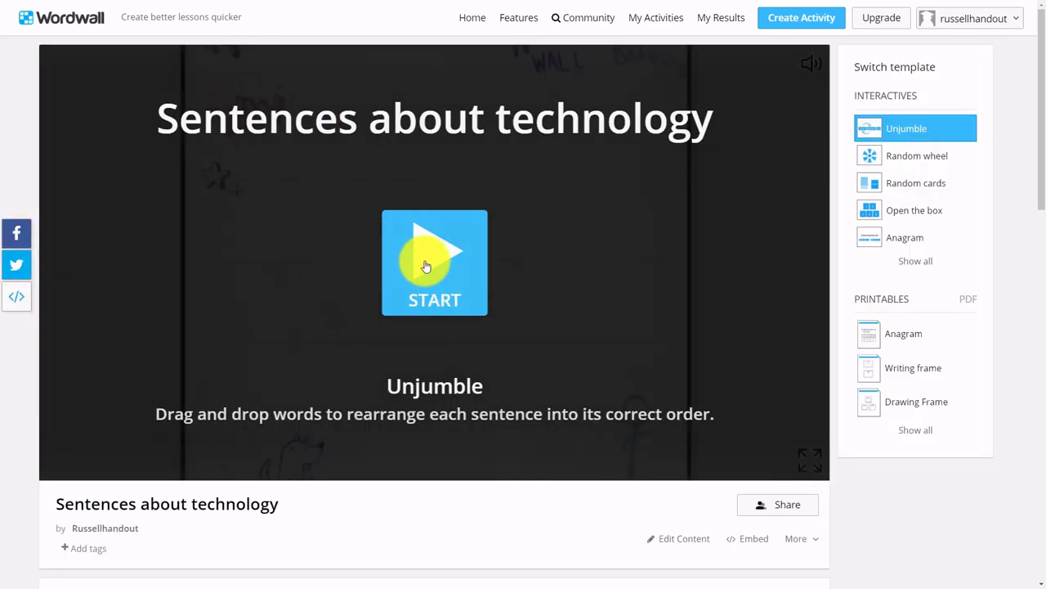
pyautogui.click(434, 262)
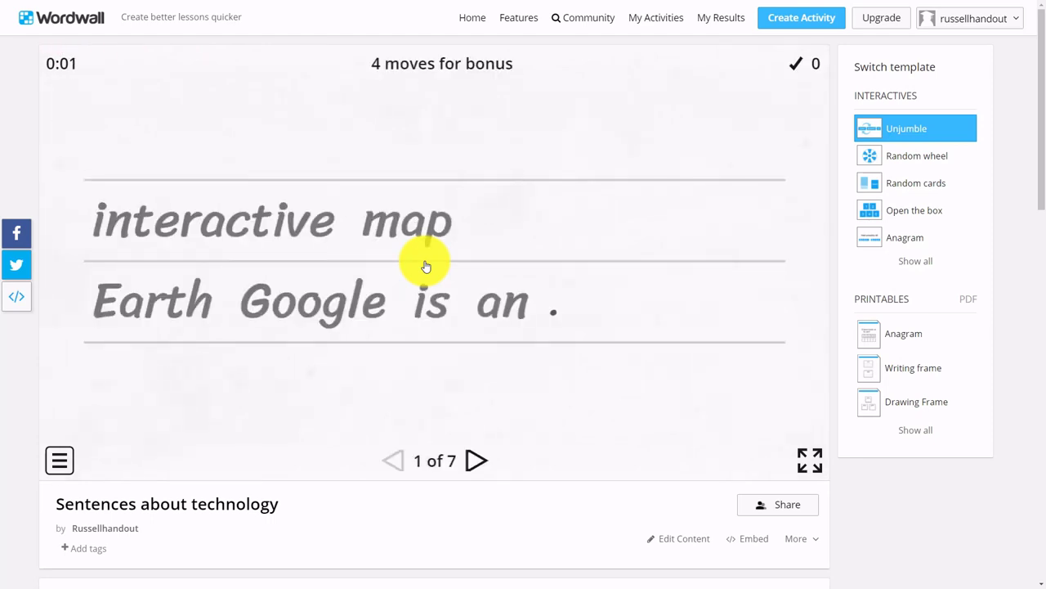
pyautogui.moveTo(370, 246)
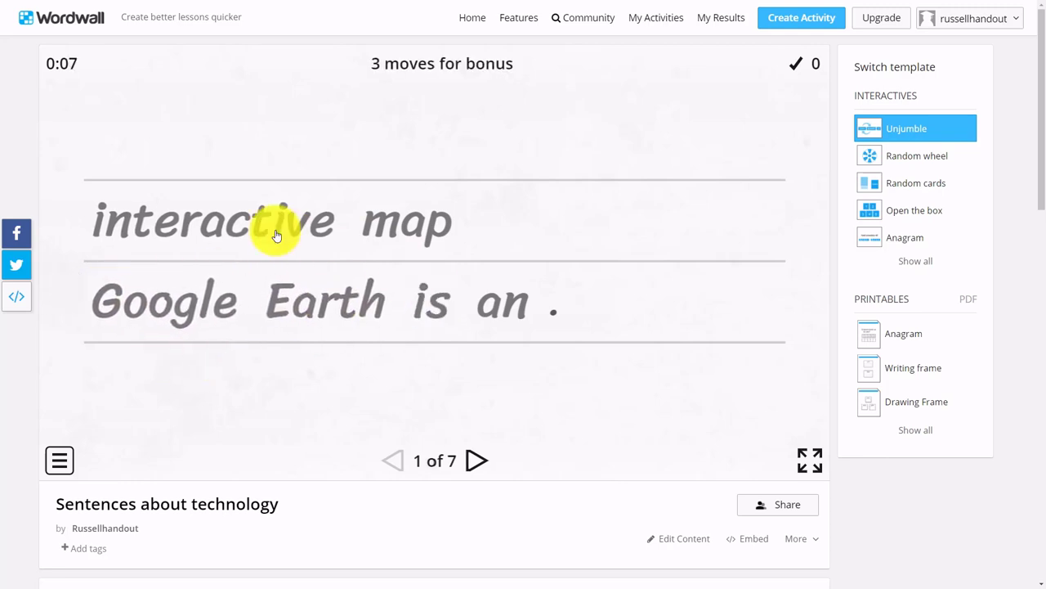
pyautogui.moveTo(274, 220); pyautogui.dragTo(676, 257)
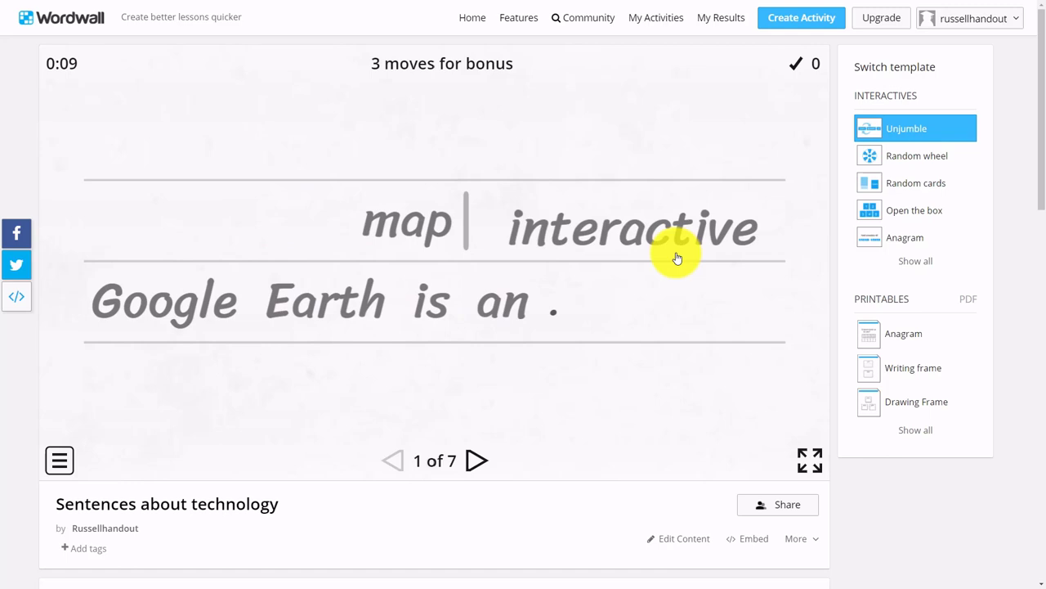
pyautogui.click(677, 257)
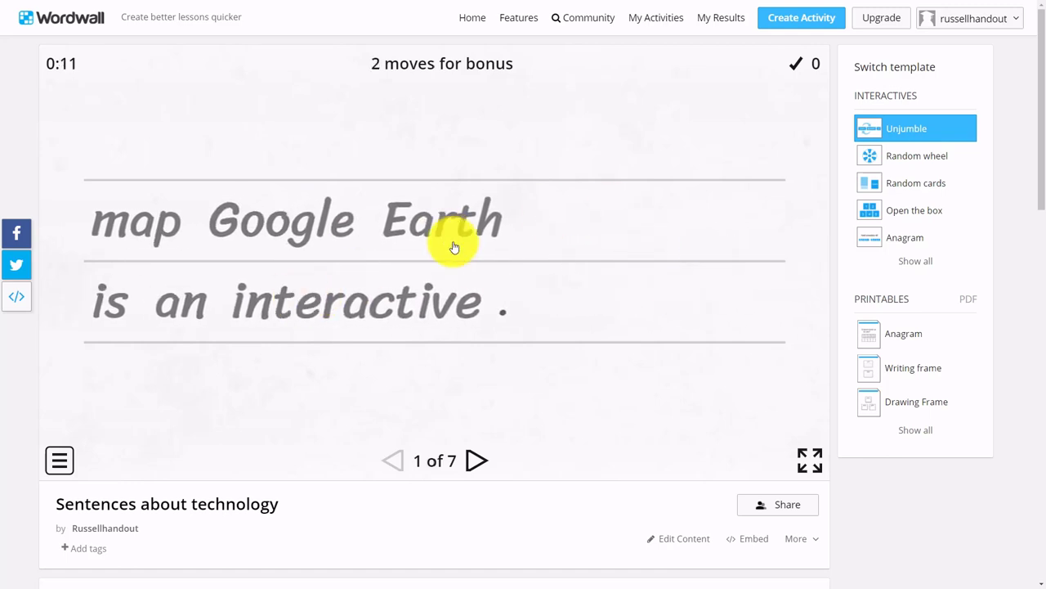
pyautogui.moveTo(136, 219); pyautogui.dragTo(506, 301)
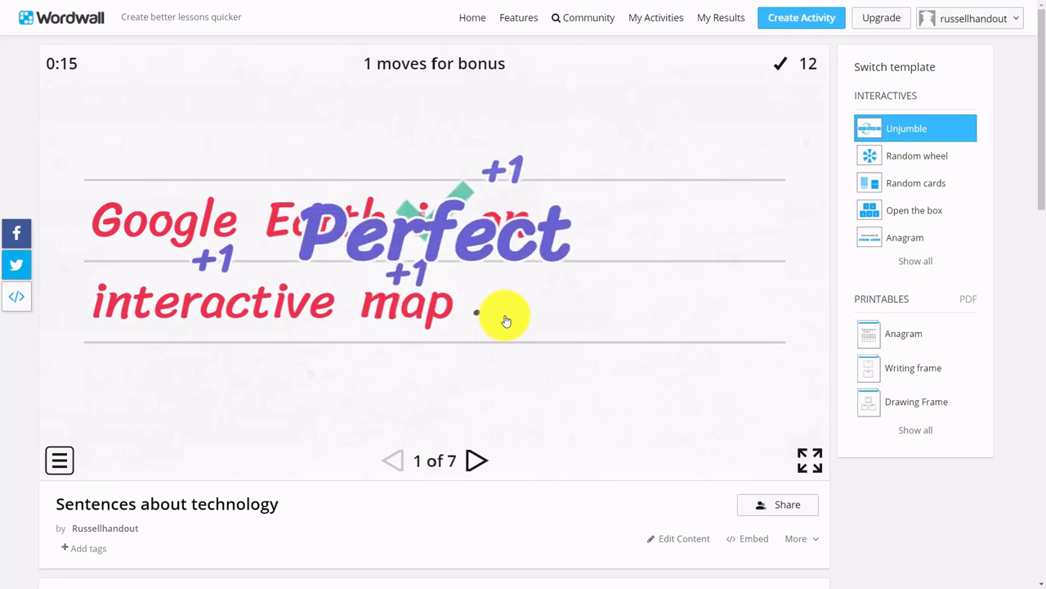
pyautogui.click(478, 460)
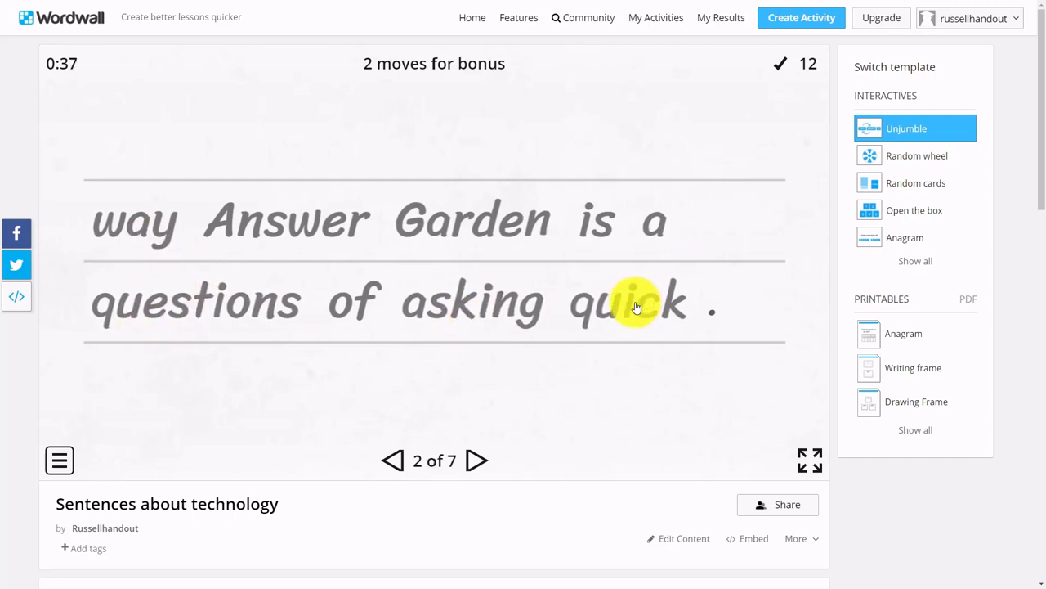
pyautogui.click(637, 303)
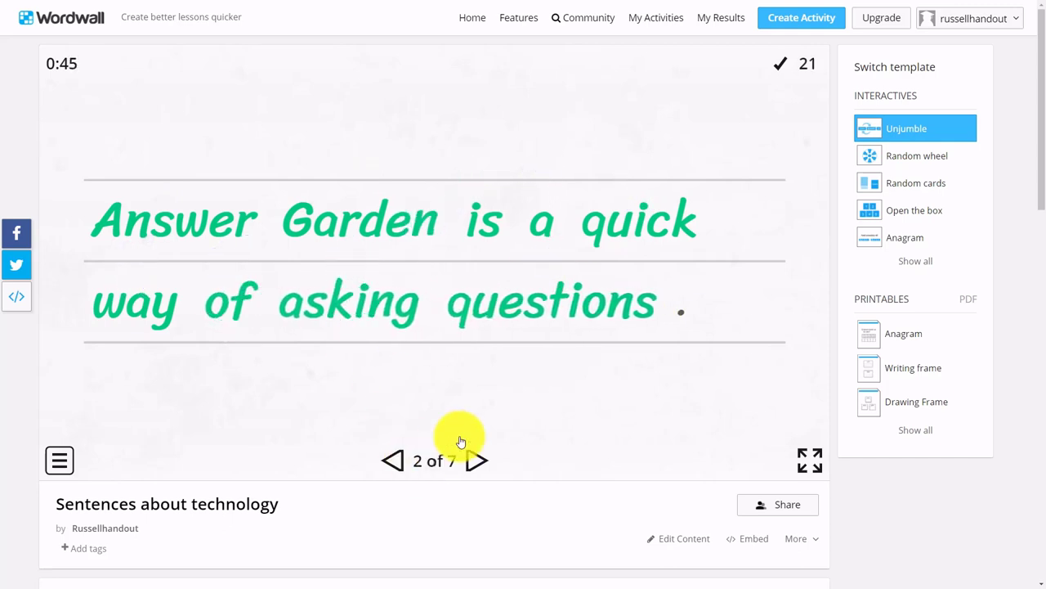
pyautogui.click(478, 460)
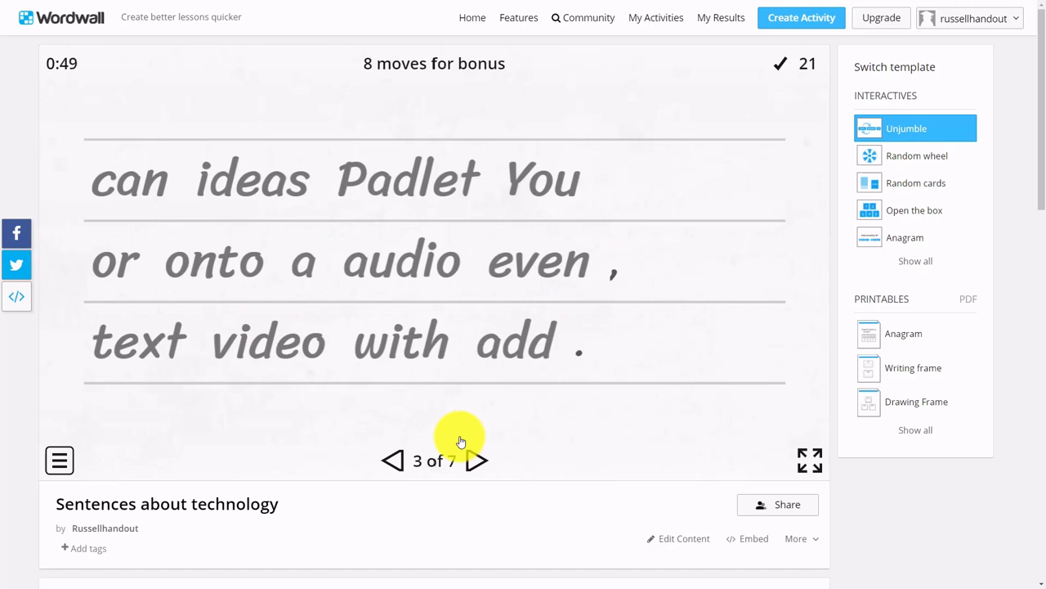
pyautogui.moveTo(691, 499)
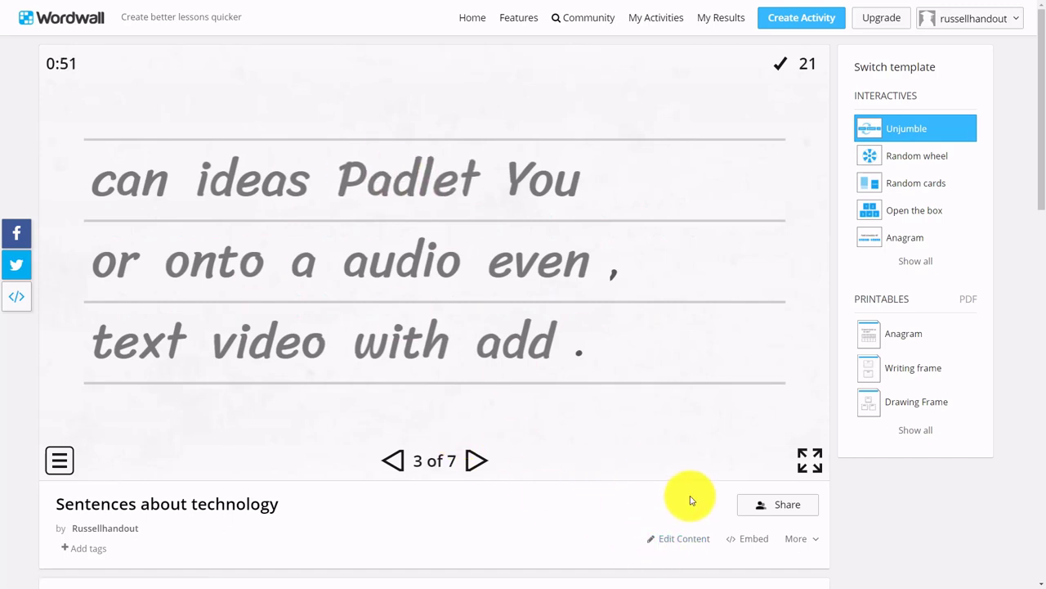
# Open the seven-sentence content editor and close it with Done, unchanged.
pyautogui.click(684, 538)
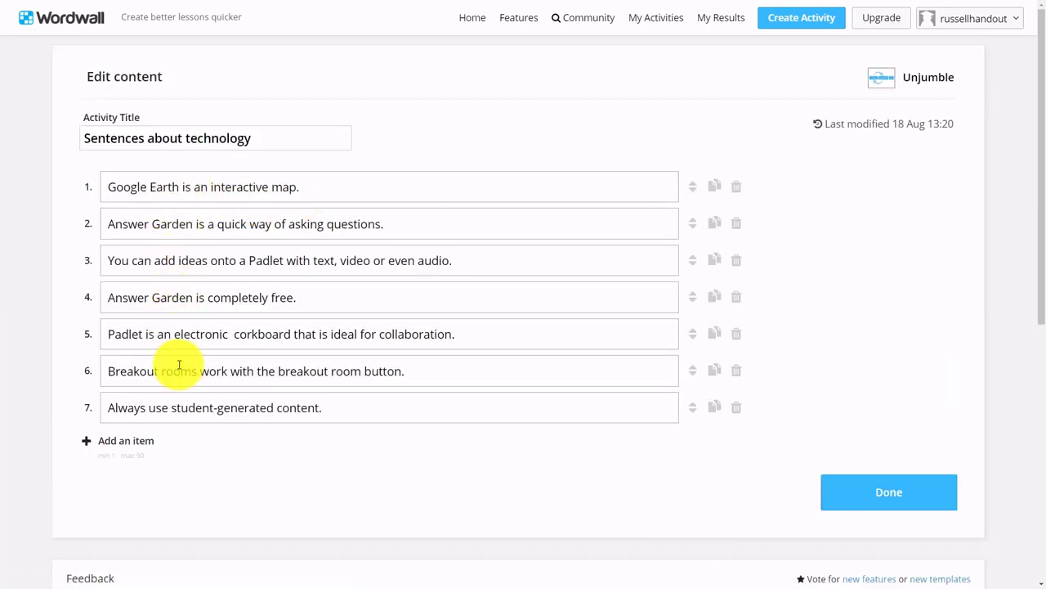
pyautogui.moveTo(261, 311)
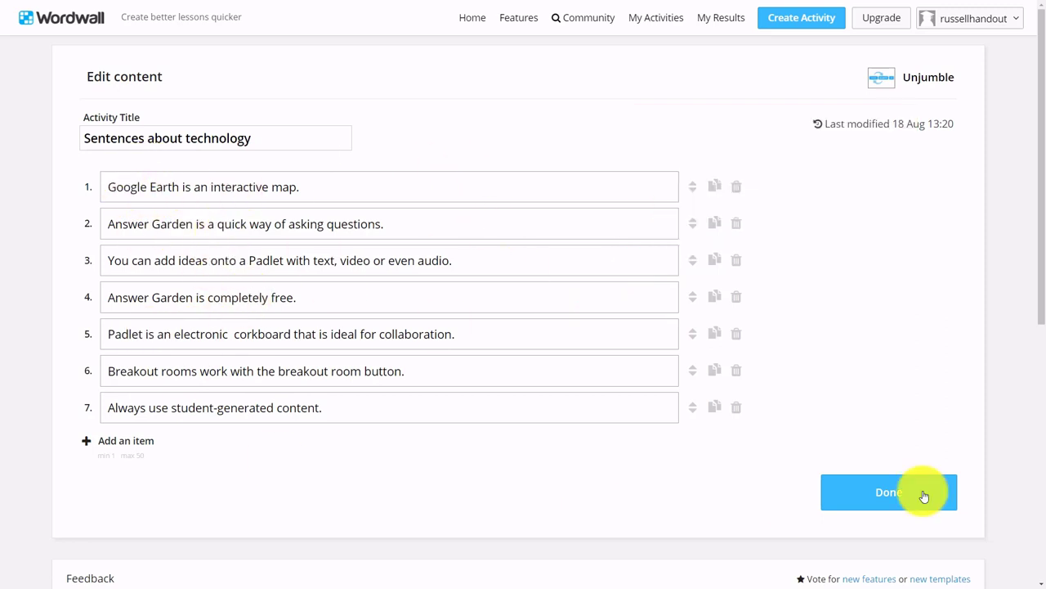
pyautogui.click(888, 491)
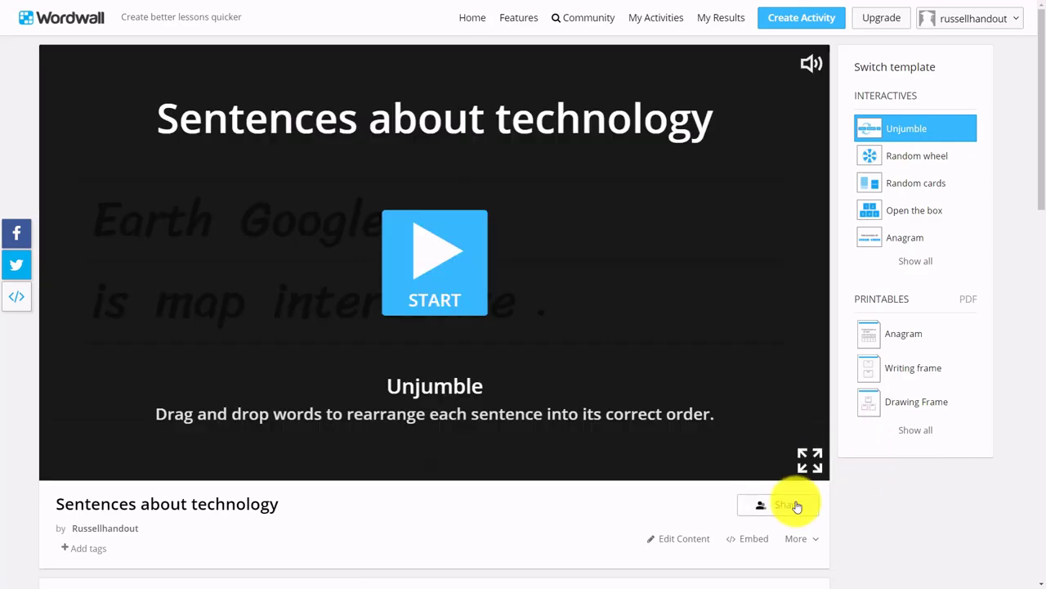
# Create a student assignment with the leaderboard enabled and select its generated link.
pyautogui.click(785, 504)
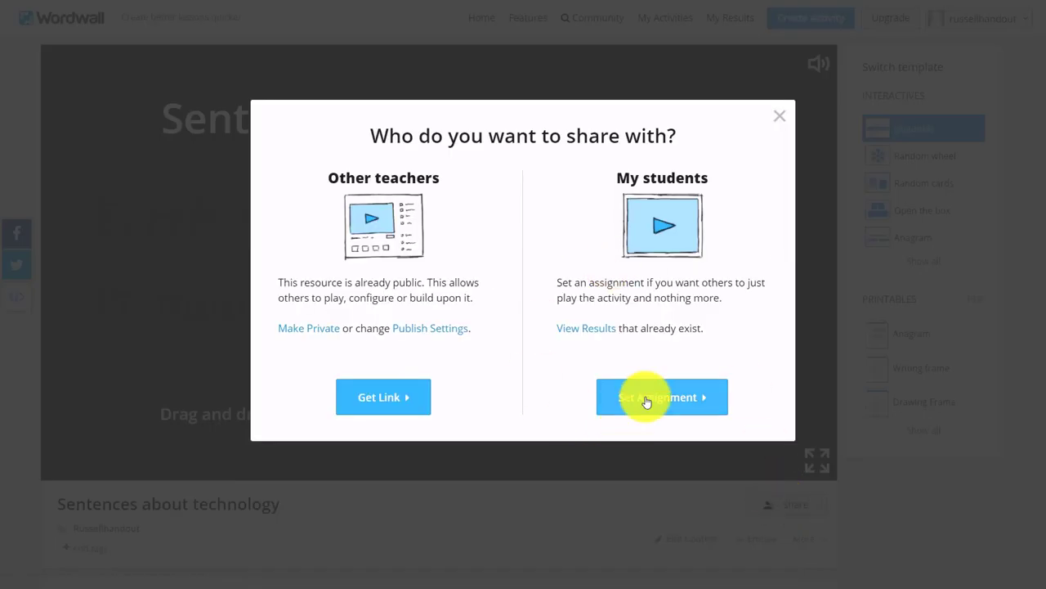
pyautogui.click(662, 396)
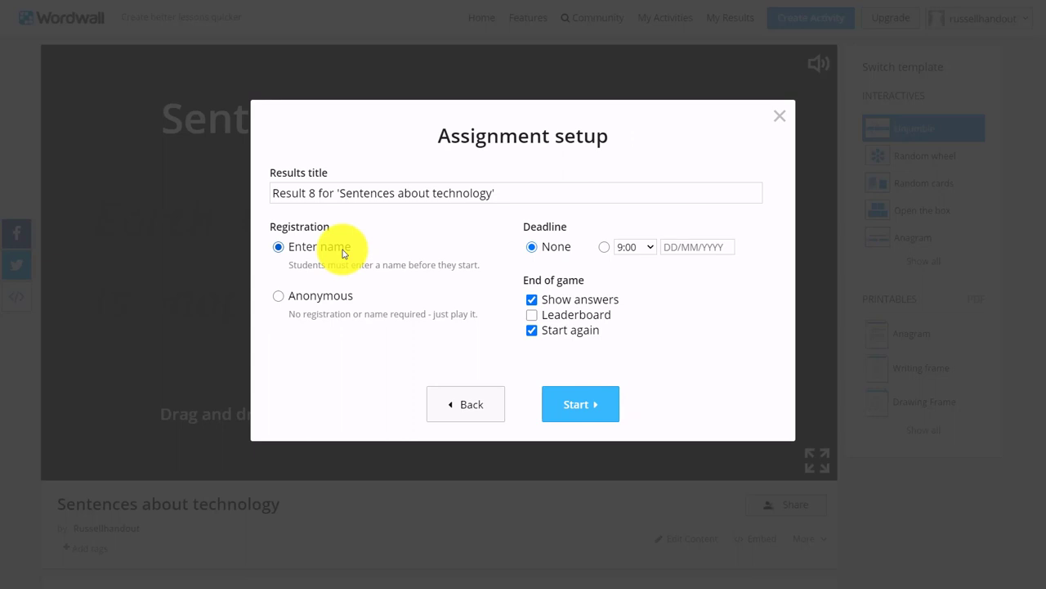
pyautogui.moveTo(580, 404)
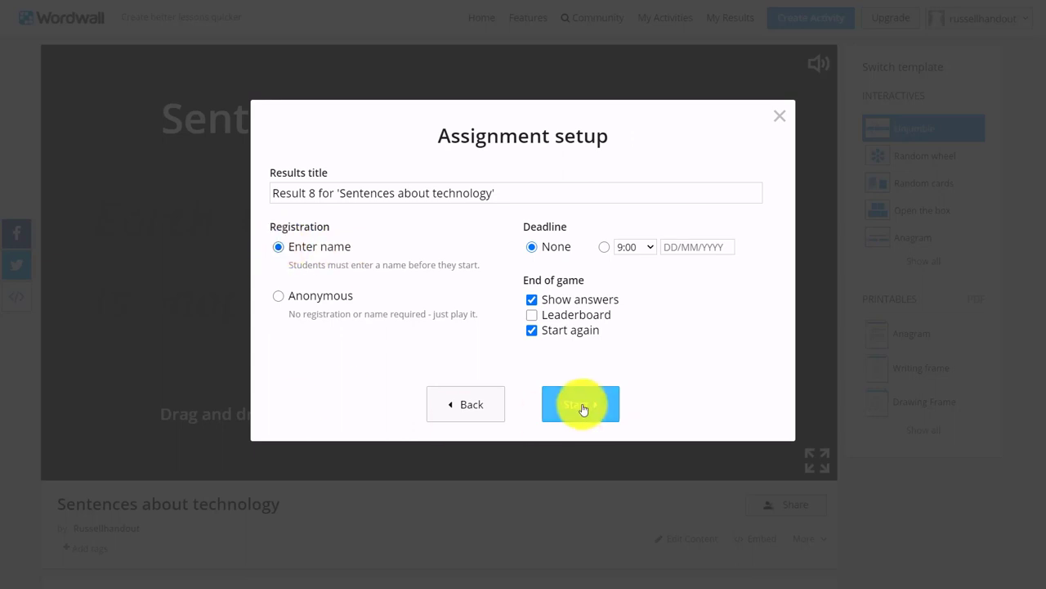
pyautogui.click(532, 315)
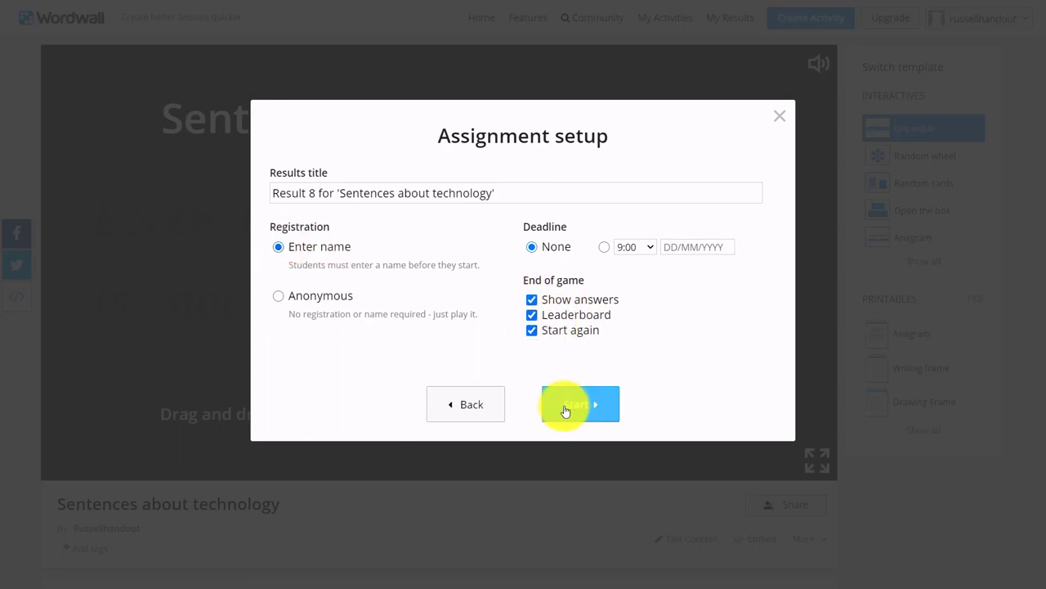
pyautogui.click(577, 403)
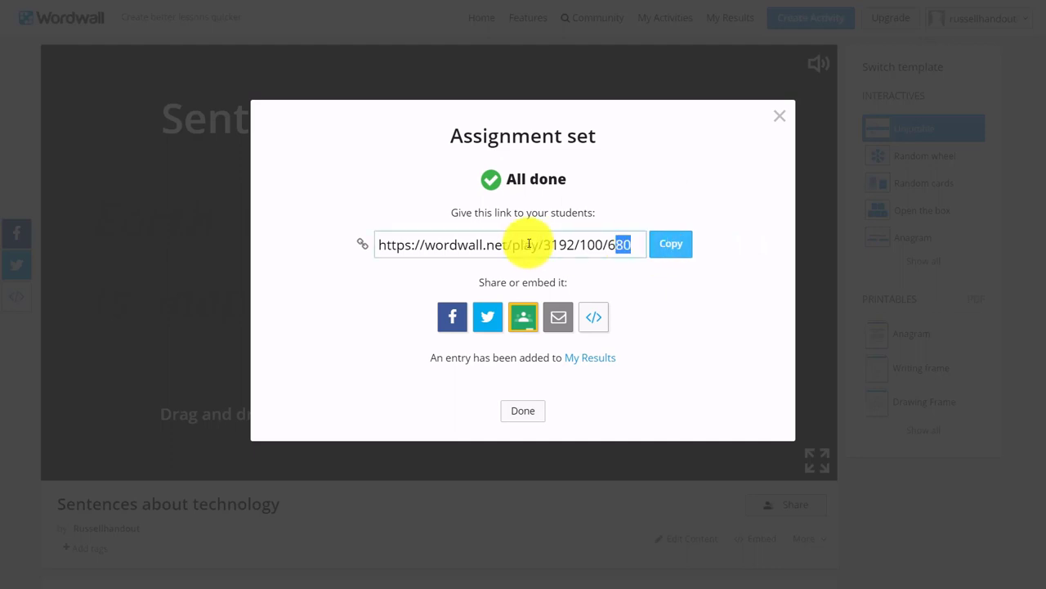
pyautogui.tripleClick(507, 243)
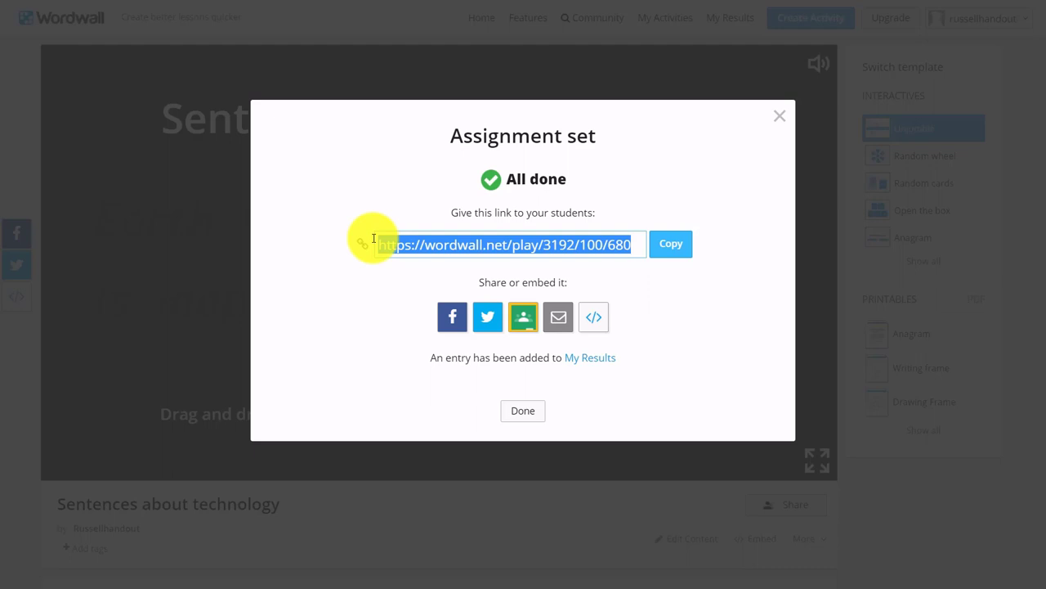
pyautogui.moveTo(848, 128)
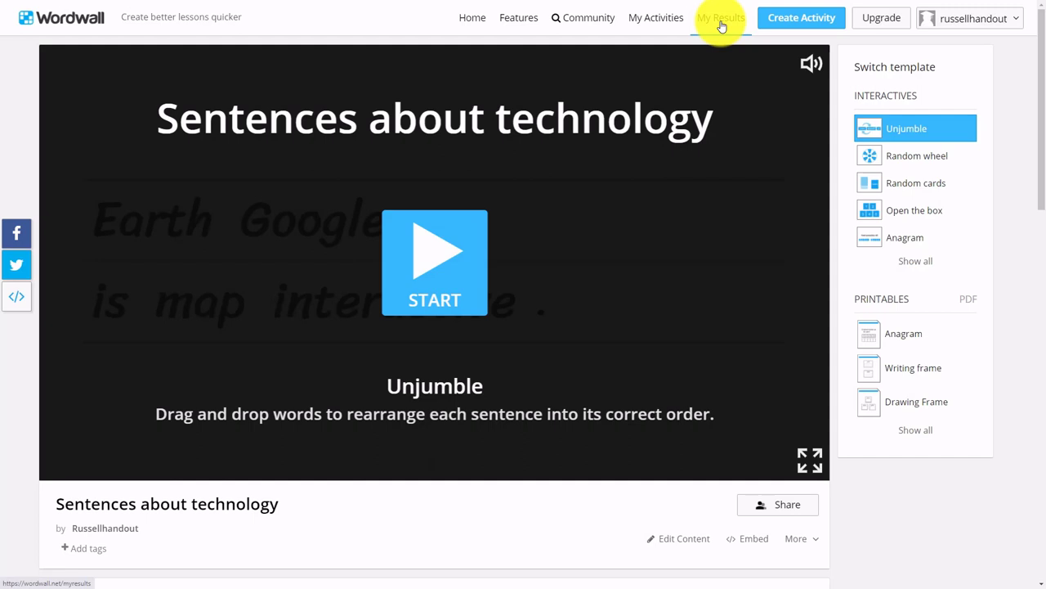
# Review Result 7's summary, per-question and per-student scores, then return to My Activities.
pyautogui.click(720, 17)
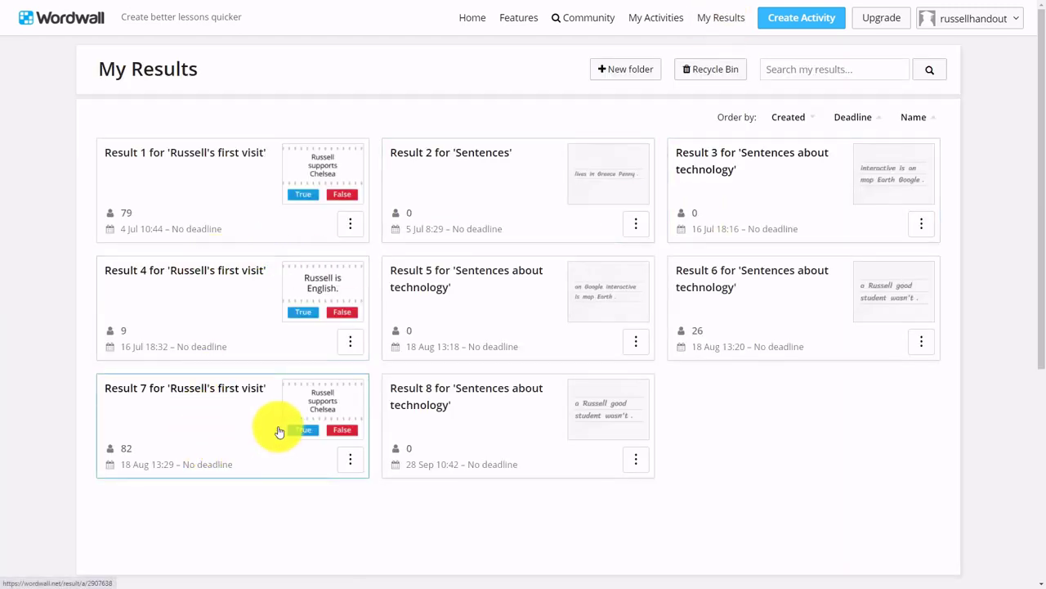
pyautogui.moveTo(439, 459)
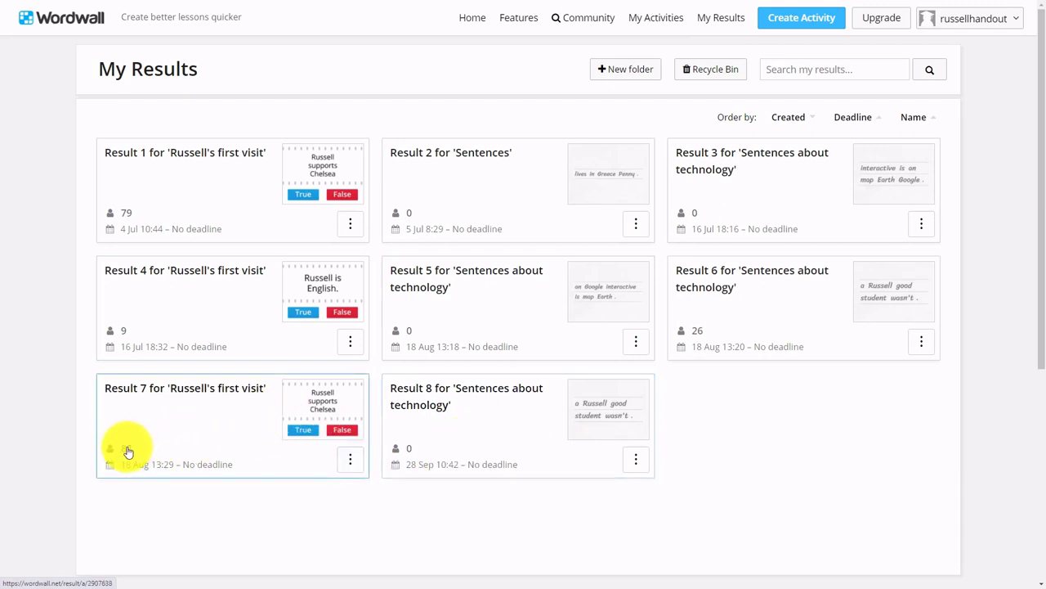
pyautogui.click(185, 388)
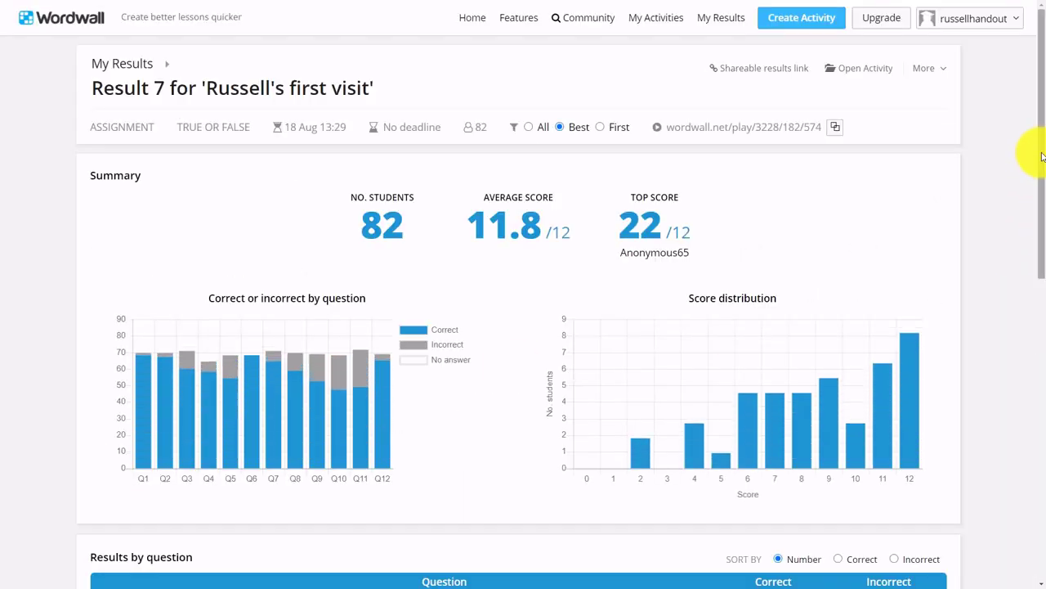
pyautogui.scroll(-3)
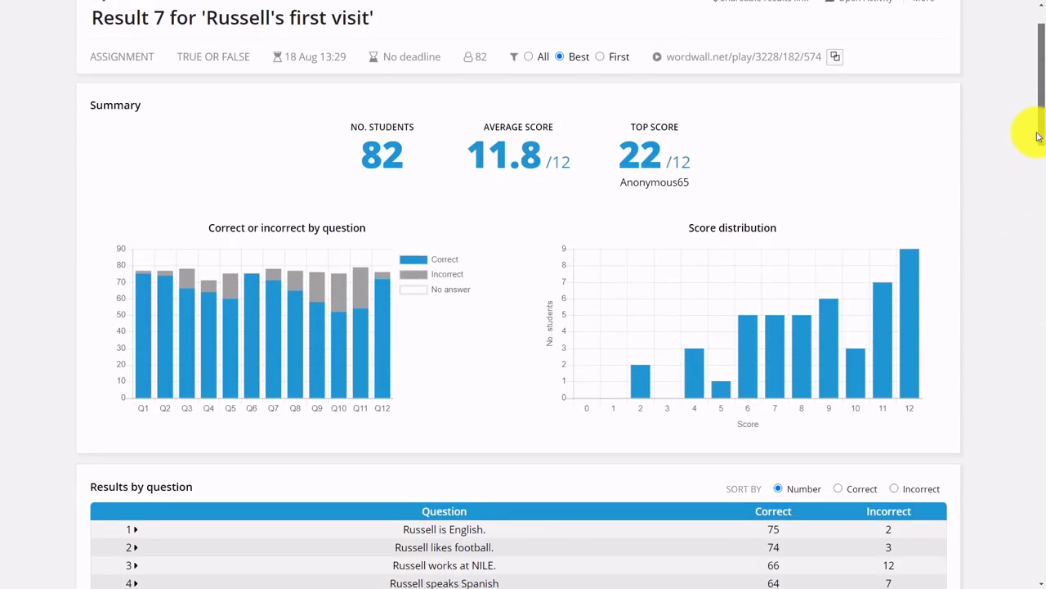
pyautogui.scroll(-3)
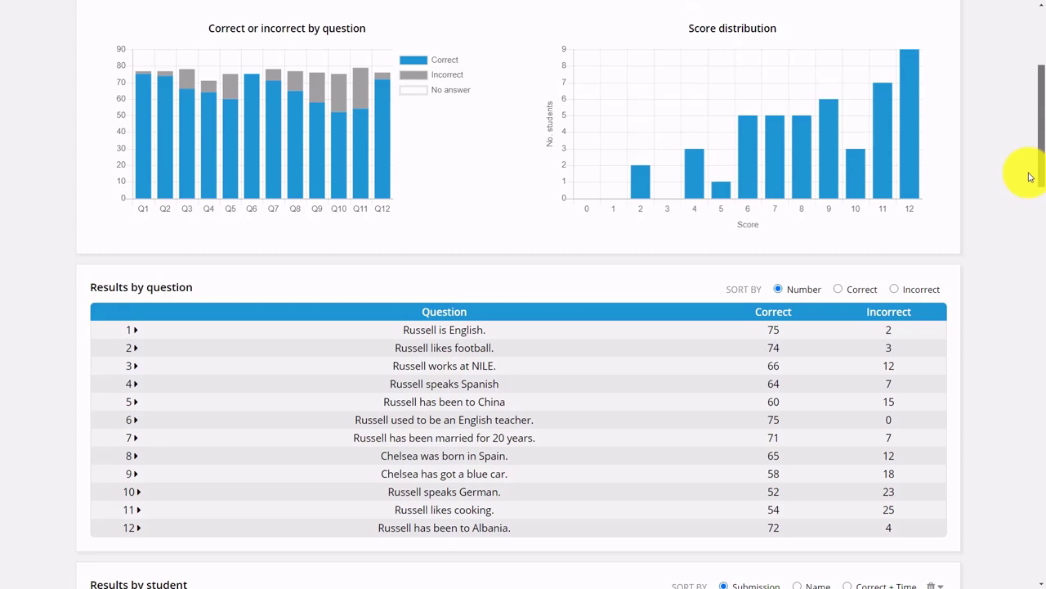
pyautogui.scroll(-3)
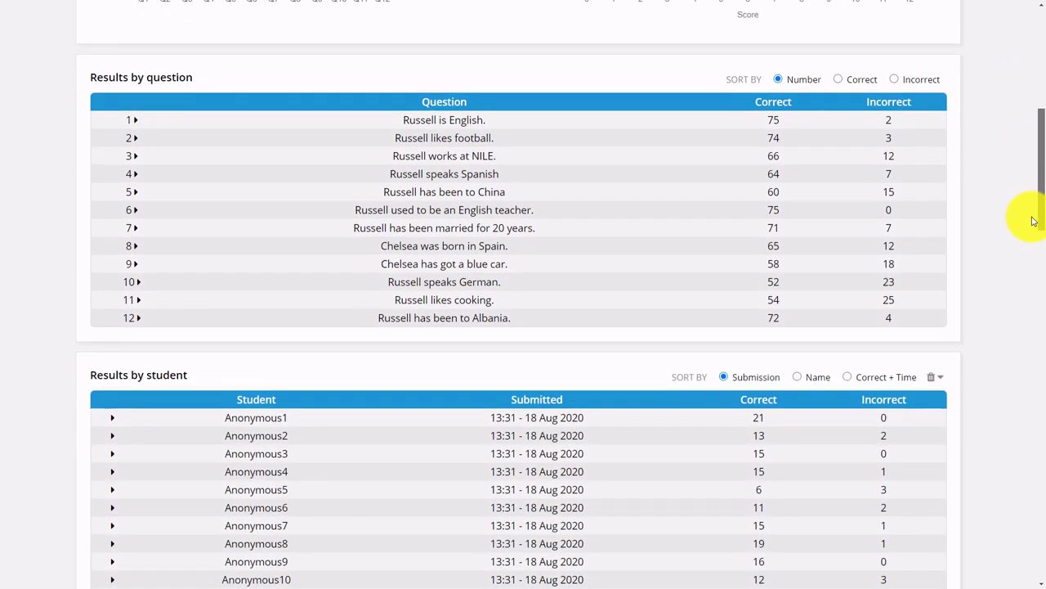
pyautogui.scroll(-3)
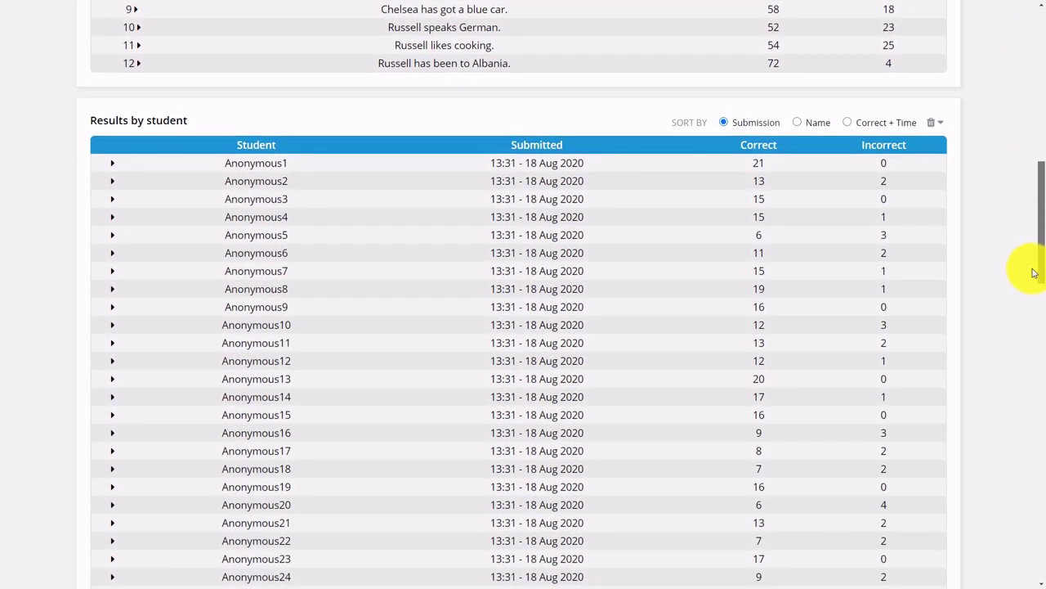
pyautogui.moveTo(217, 523)
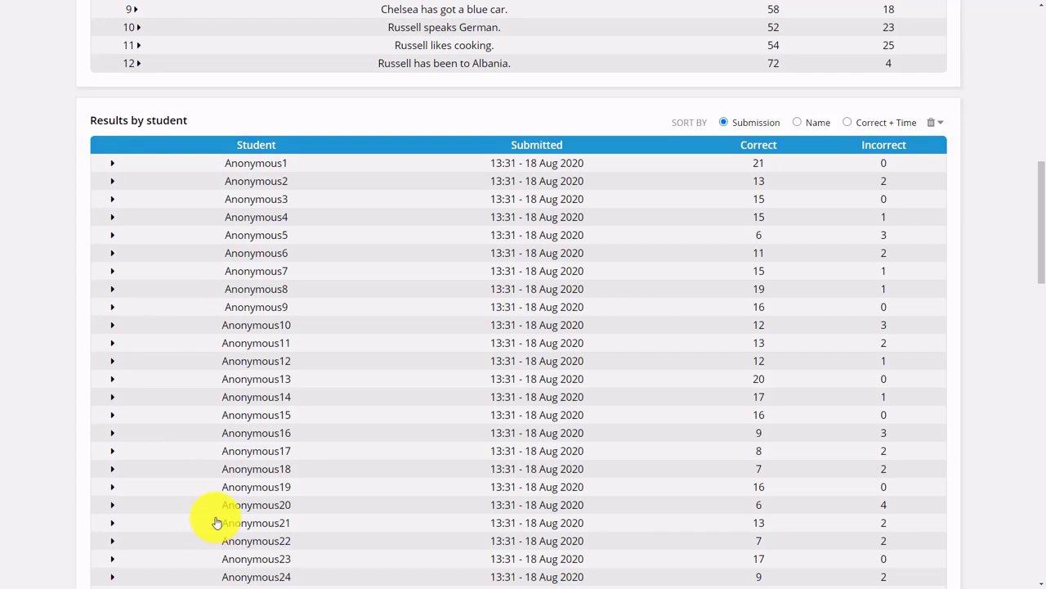
pyautogui.scroll(3)
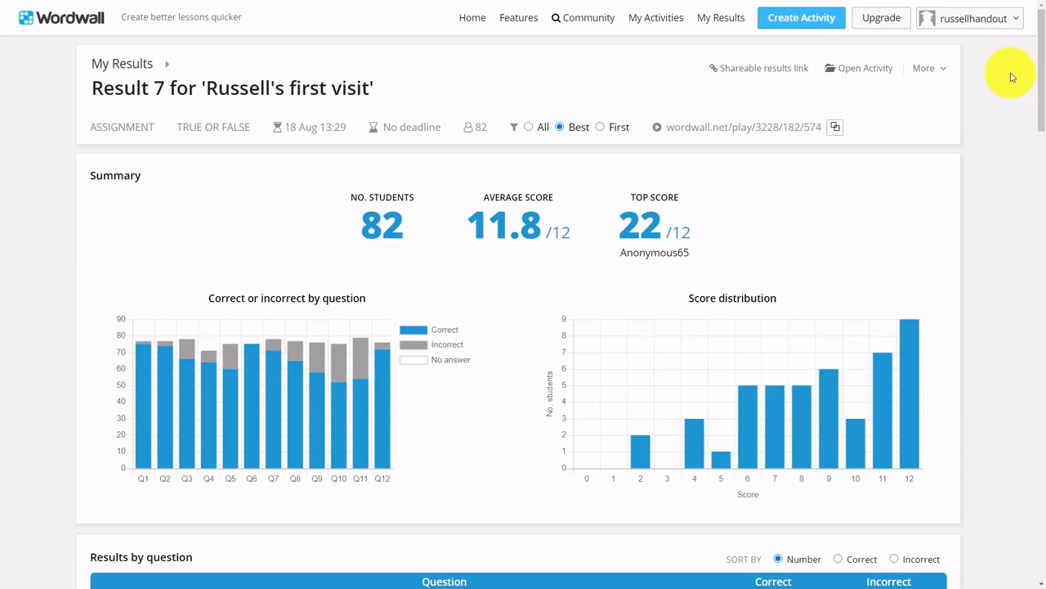
pyautogui.click(655, 17)
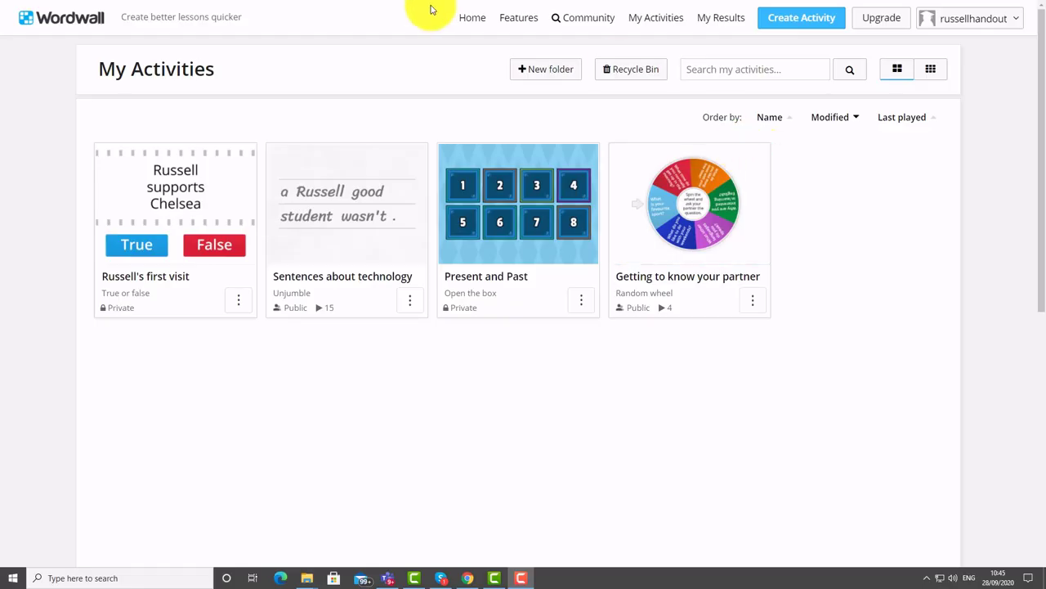
# Open Russell's first visit content, review its six true and six false statements, then close with Done.
pyautogui.click(175, 202)
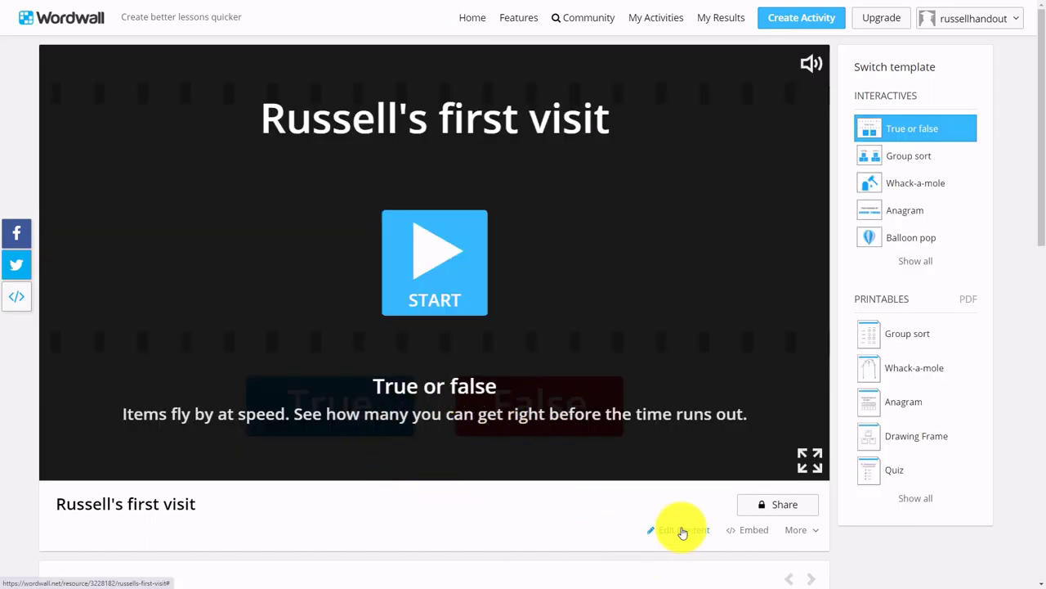
pyautogui.click(682, 529)
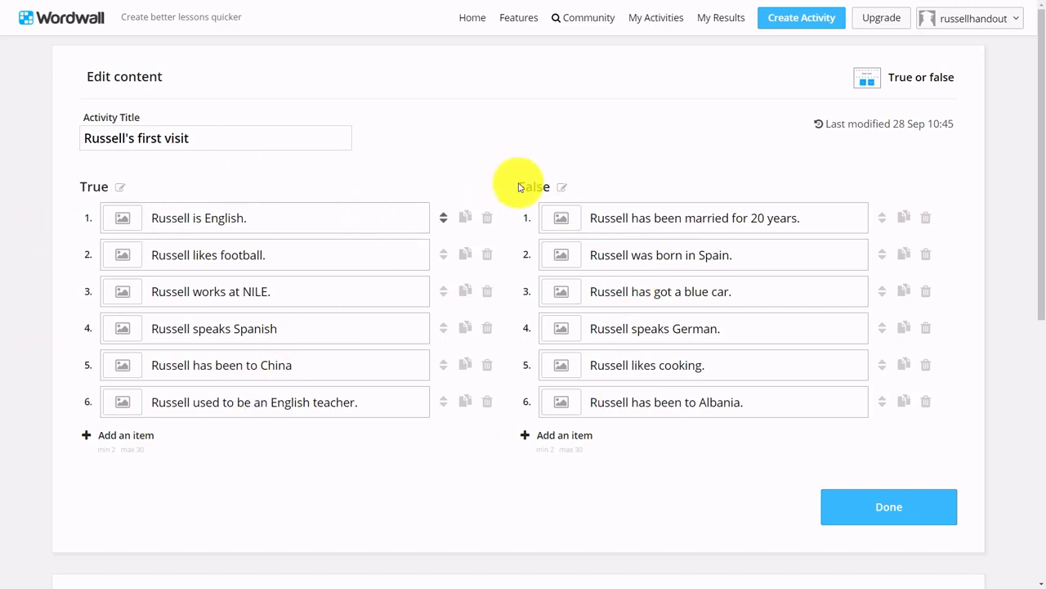
pyautogui.moveTo(588, 245)
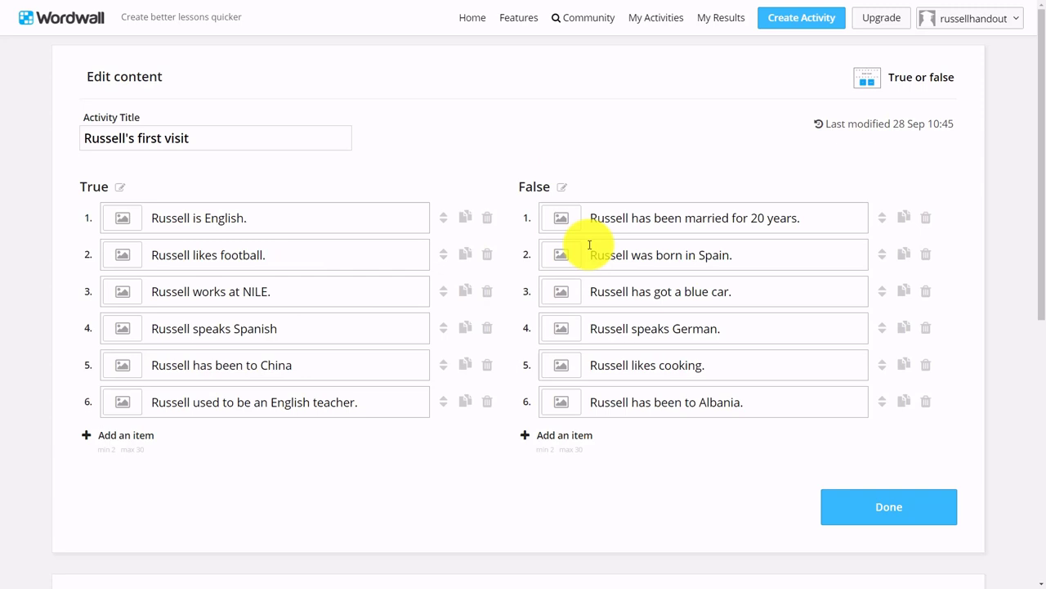
pyautogui.moveTo(174, 243)
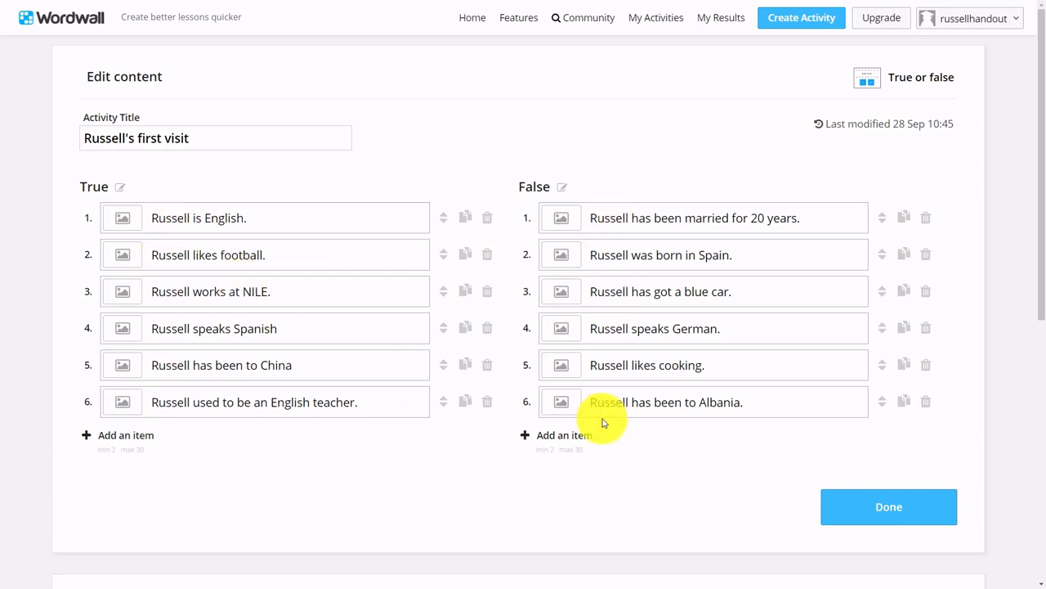
pyautogui.moveTo(574, 248)
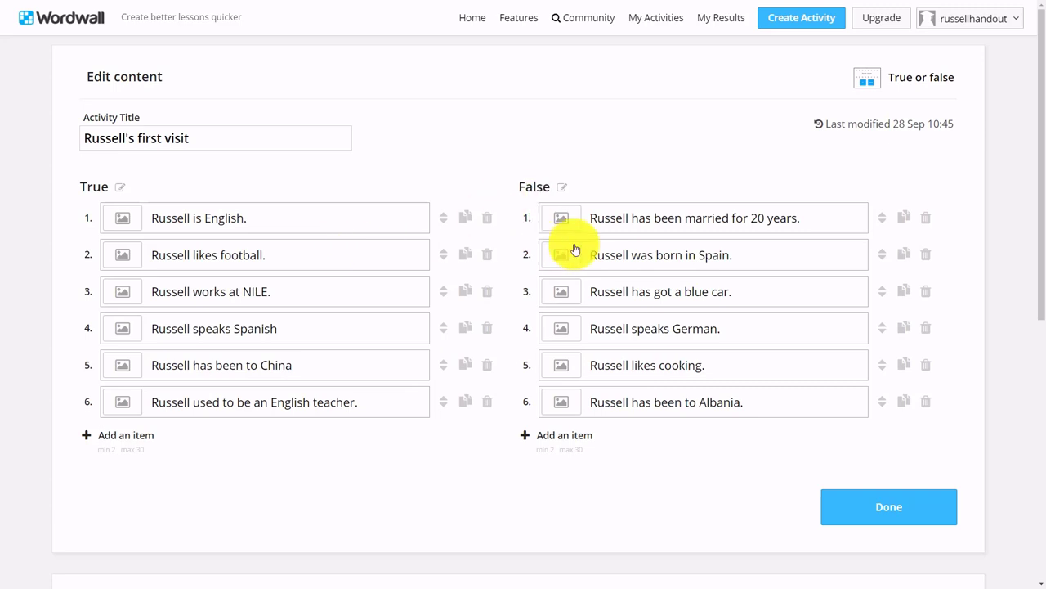
pyautogui.moveTo(300, 254)
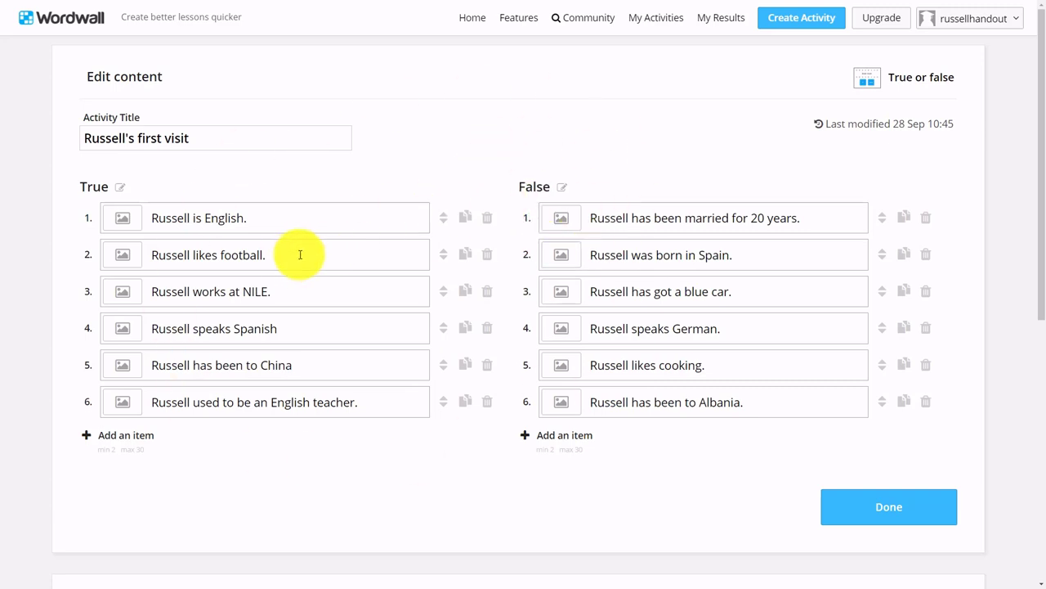
pyautogui.moveTo(708, 334)
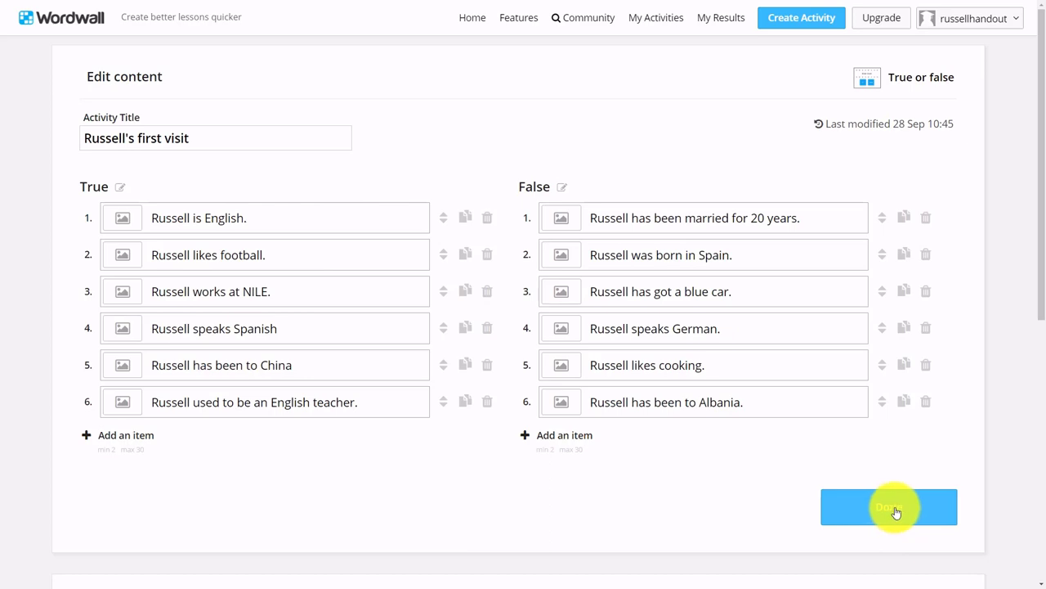
pyautogui.click(889, 506)
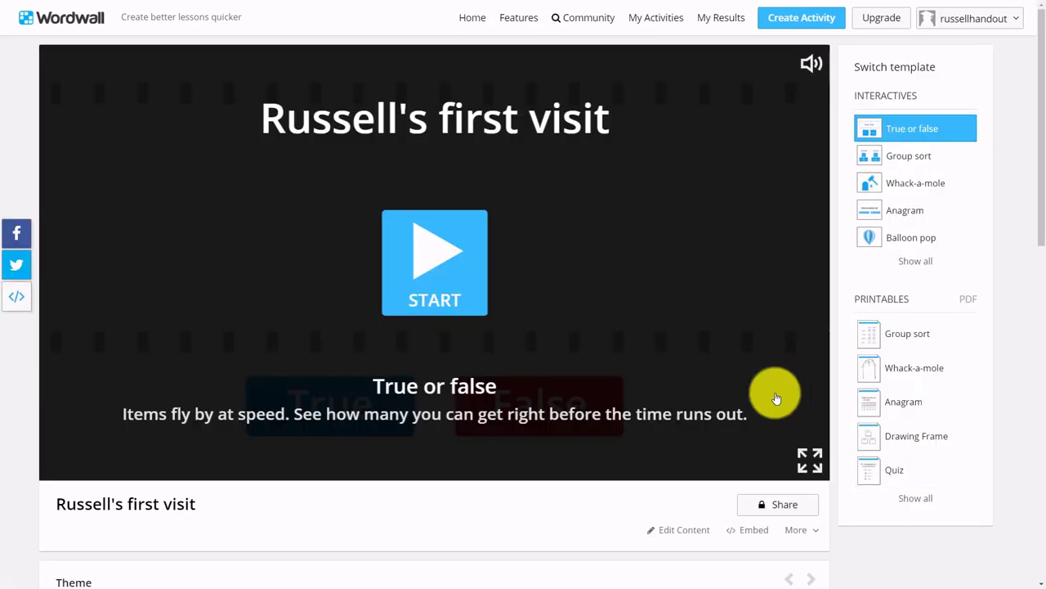
# Start the game and answer four statements, marking 'Russell is English' true and 'speaks German' false.
pyautogui.click(434, 262)
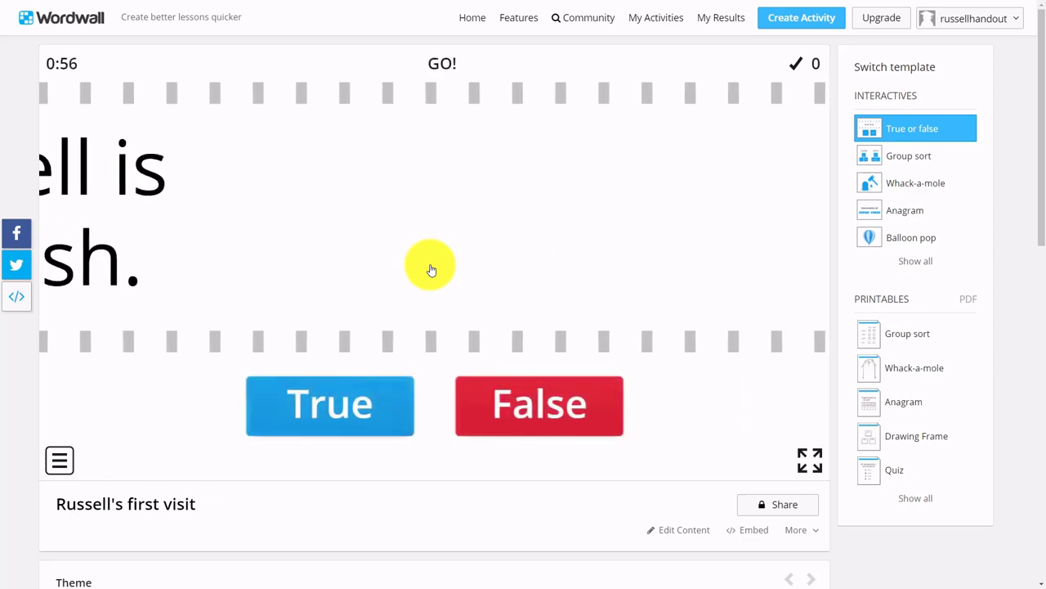
pyautogui.click(330, 404)
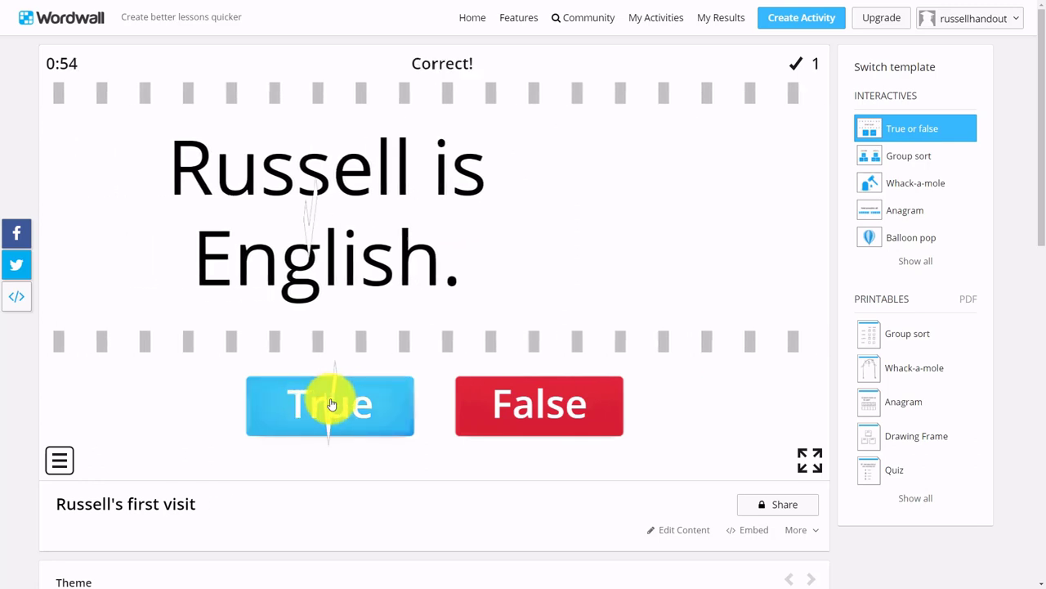
pyautogui.click(331, 405)
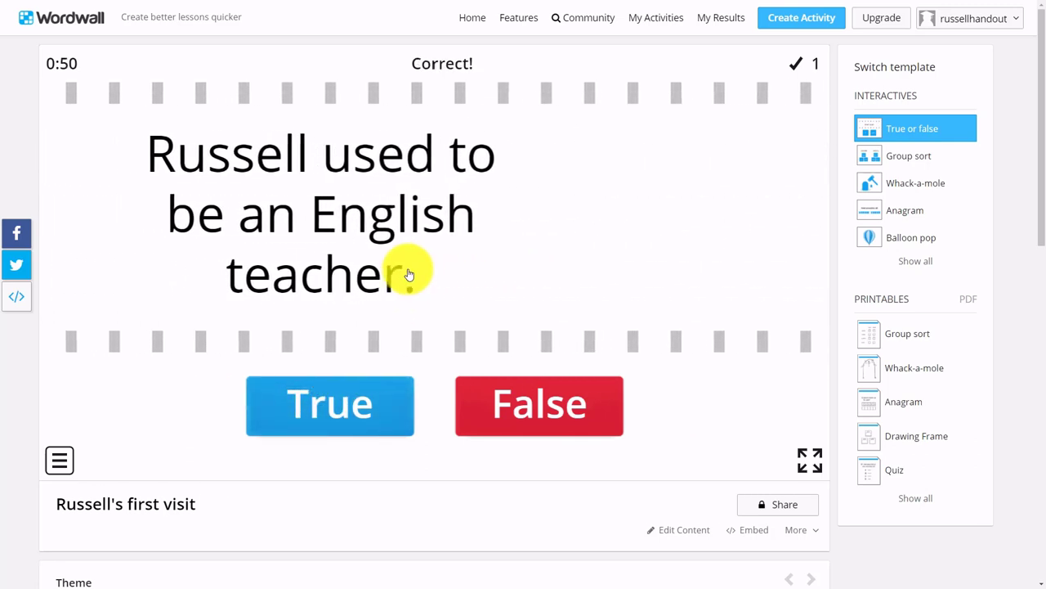
pyautogui.click(329, 405)
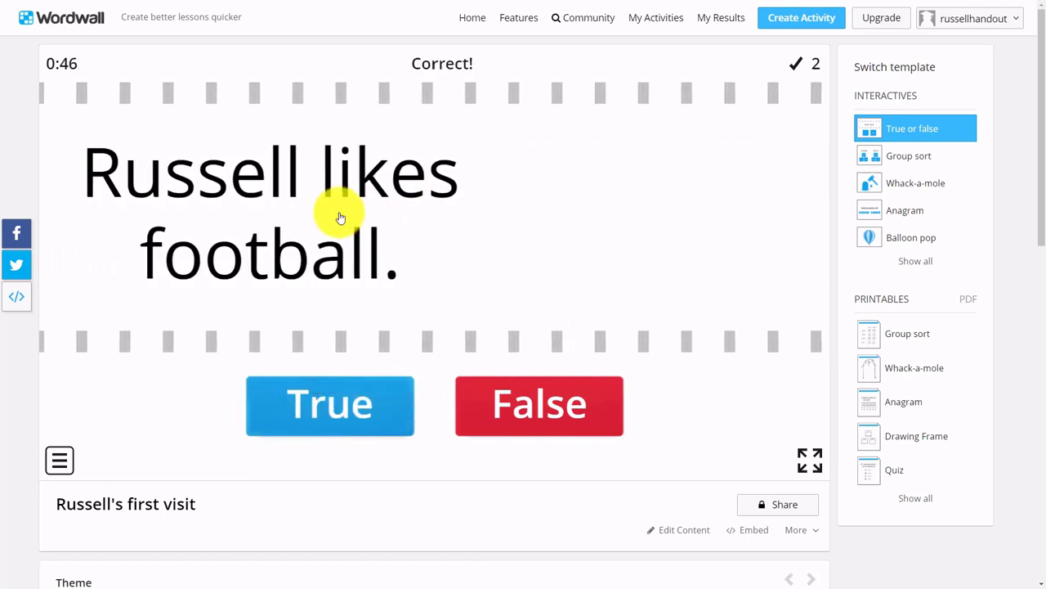
pyautogui.click(330, 405)
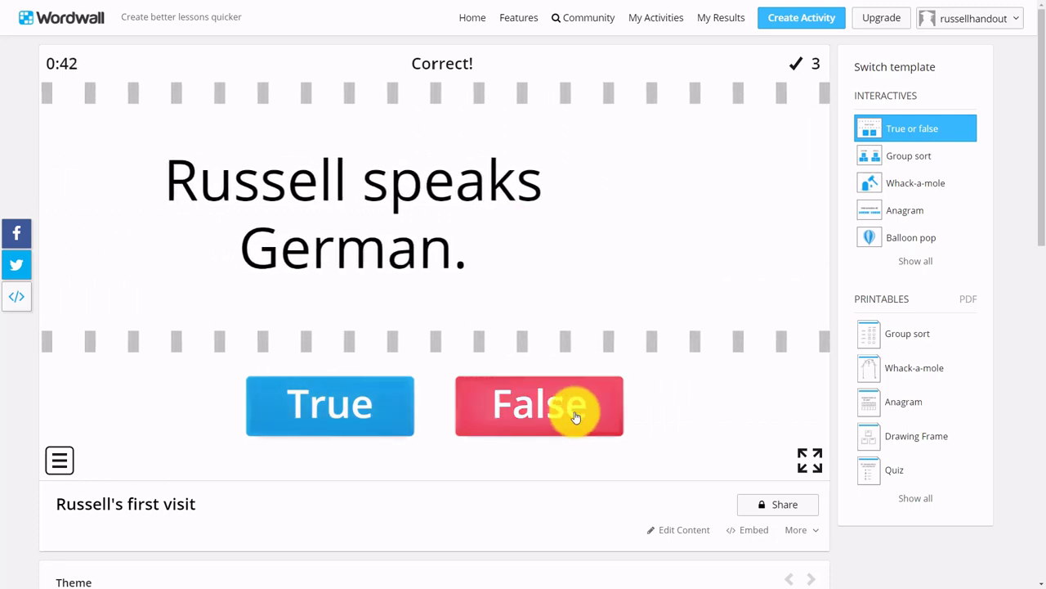
pyautogui.click(539, 405)
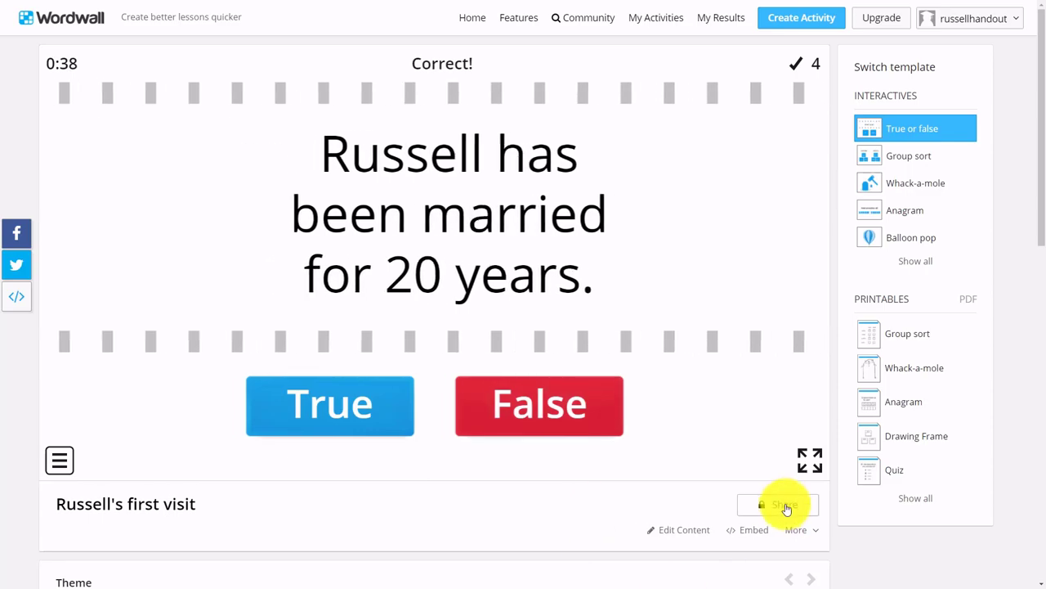
pyautogui.click(777, 504)
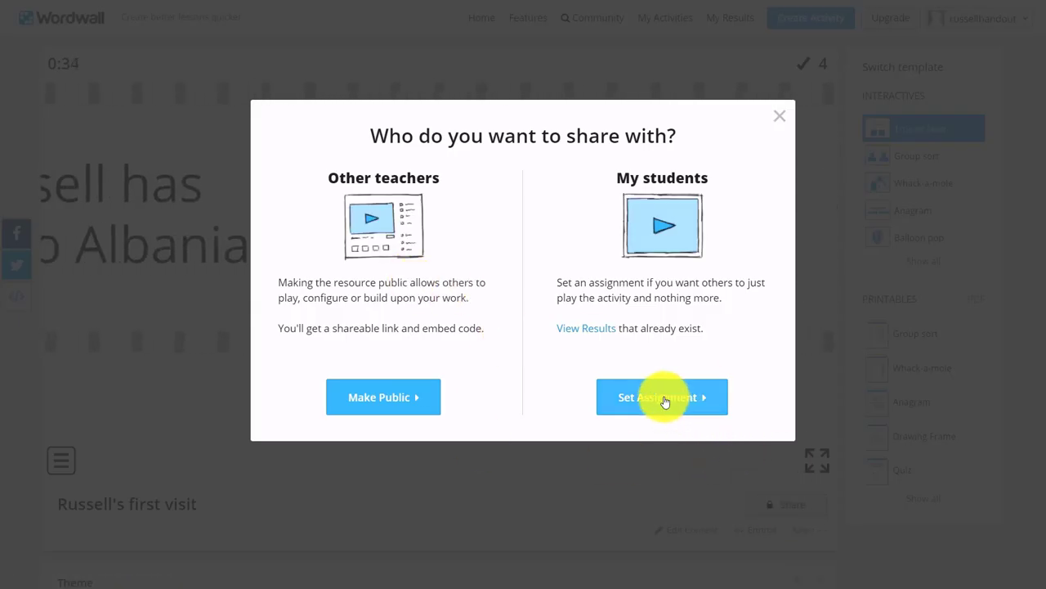
# Create a student assignment with default setup and close the link confirmation.
pyautogui.click(661, 396)
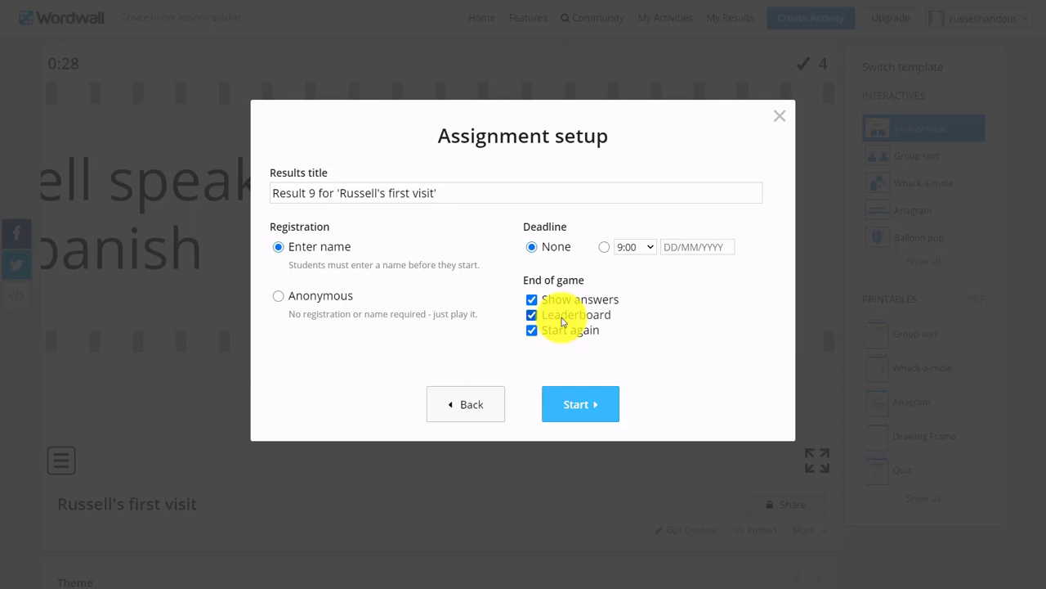
pyautogui.click(581, 403)
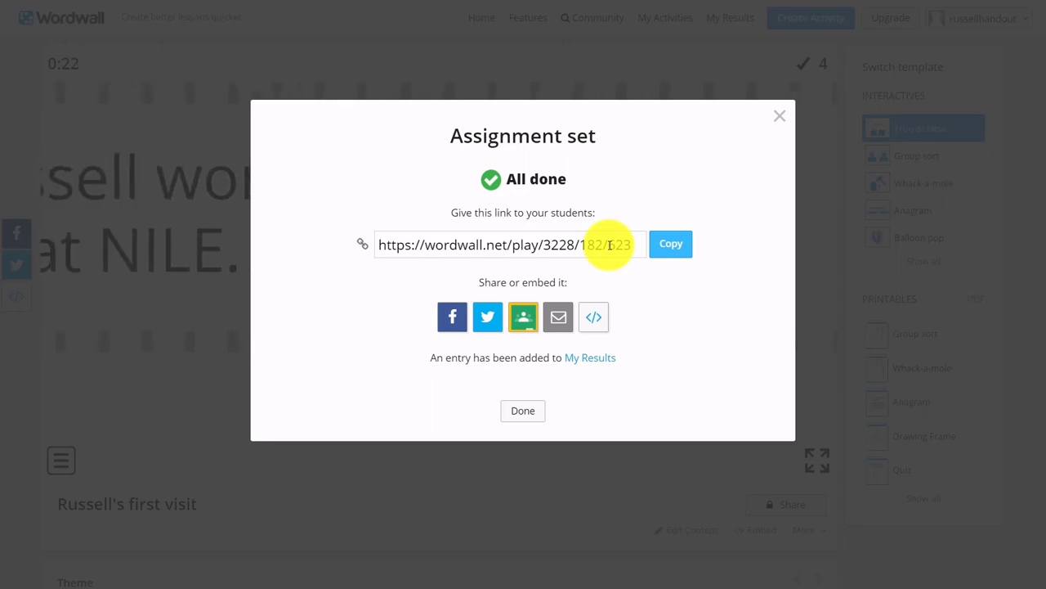
pyautogui.click(523, 411)
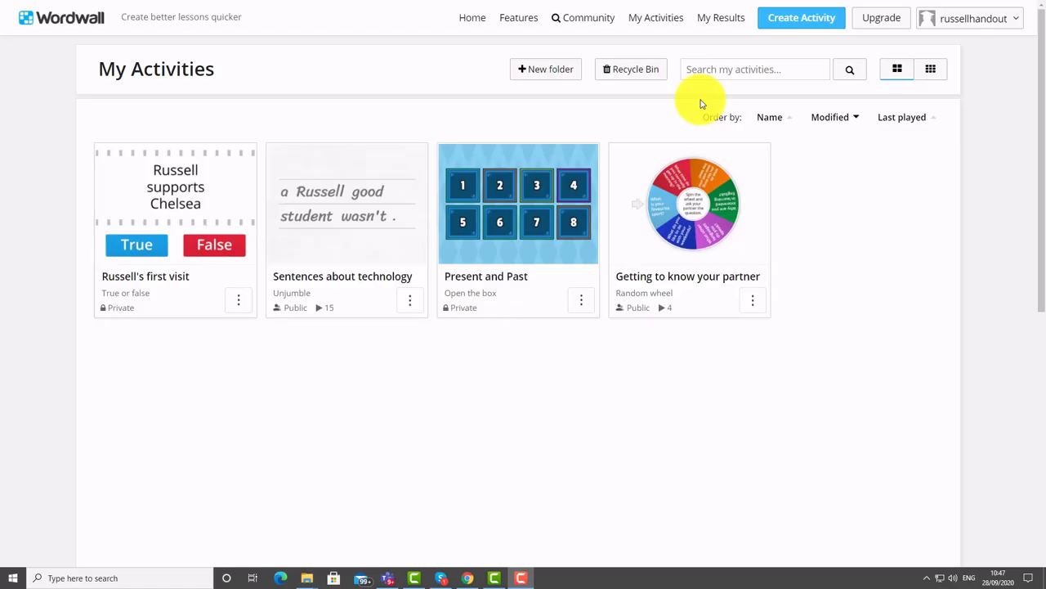
pyautogui.moveTo(711, 102)
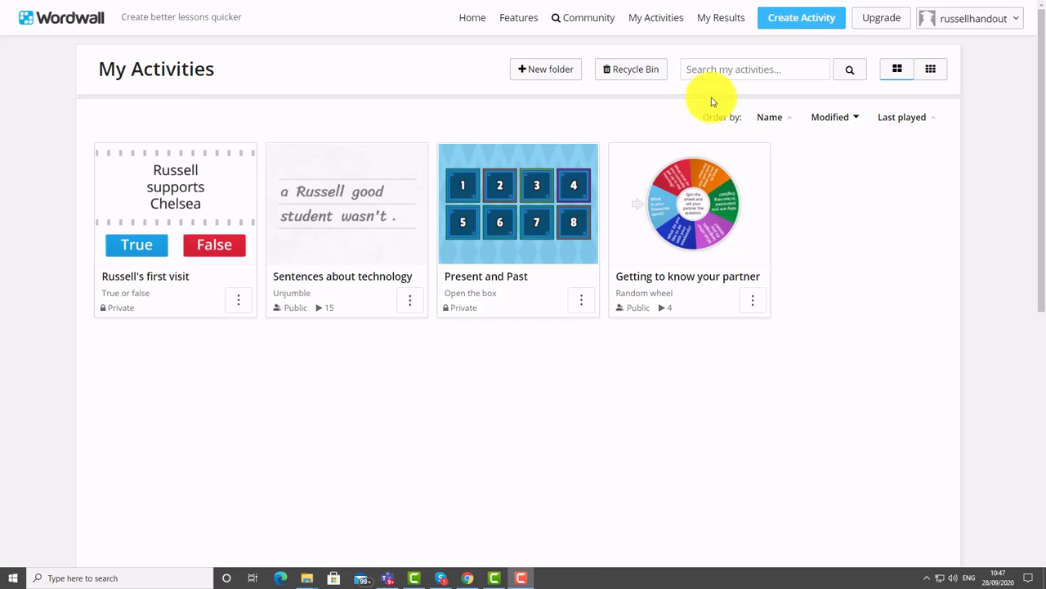
pyautogui.click(802, 17)
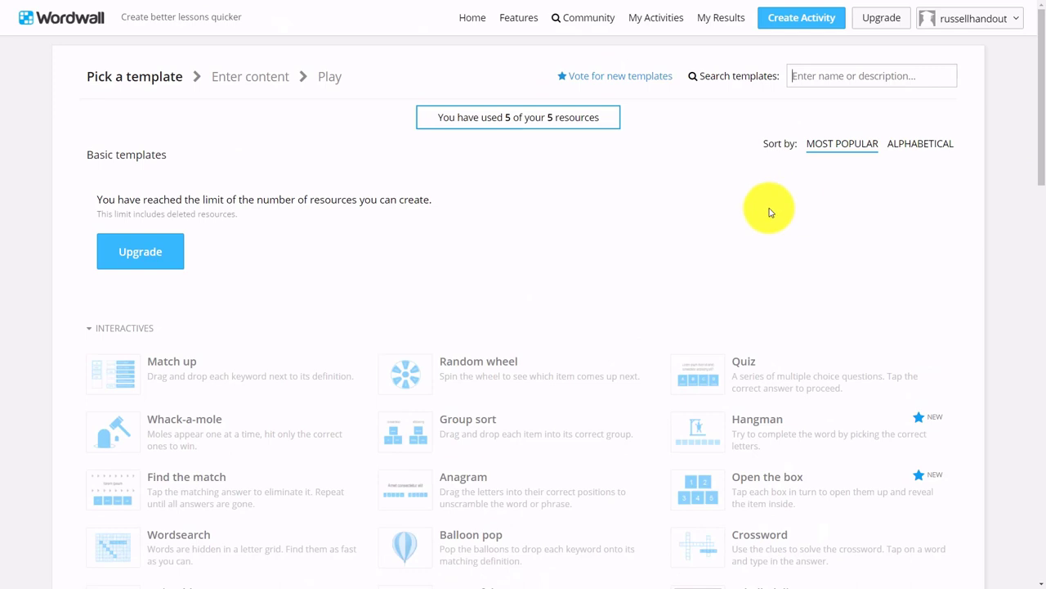
pyautogui.moveTo(662, 194)
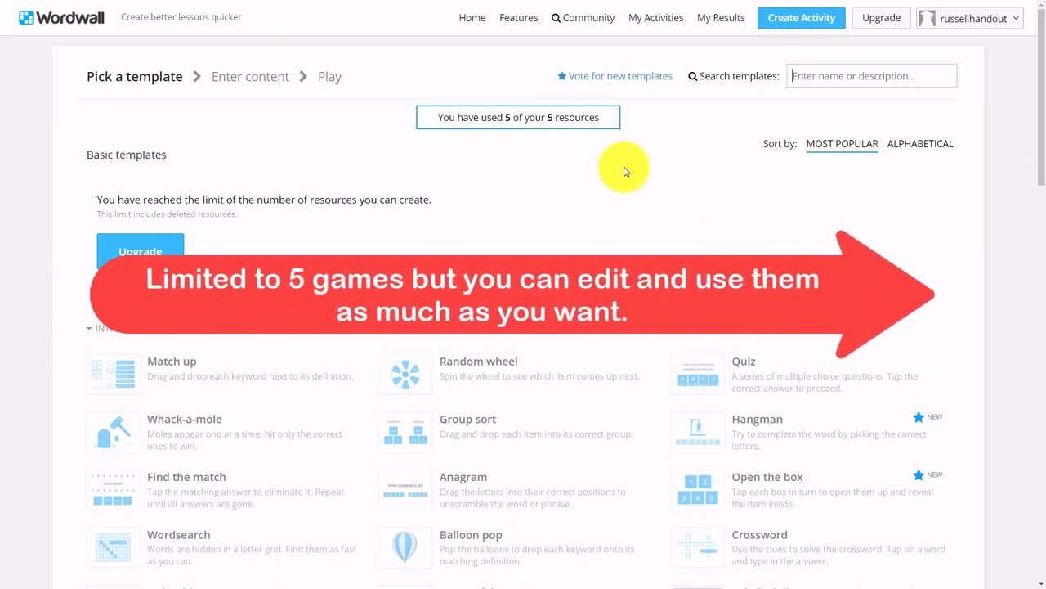
pyautogui.click(656, 17)
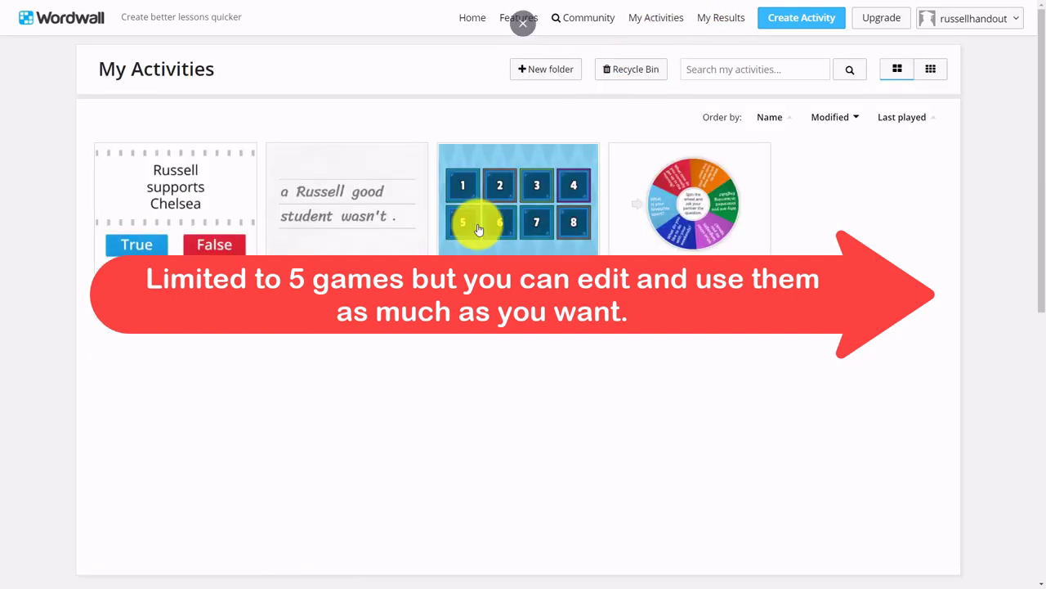
pyautogui.click(522, 23)
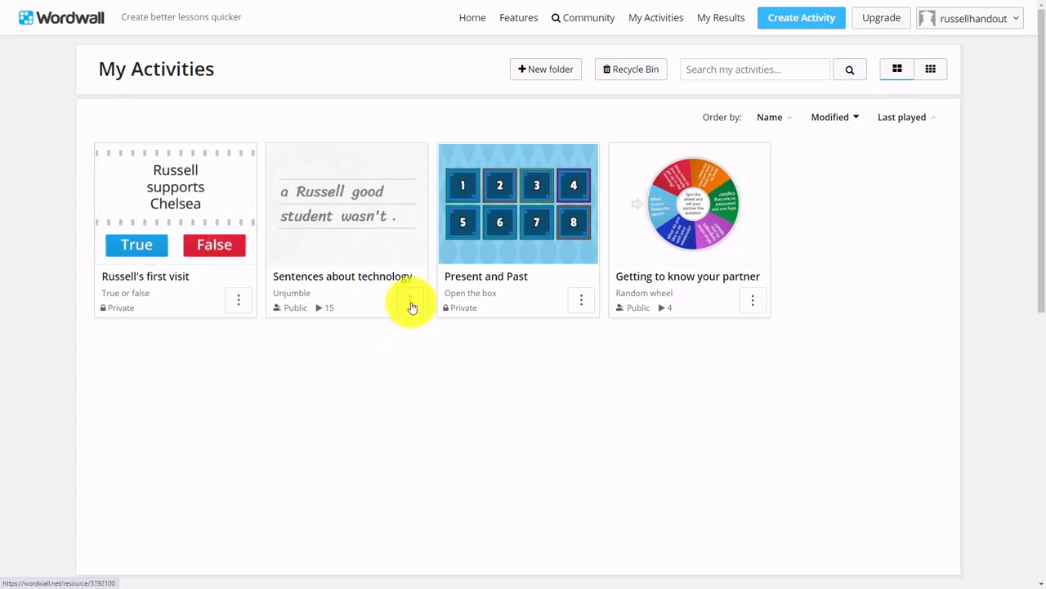
# Choose Edit Content from the Sentences about technology card's three-dot menu.
pyautogui.click(580, 300)
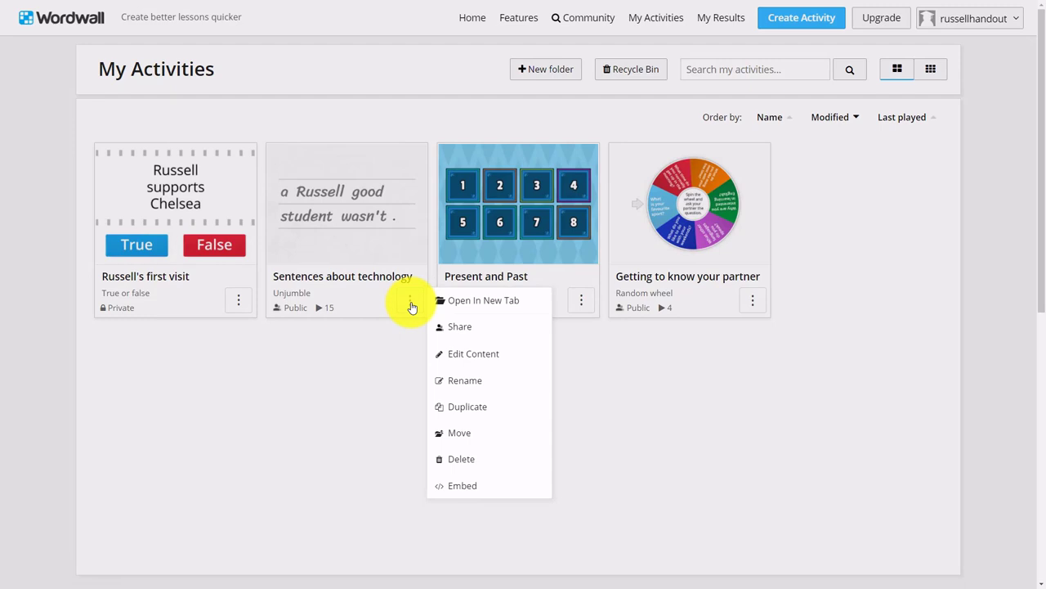
pyautogui.moveTo(469, 353)
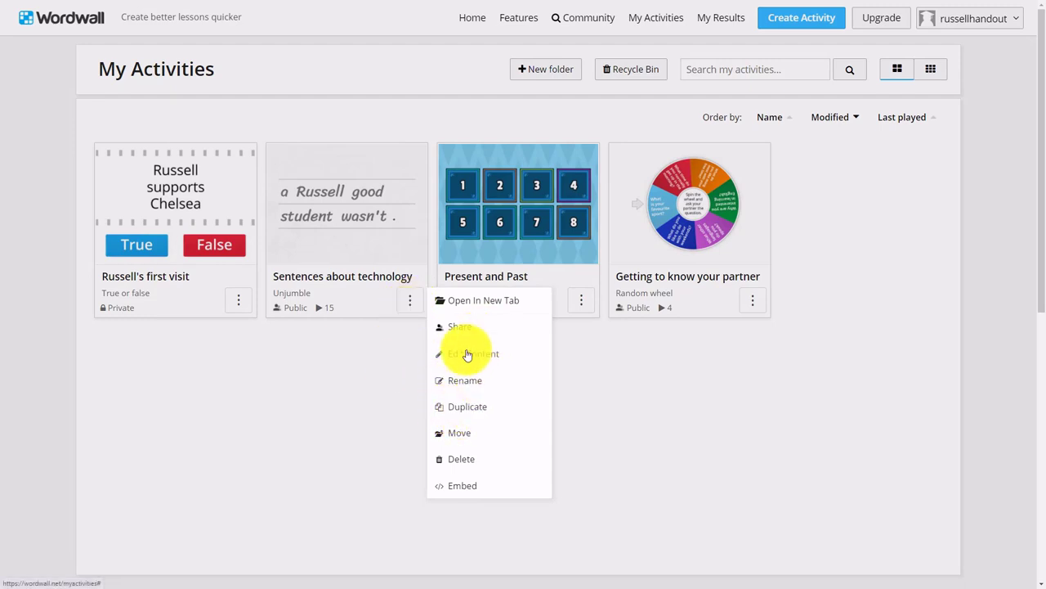
pyautogui.click(473, 353)
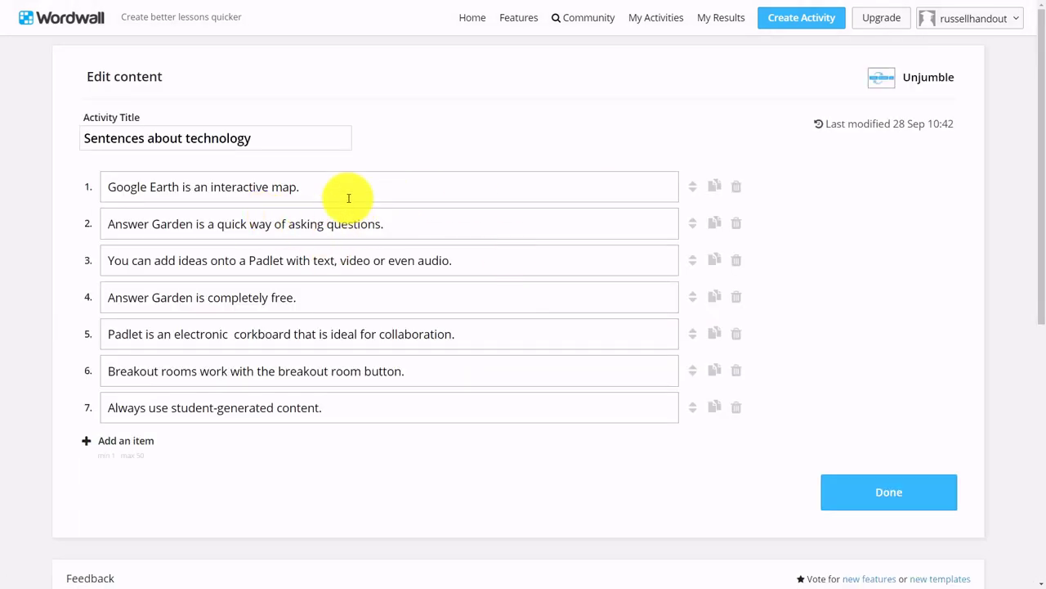
pyautogui.moveTo(327, 407)
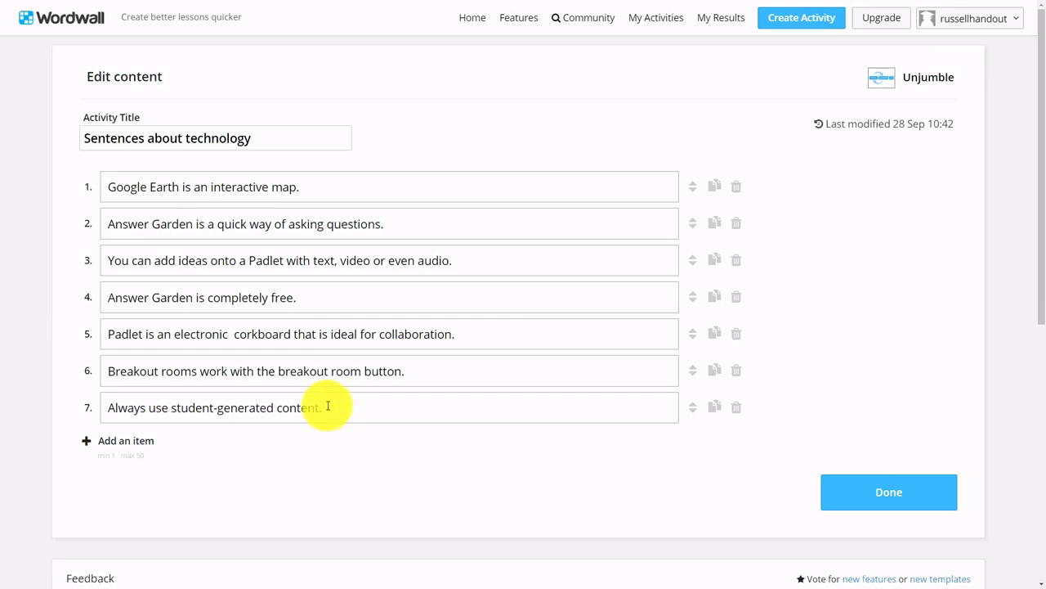
pyautogui.moveTo(270, 274)
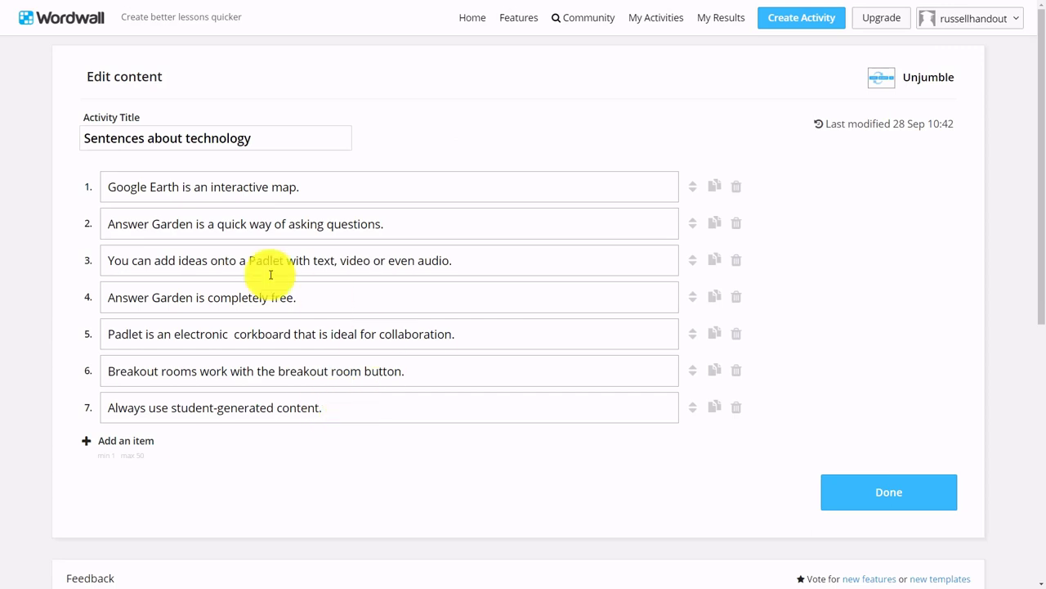
pyautogui.moveTo(335, 334)
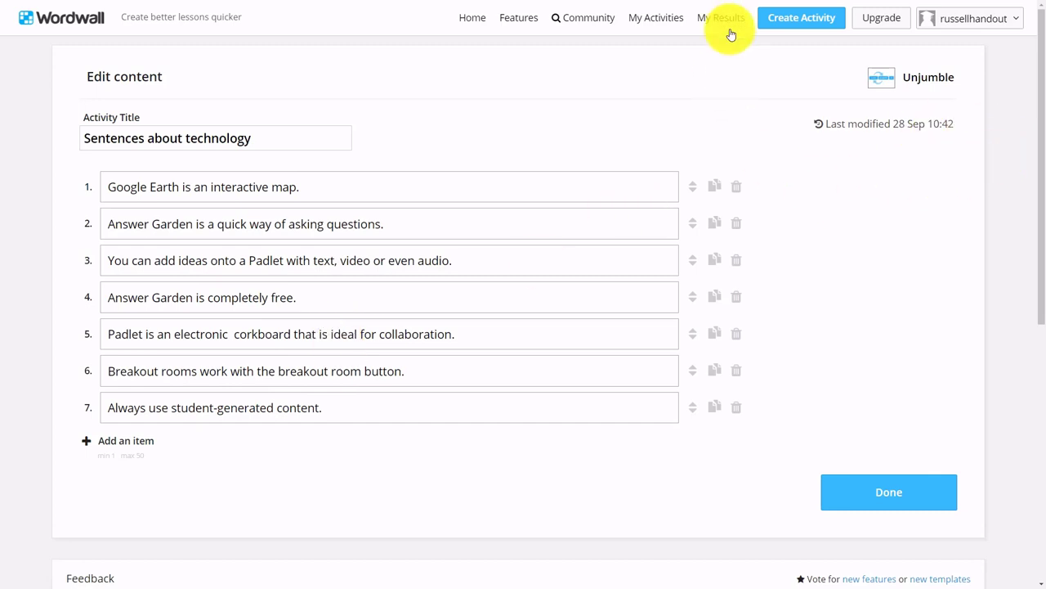
# Go to My Results, listing nine assignment results.
pyautogui.click(720, 18)
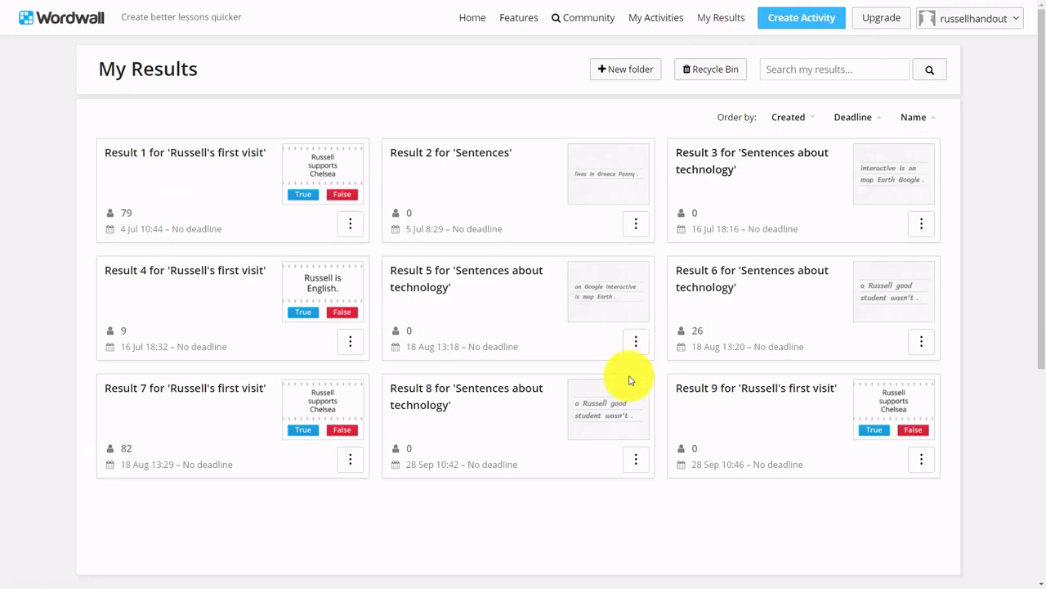
pyautogui.moveTo(388, 454)
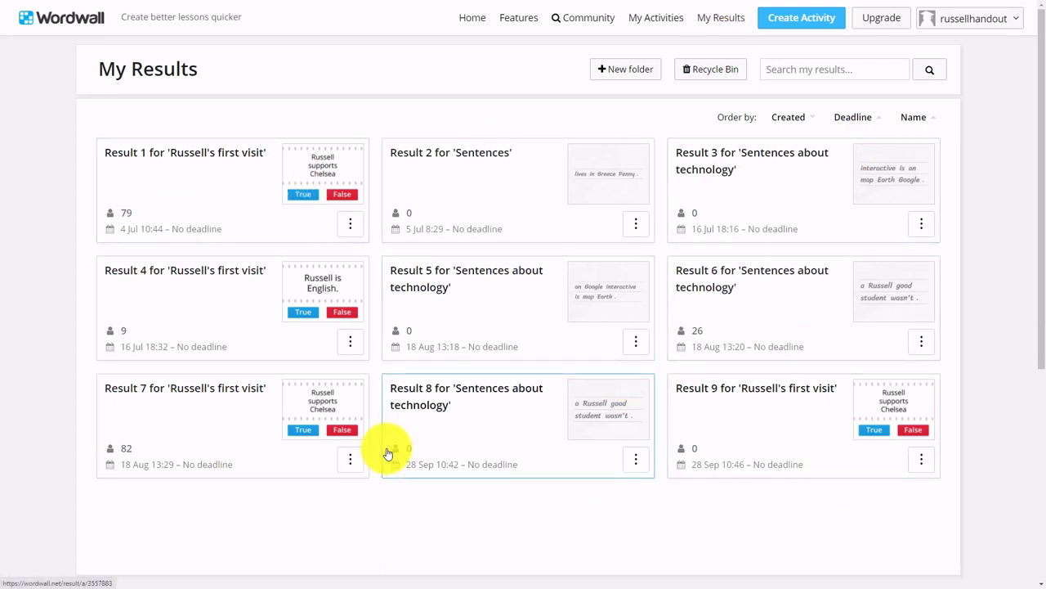
pyautogui.moveTo(125, 452)
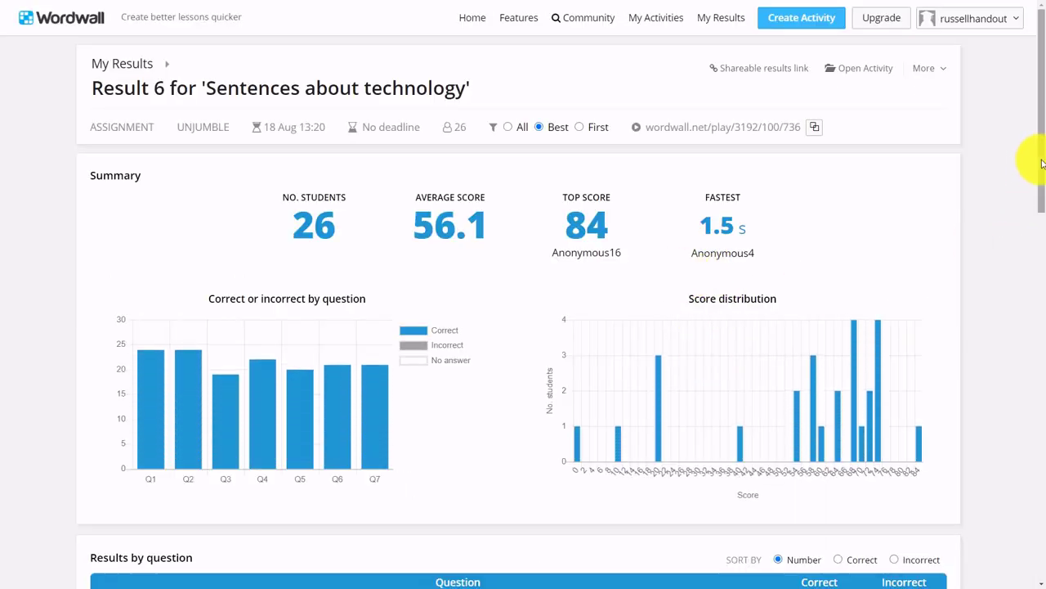
pyautogui.scroll(-3)
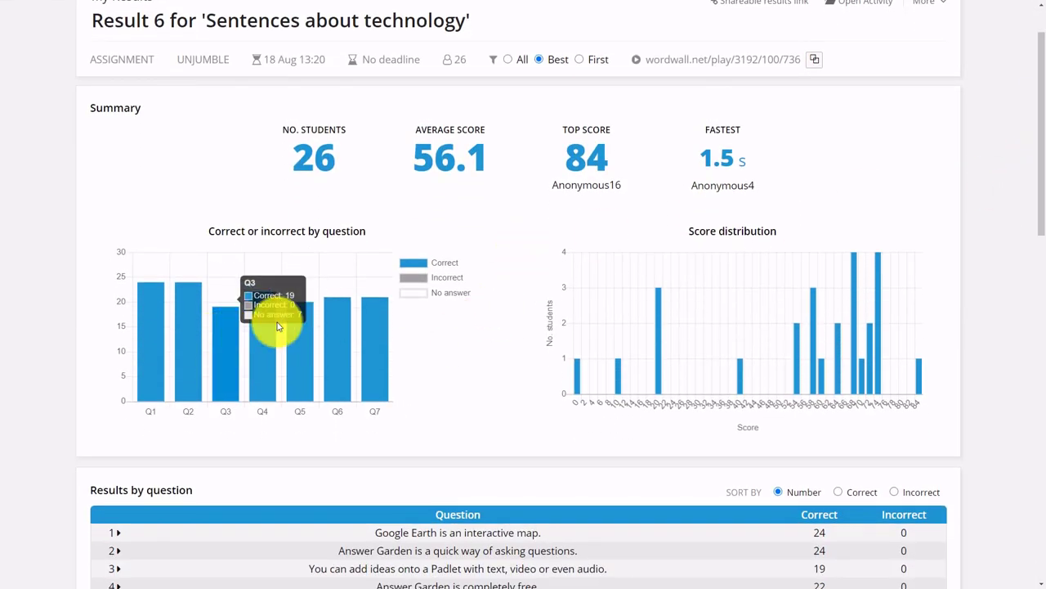
pyautogui.moveTo(673, 382)
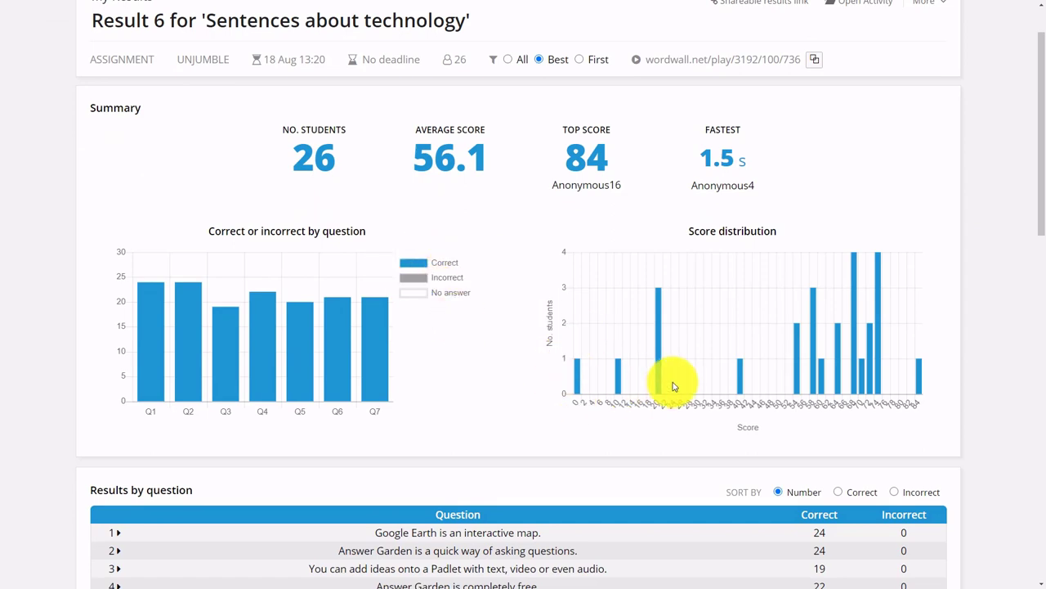
pyautogui.scroll(-3)
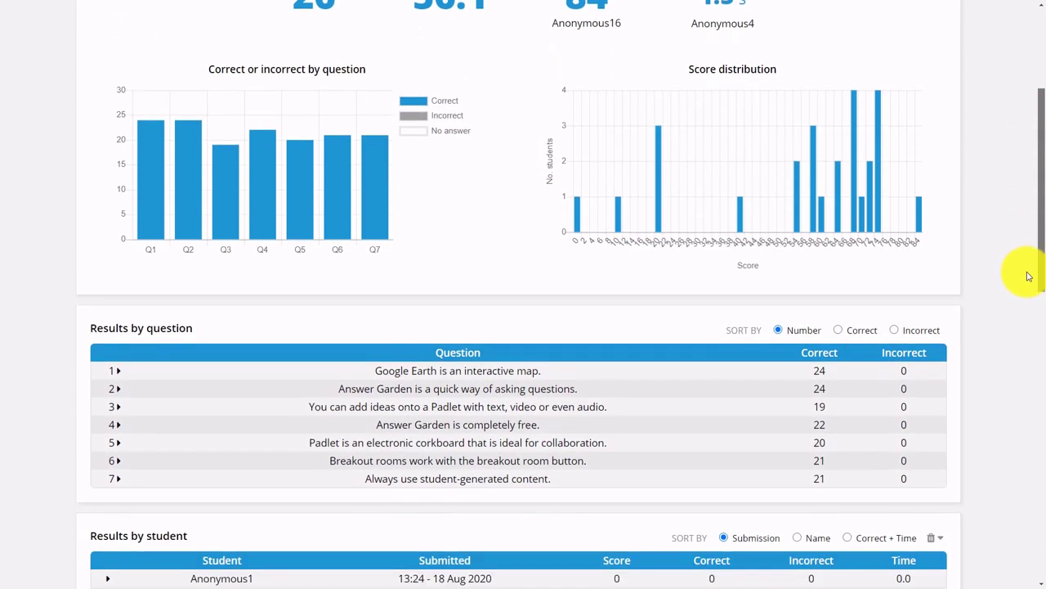
pyautogui.scroll(-3)
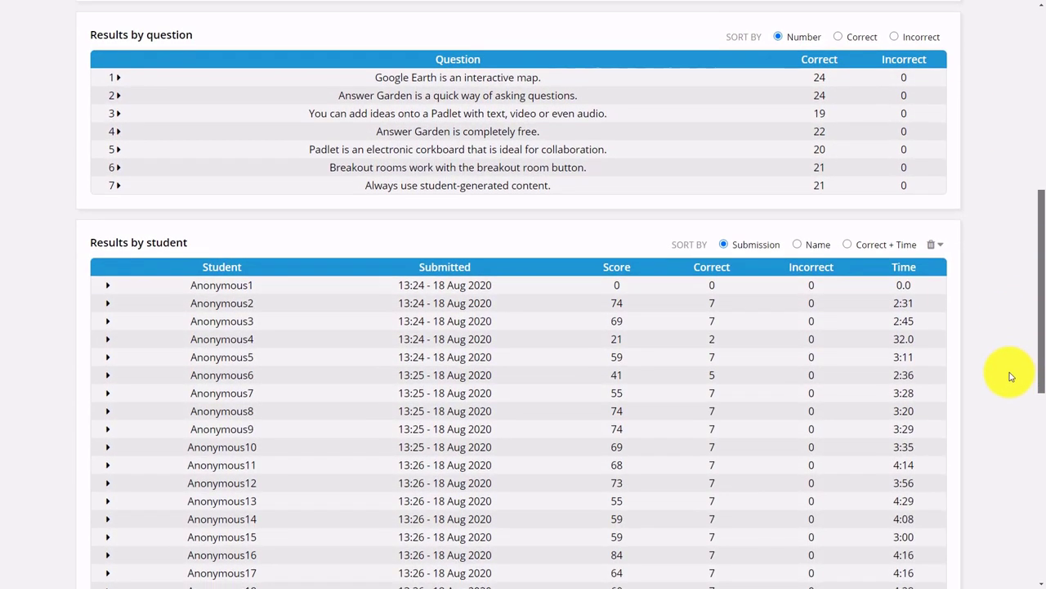
pyautogui.scroll(3)
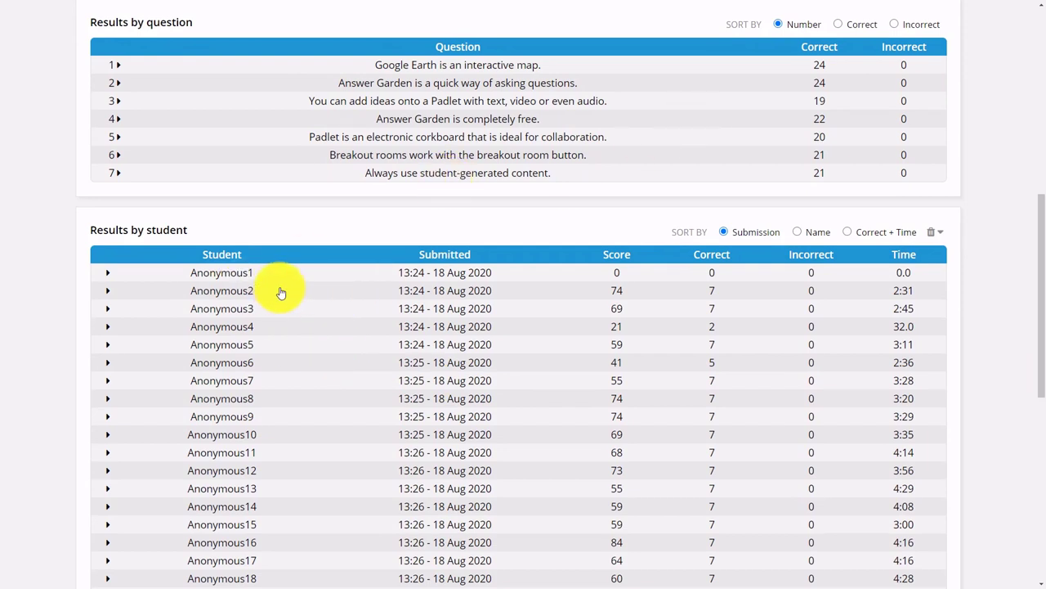
pyautogui.moveTo(918, 433)
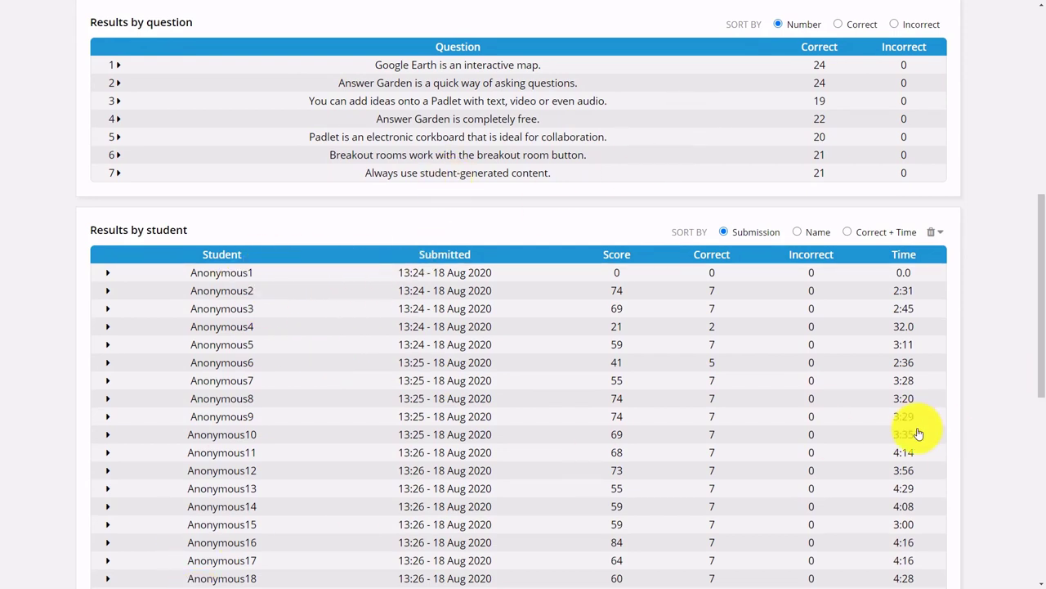
pyautogui.scroll(-3)
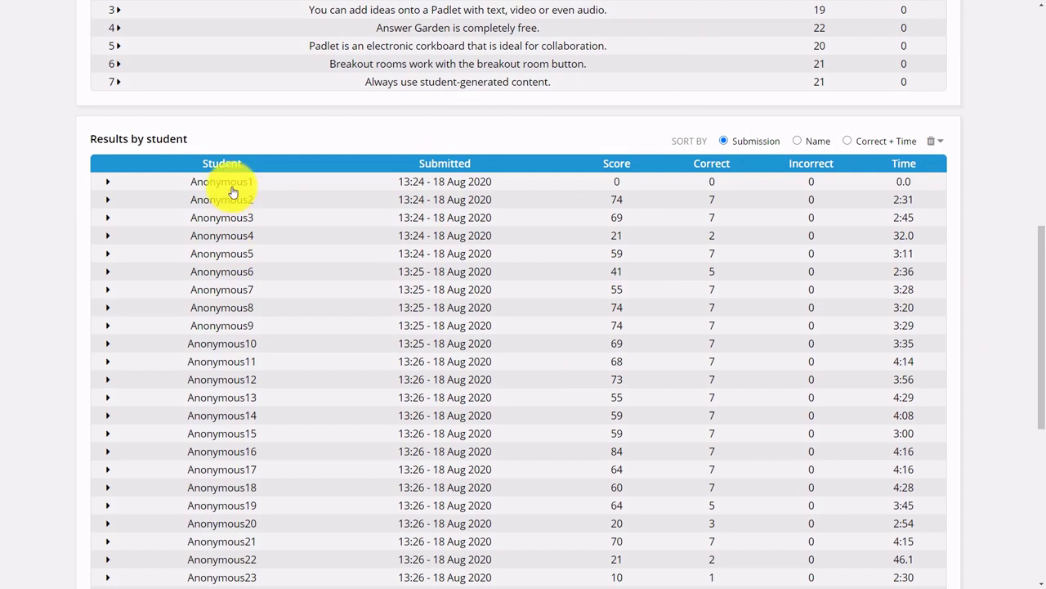
pyautogui.moveTo(574, 377)
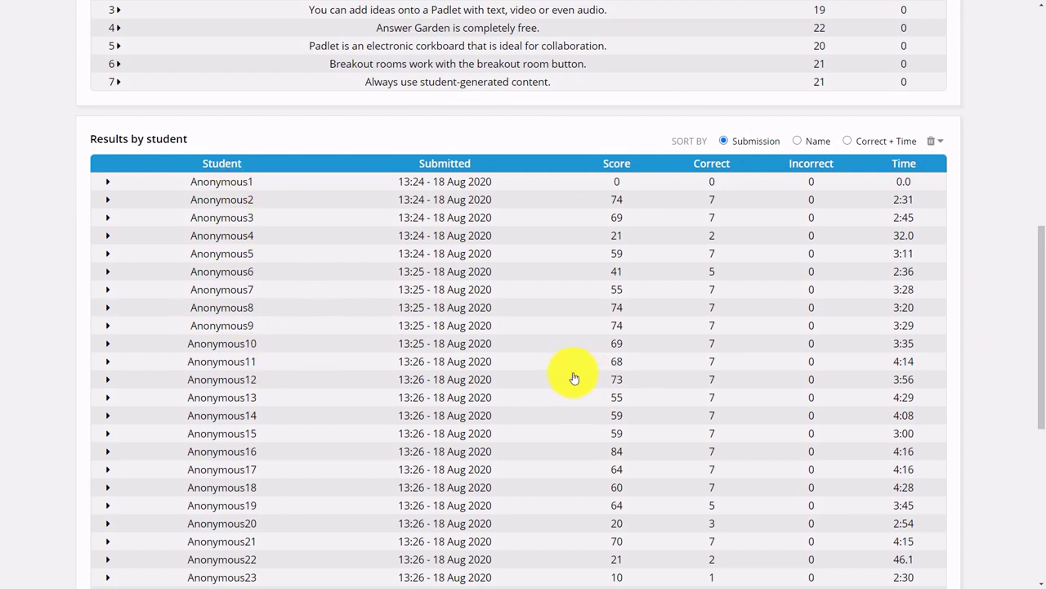
pyautogui.moveTo(920, 187)
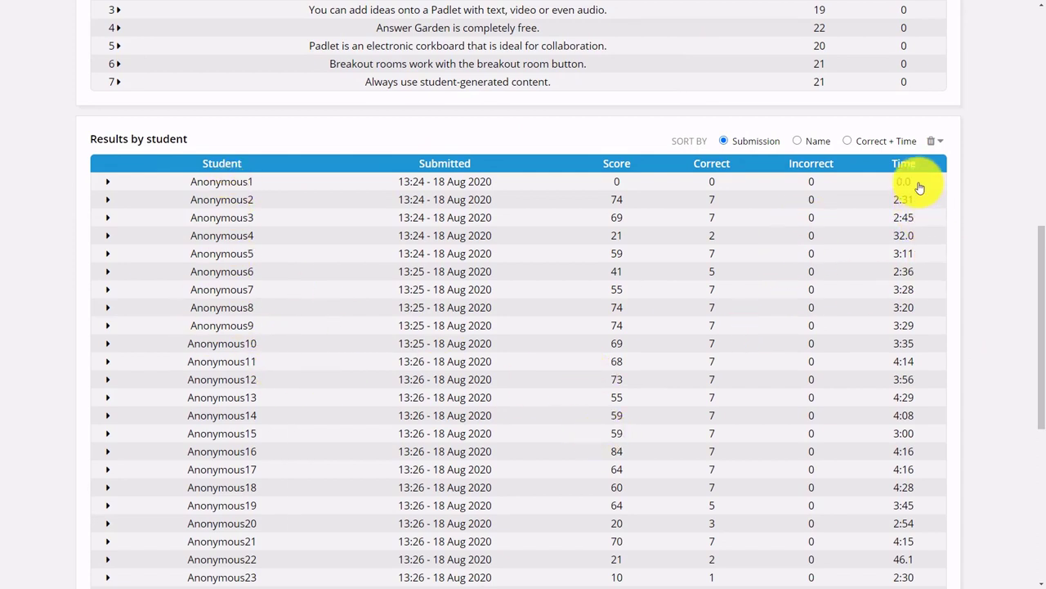
pyautogui.moveTo(723, 218)
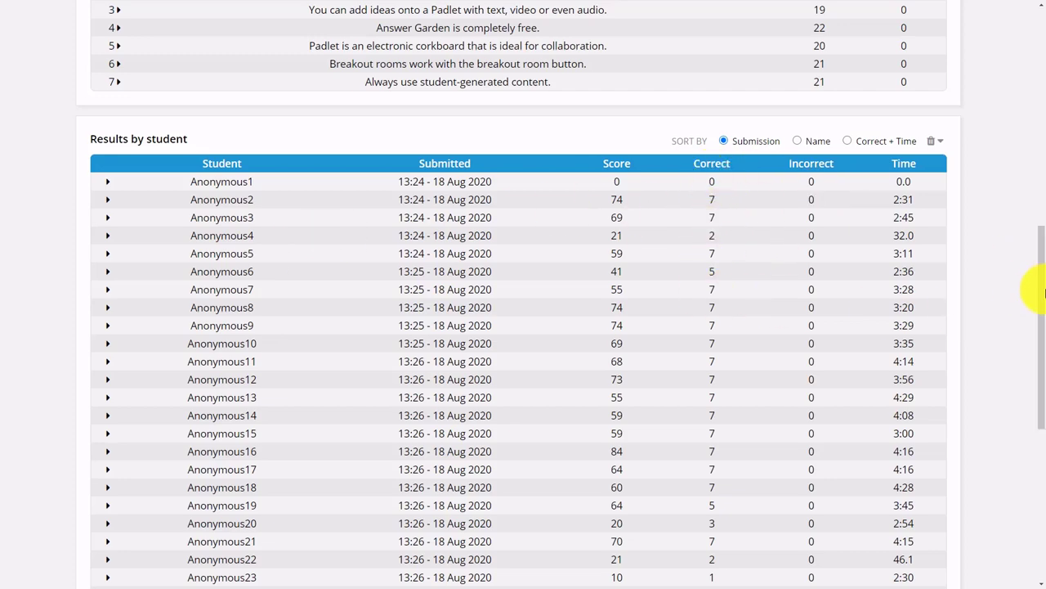
pyautogui.scroll(-3)
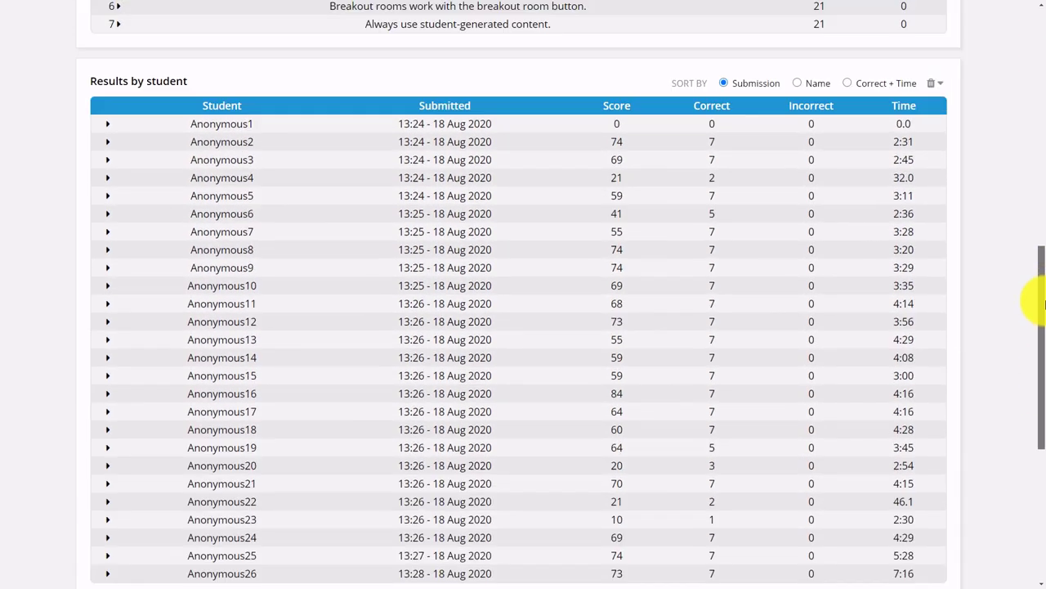
pyautogui.scroll(3)
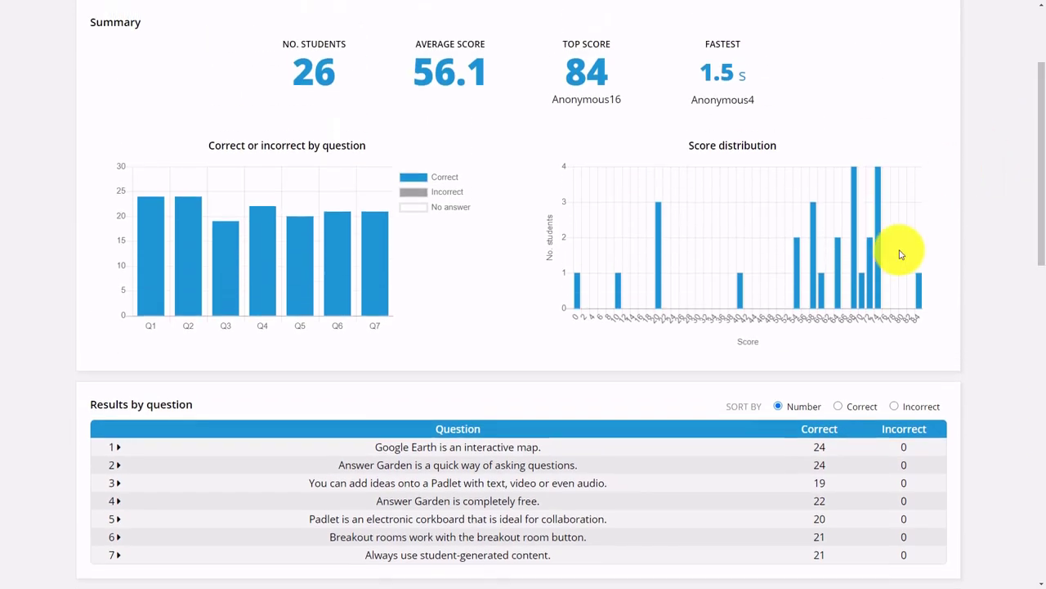
pyautogui.moveTo(168, 193)
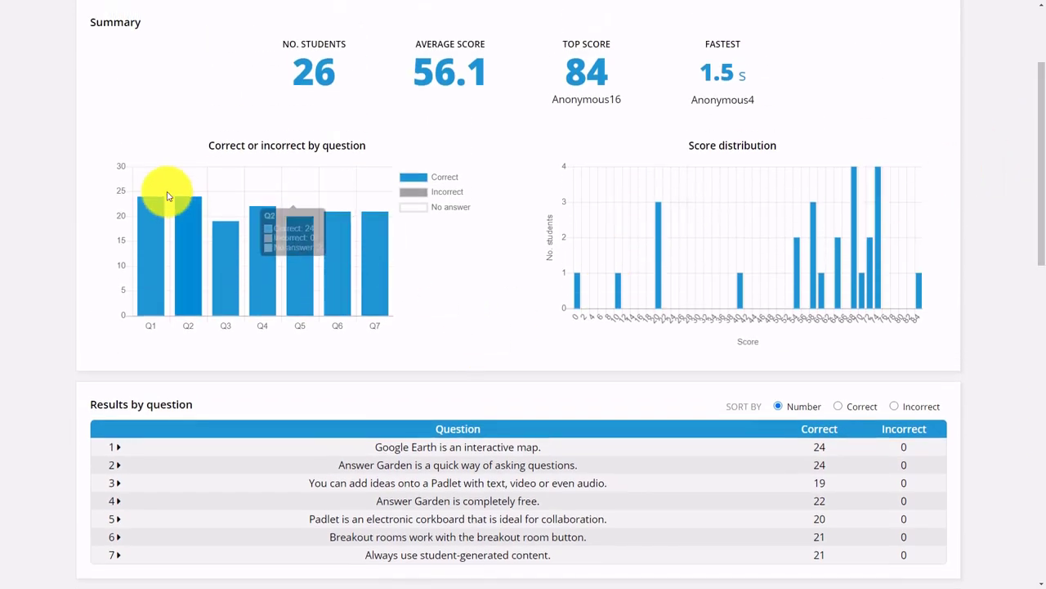
pyautogui.moveTo(300, 246)
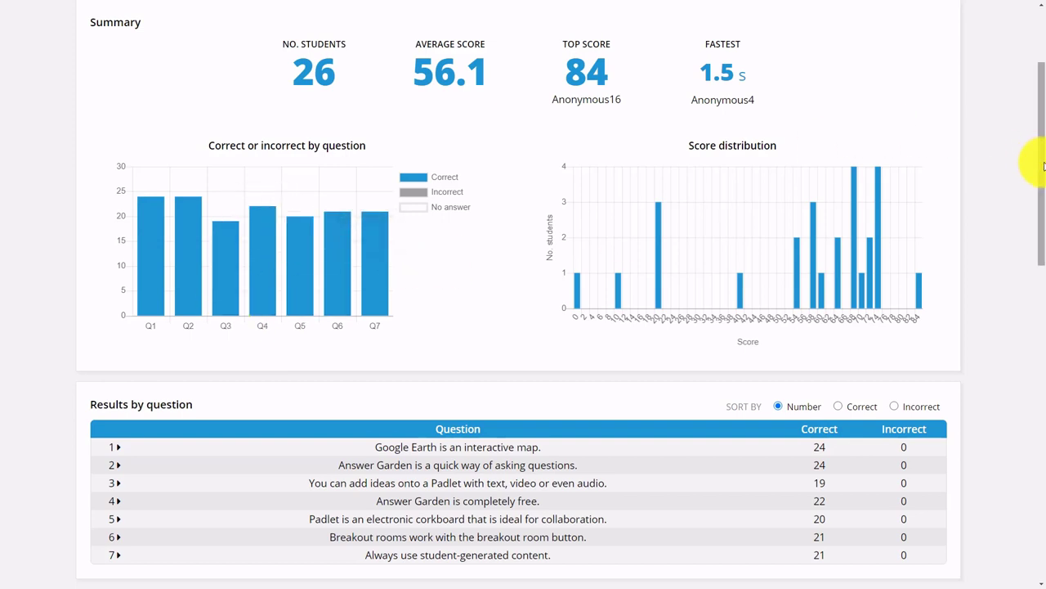
pyautogui.scroll(3)
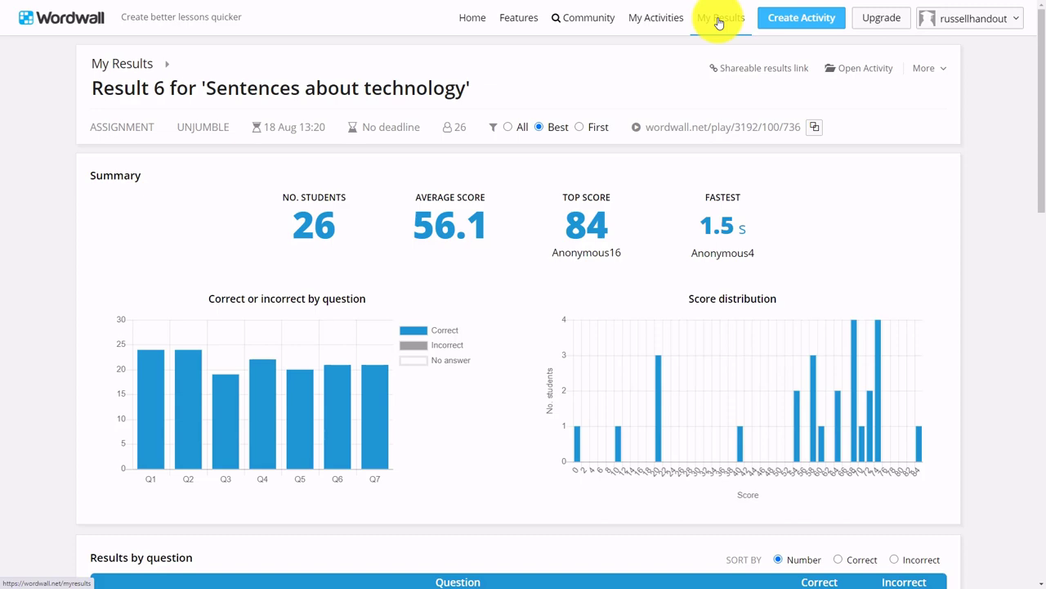
# Go back from the results to the My Activities list of four activities.
pyautogui.click(656, 17)
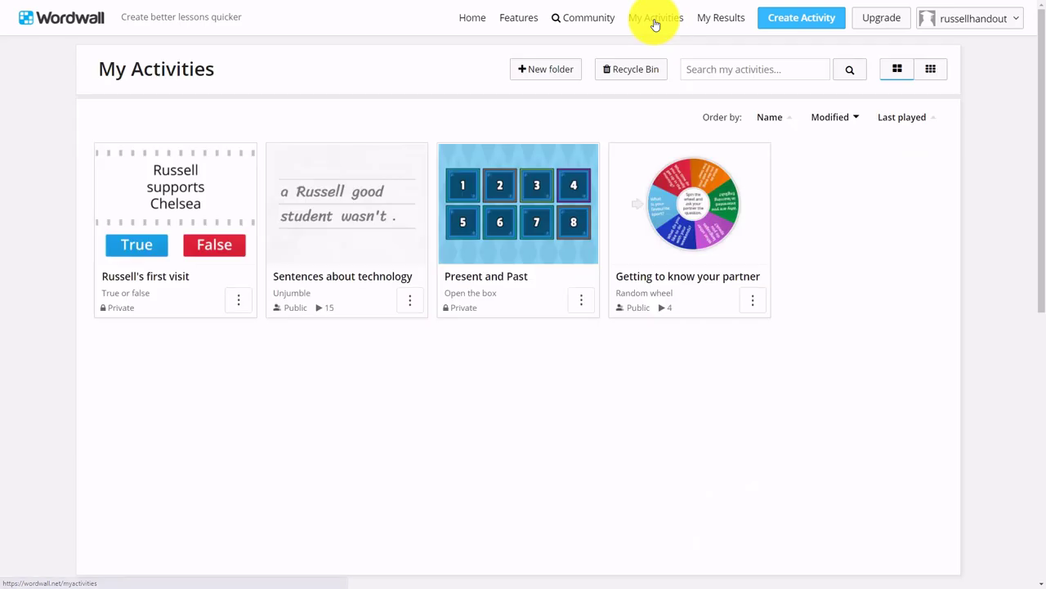
pyautogui.moveTo(703, 195)
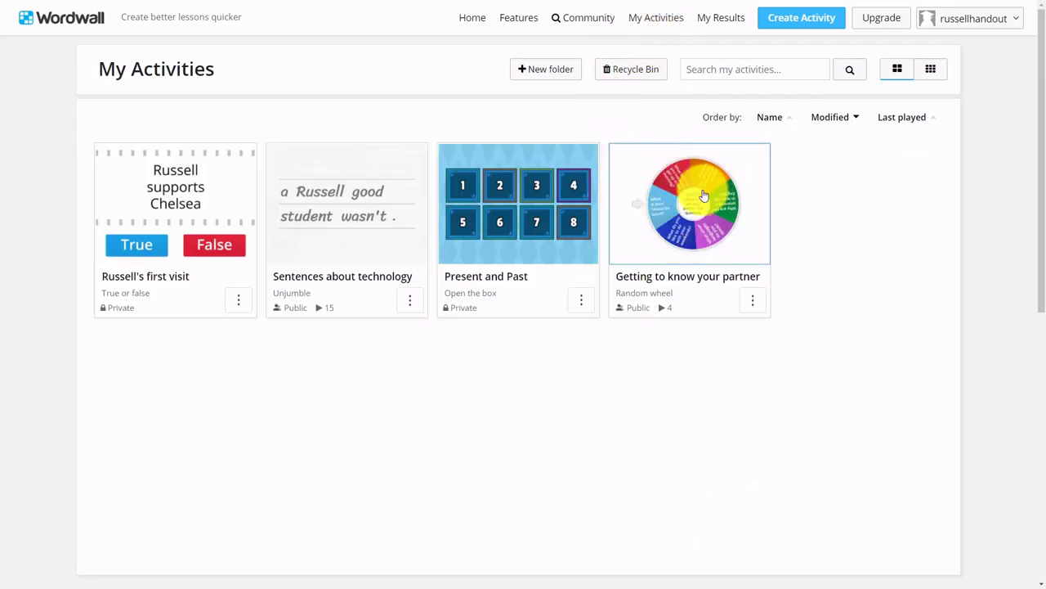
pyautogui.moveTo(689, 155)
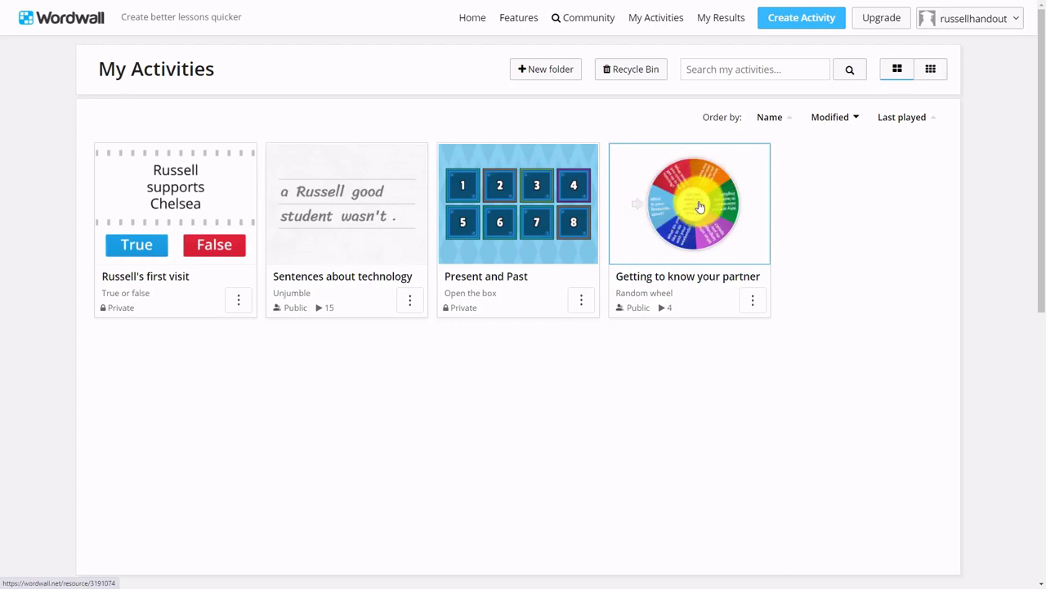
# Start the 'Getting to know your partner' wheel and spin until it lands on free time.
pyautogui.click(689, 203)
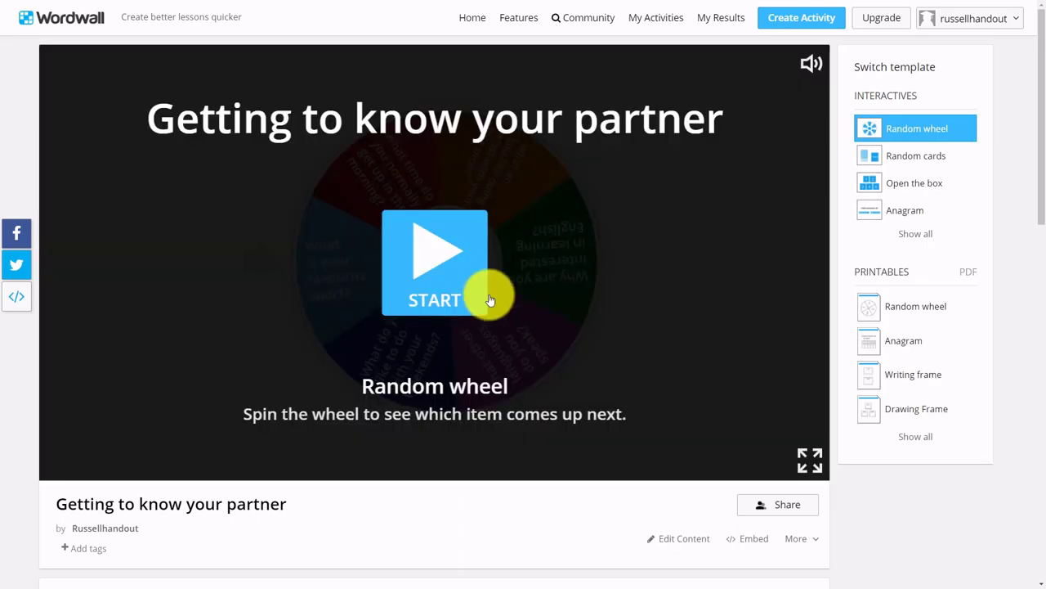
pyautogui.click(434, 261)
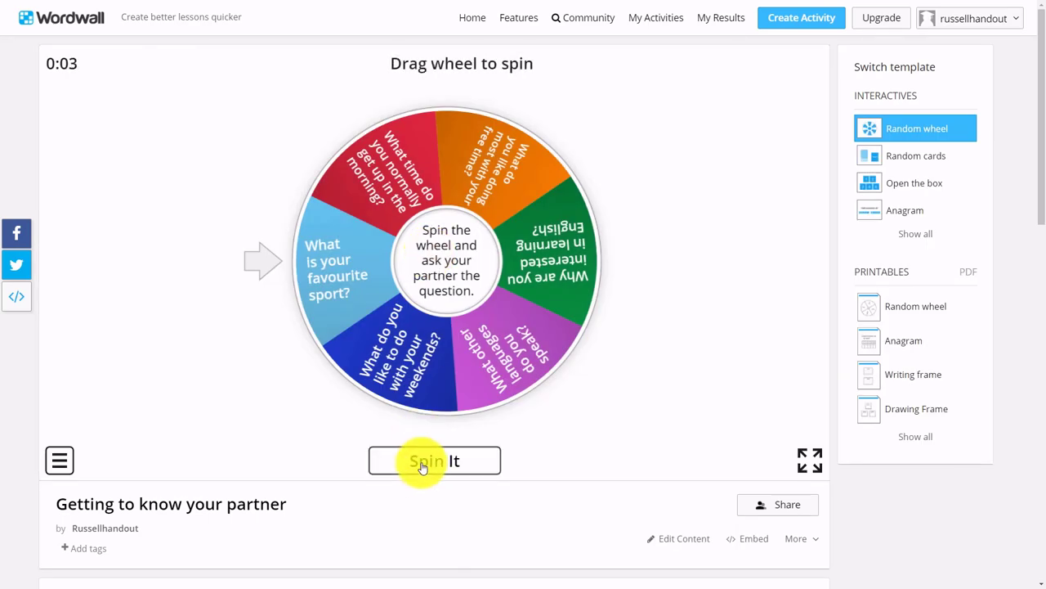
pyautogui.click(434, 460)
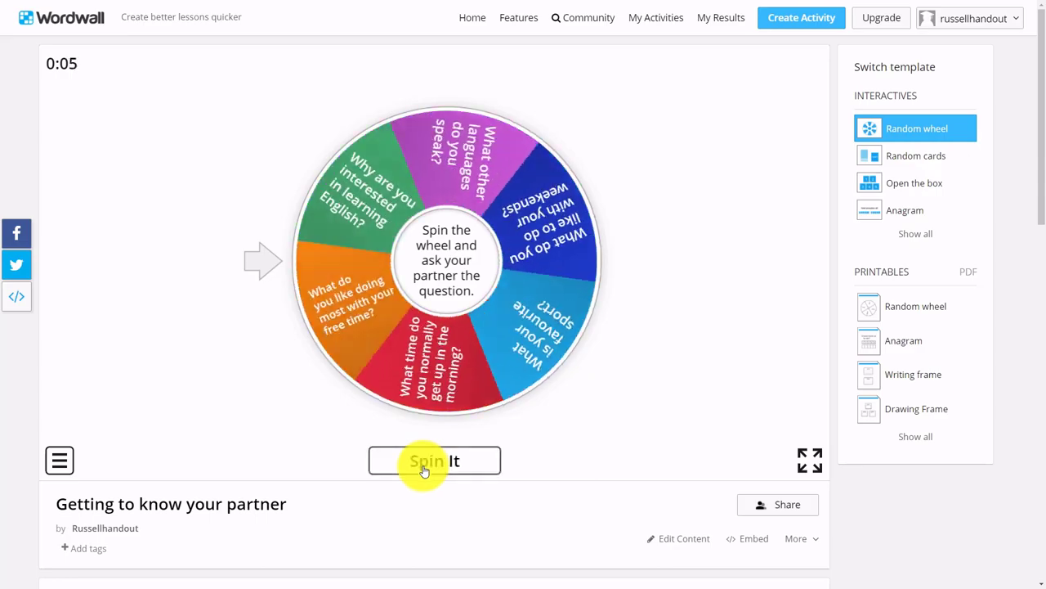
pyautogui.click(434, 460)
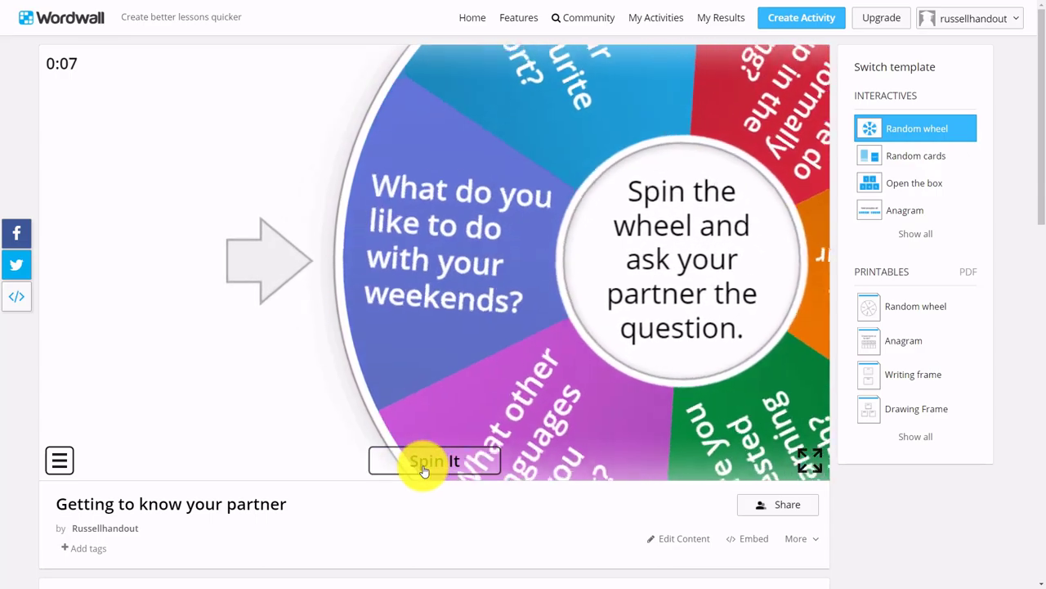
pyautogui.click(434, 461)
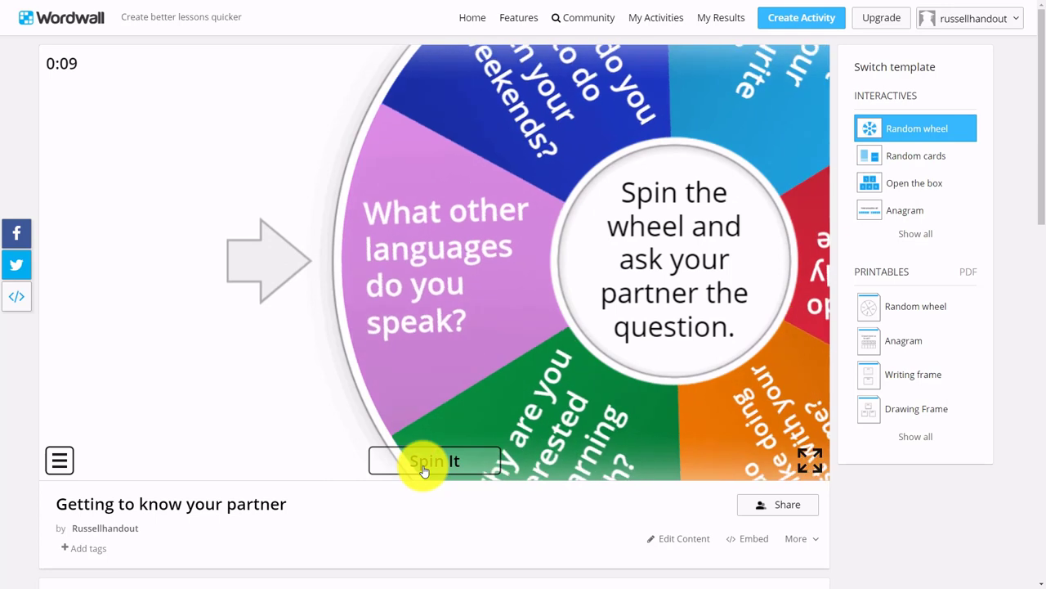
pyautogui.click(434, 461)
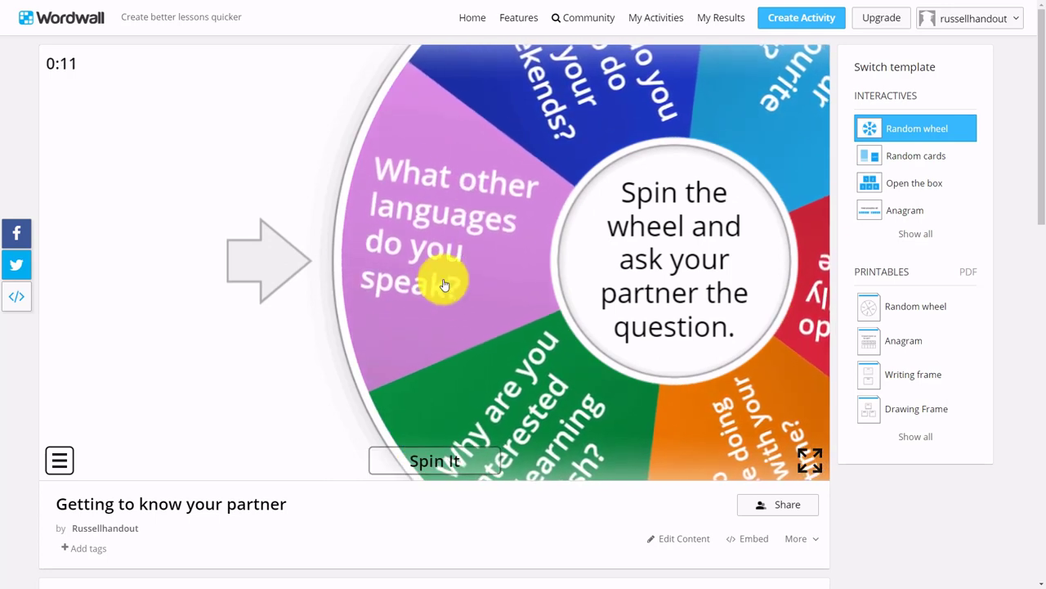
pyautogui.click(434, 460)
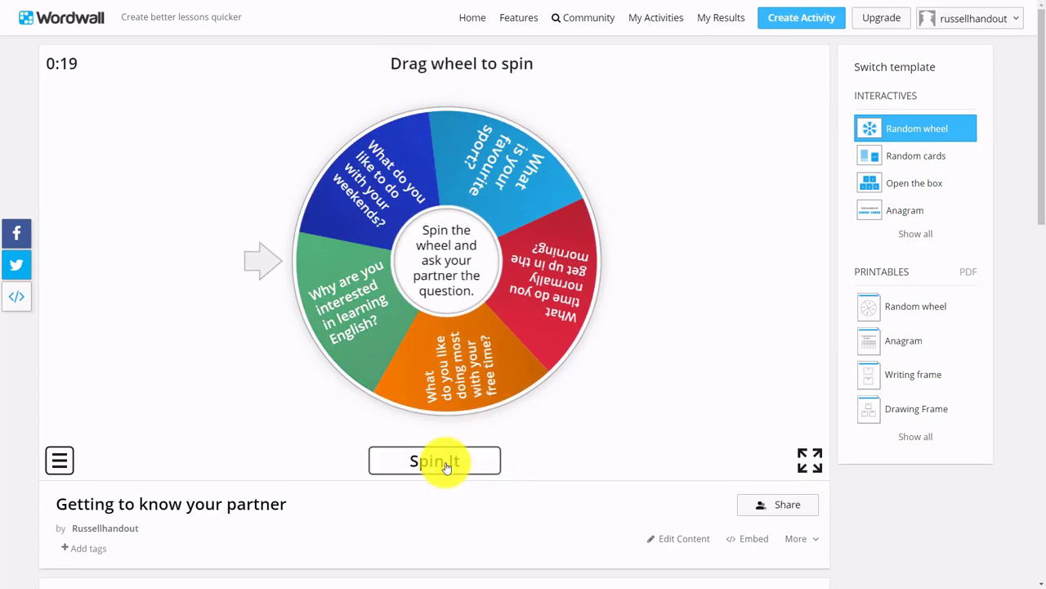
pyautogui.click(434, 460)
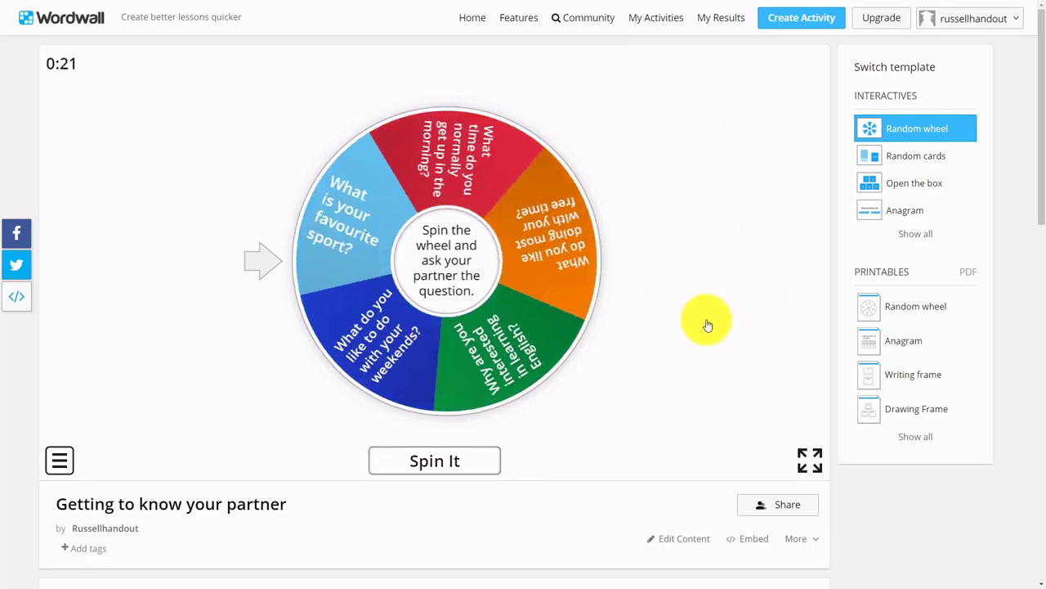
pyautogui.click(434, 460)
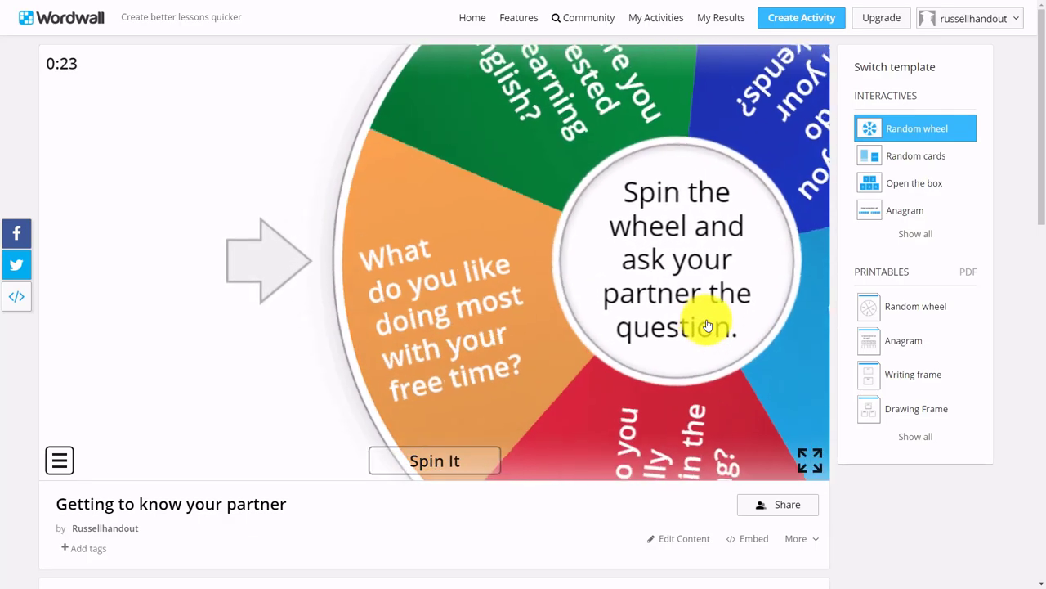
pyautogui.click(434, 460)
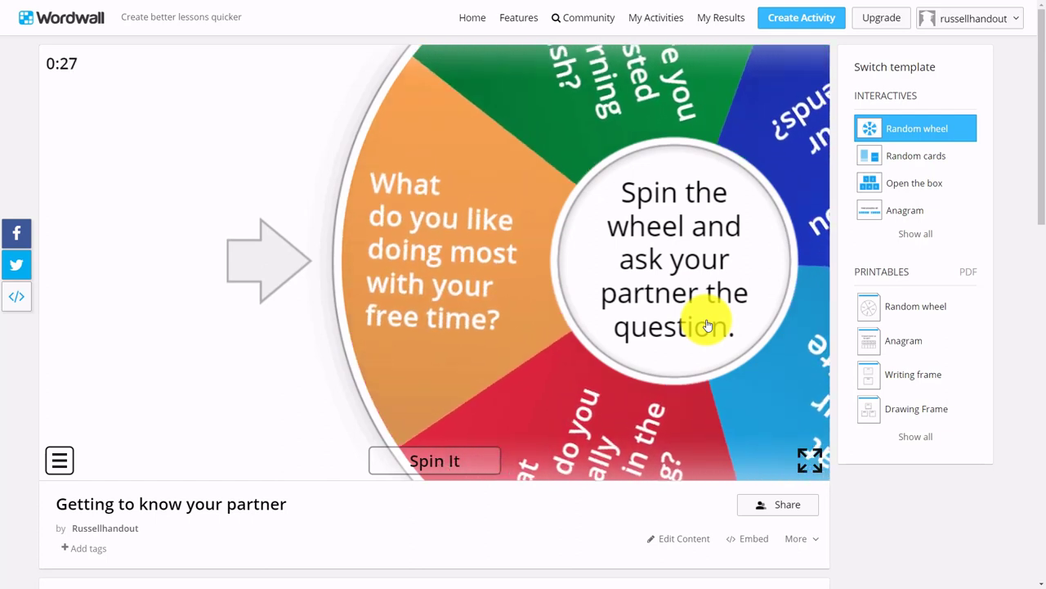
pyautogui.click(434, 460)
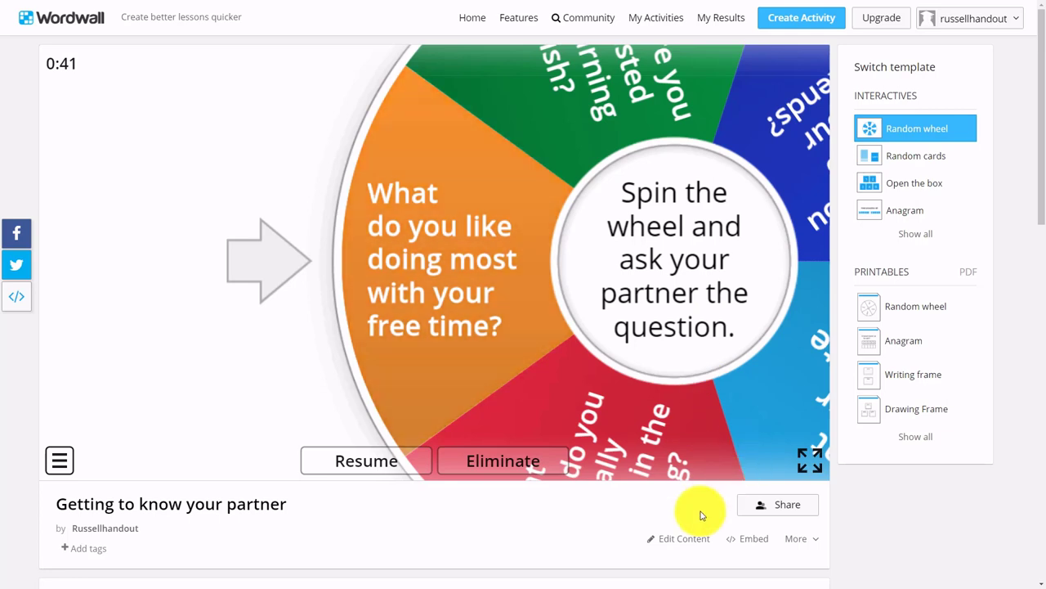
# Add 'What did you do on your last holiday?' as wheel item 7, then view upgrade plans.
pyautogui.click(684, 538)
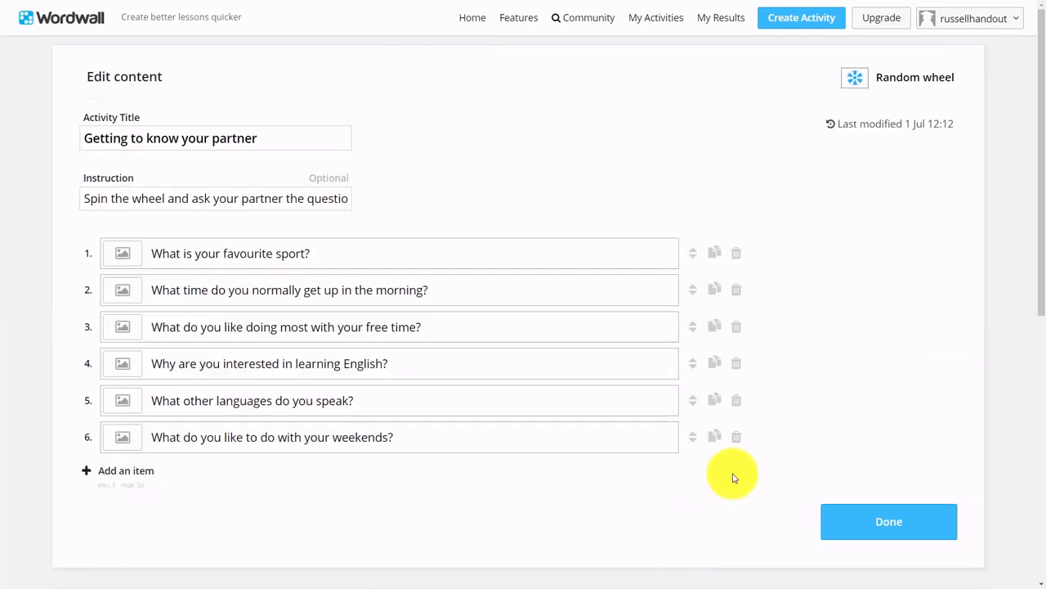
pyautogui.click(125, 470)
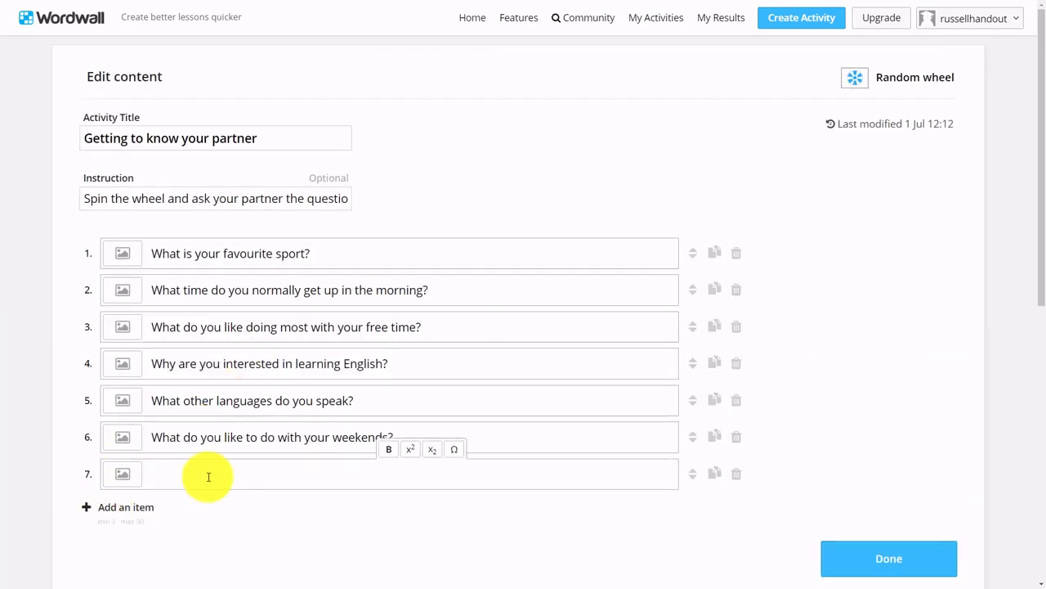
pyautogui.write('What')
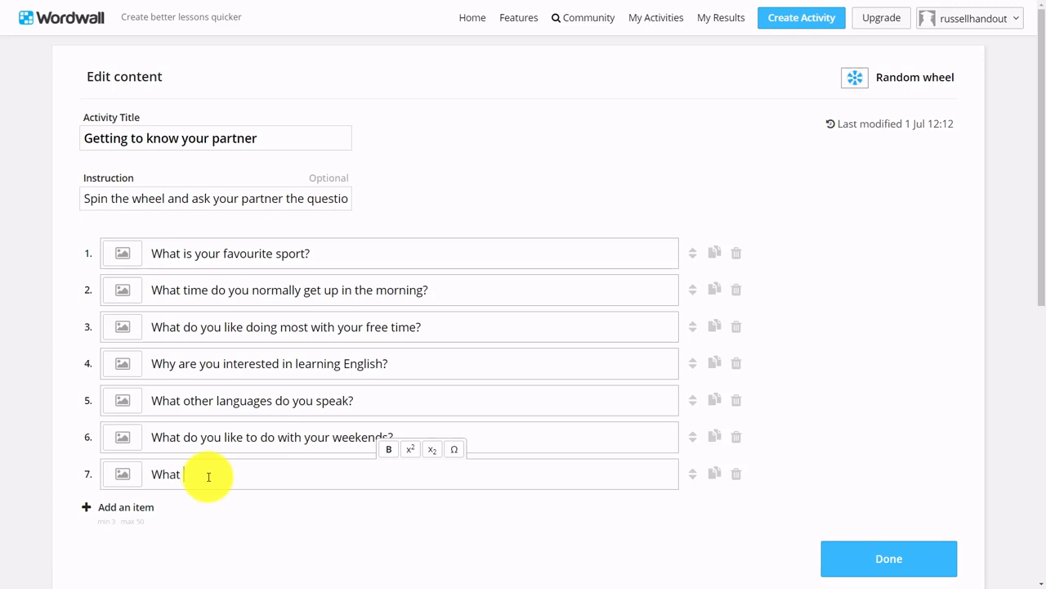
pyautogui.write('did you do')
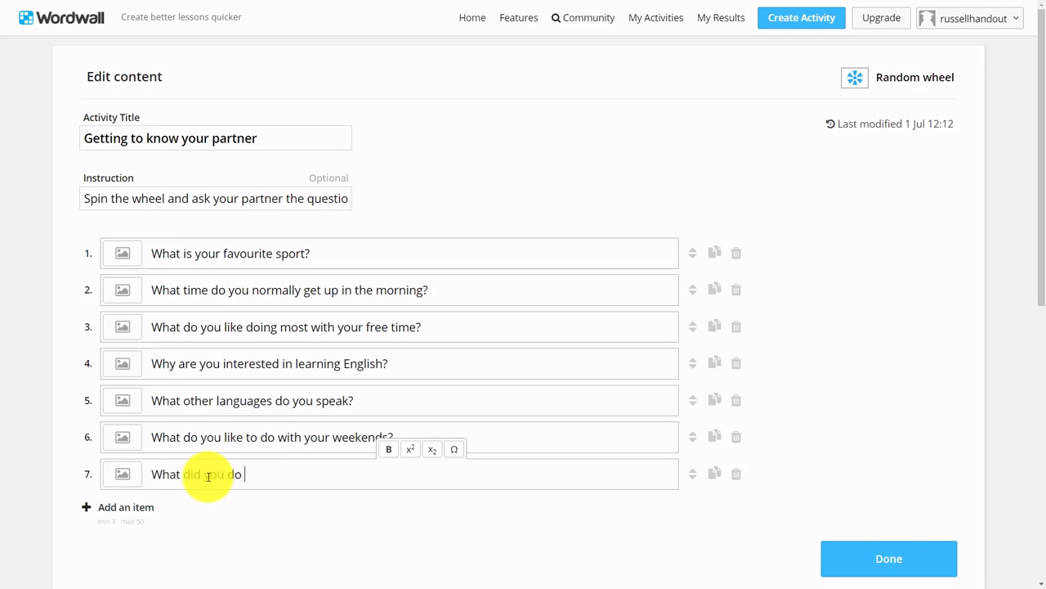
pyautogui.write('on your last')
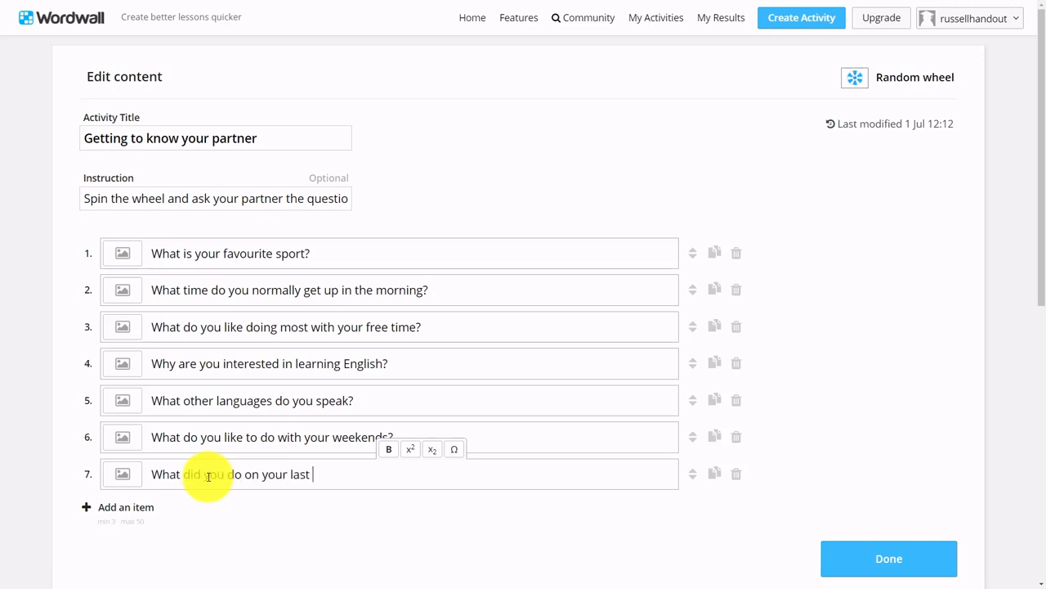
pyautogui.write('holiday')
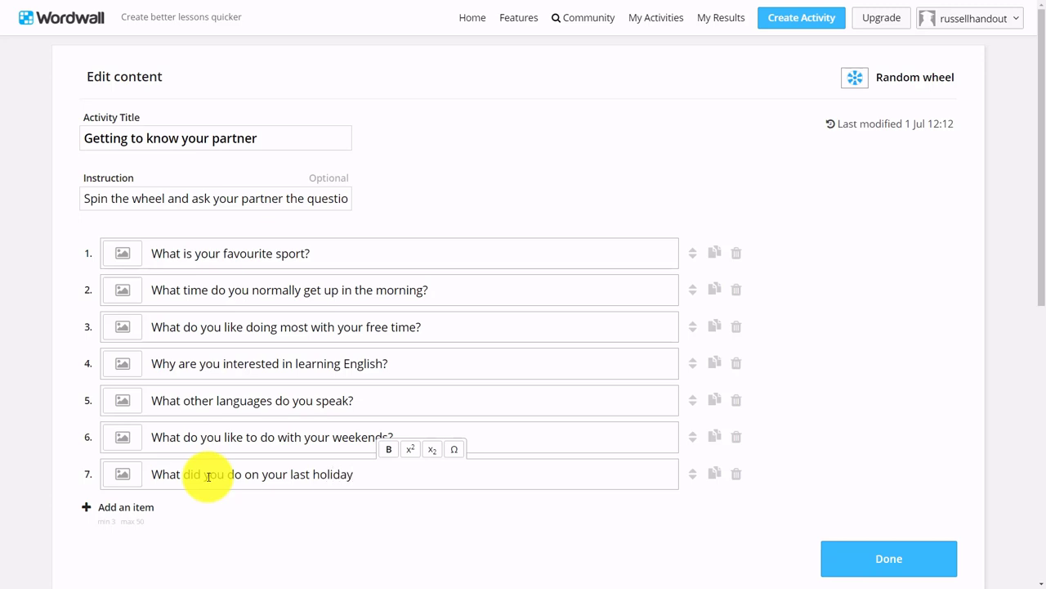
pyautogui.click(118, 506)
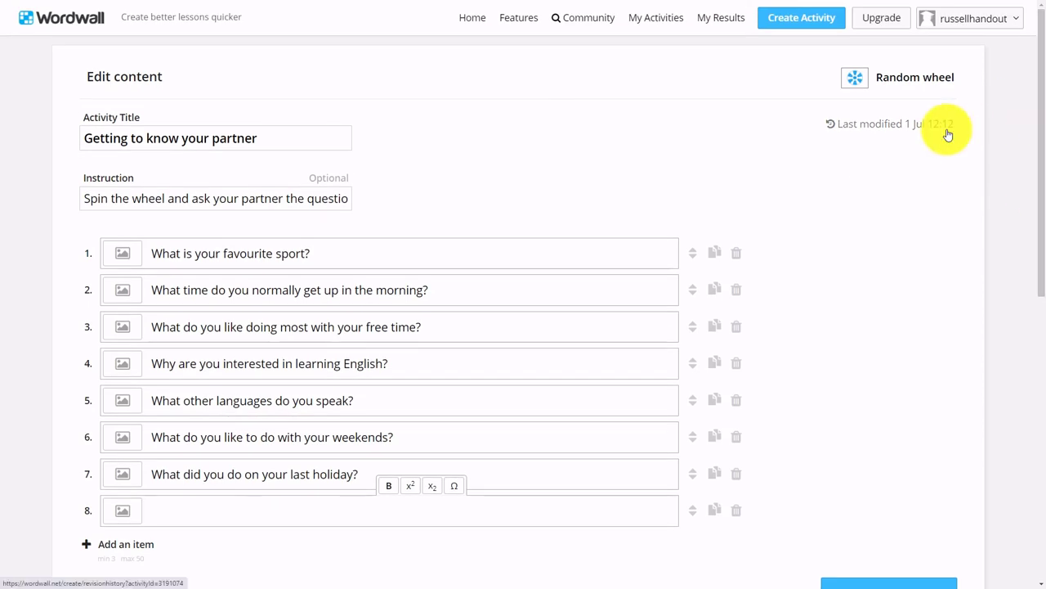
pyautogui.moveTo(651, 167)
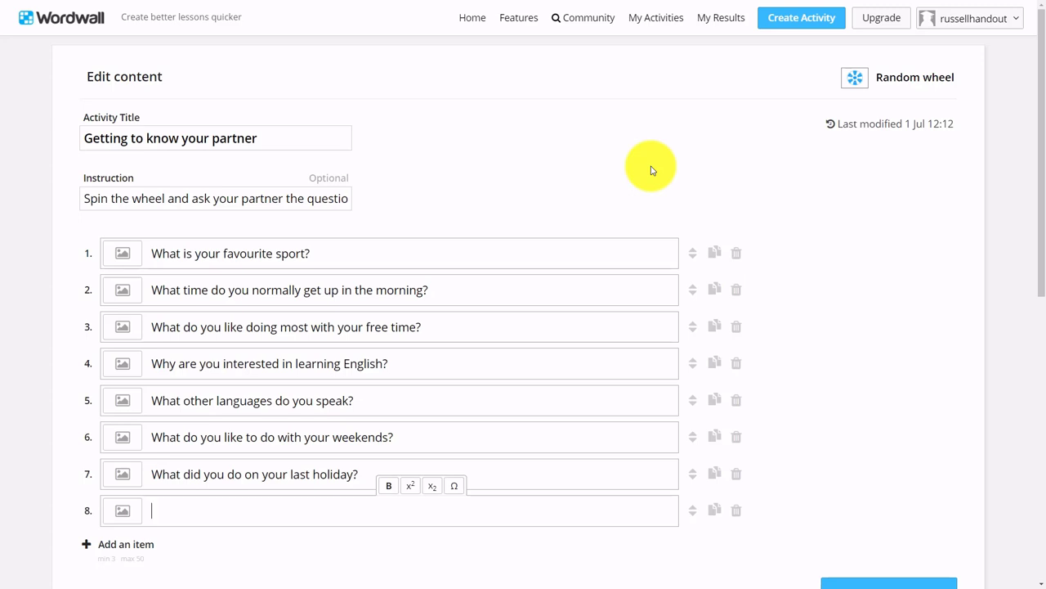
pyautogui.moveTo(645, 169)
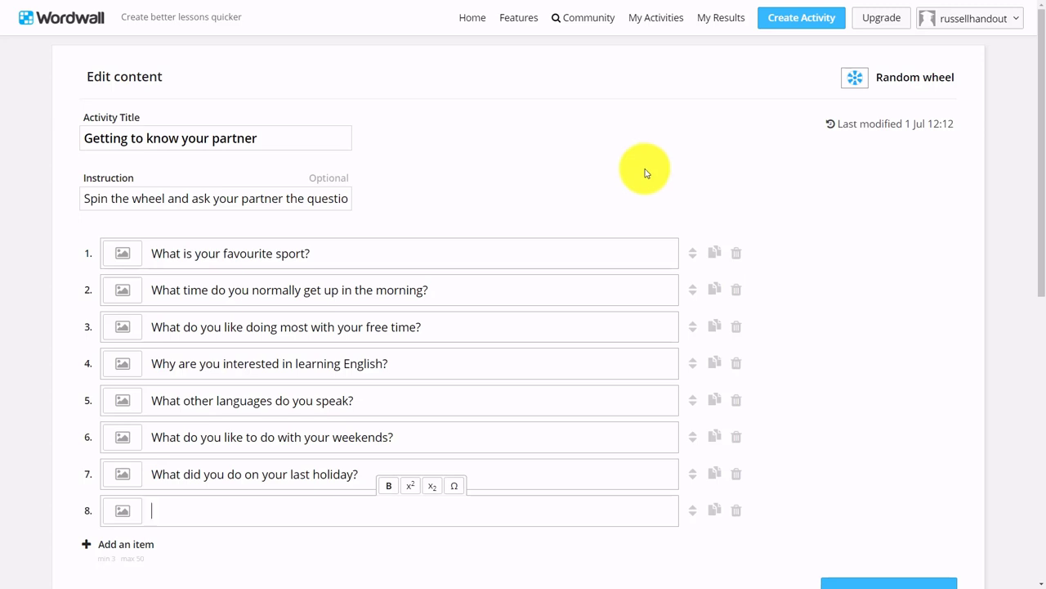
pyautogui.click(881, 17)
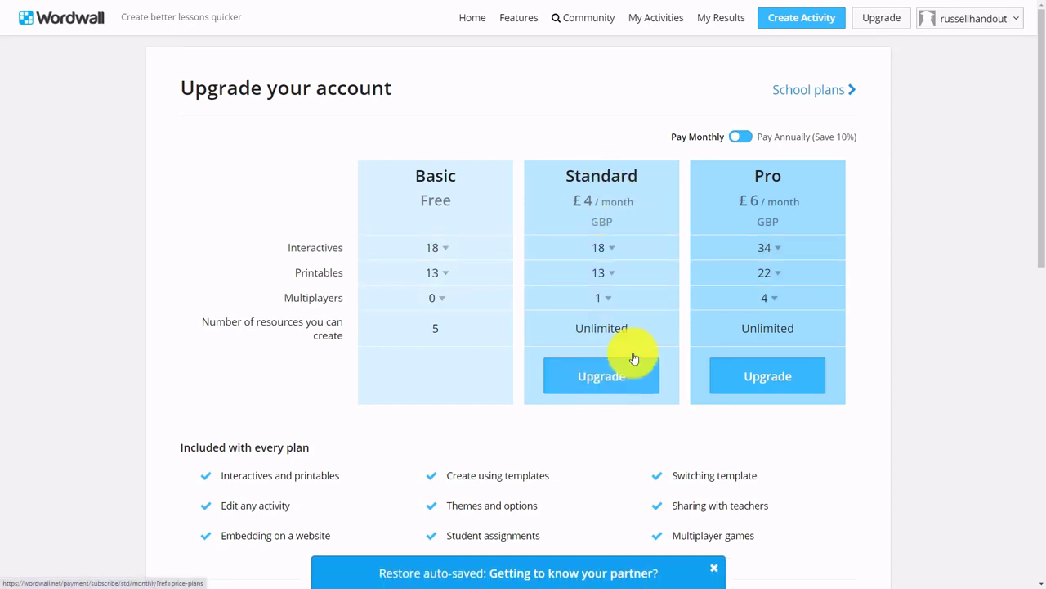
pyautogui.moveTo(609, 227)
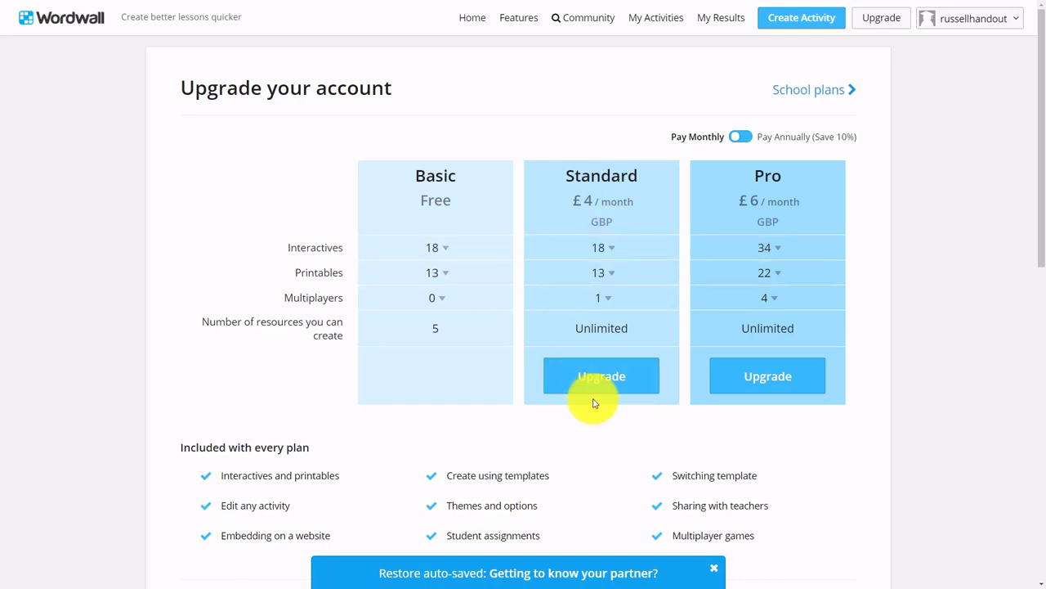
pyautogui.moveTo(448, 196)
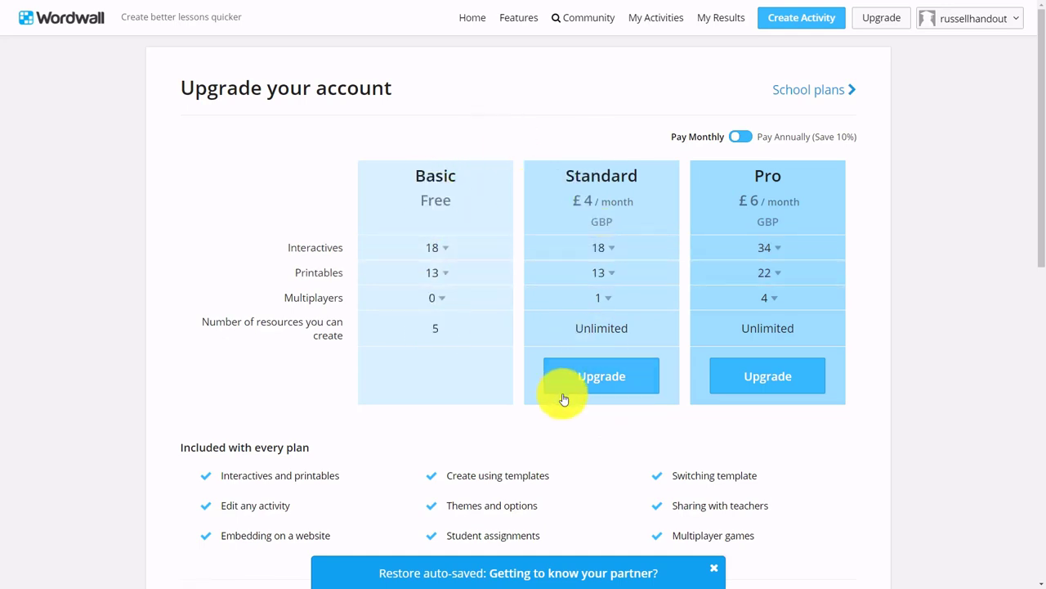
pyautogui.moveTo(587, 260)
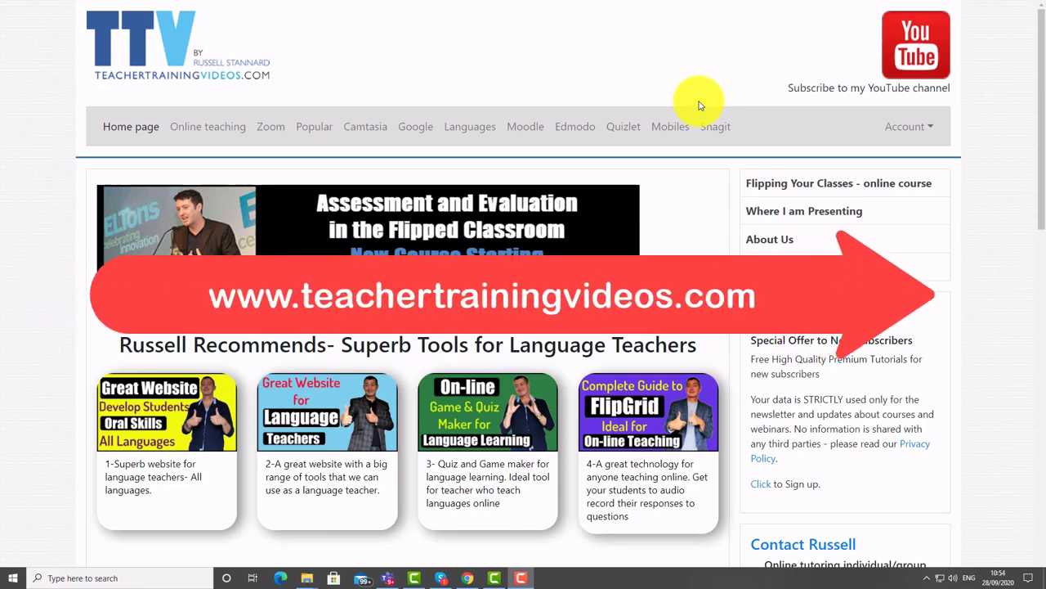
pyautogui.moveTo(276, 121)
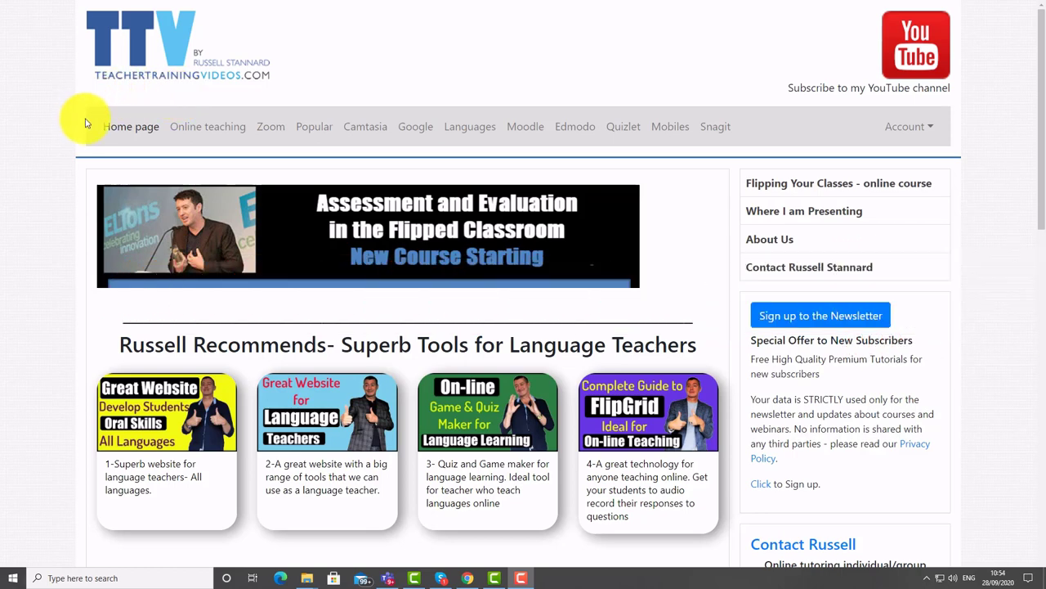
pyautogui.moveTo(470, 126)
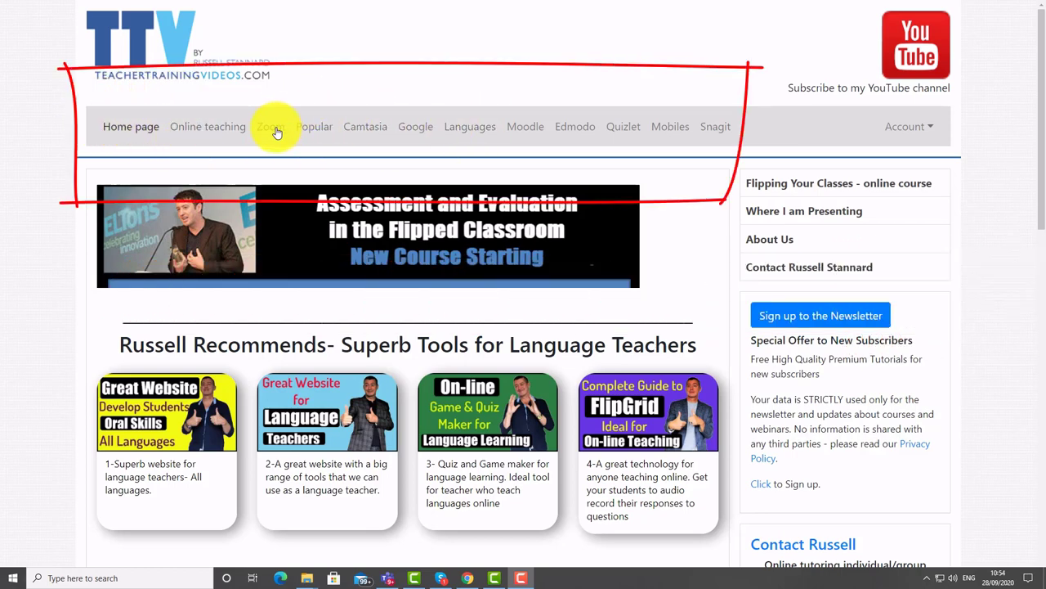
pyautogui.moveTo(575, 130)
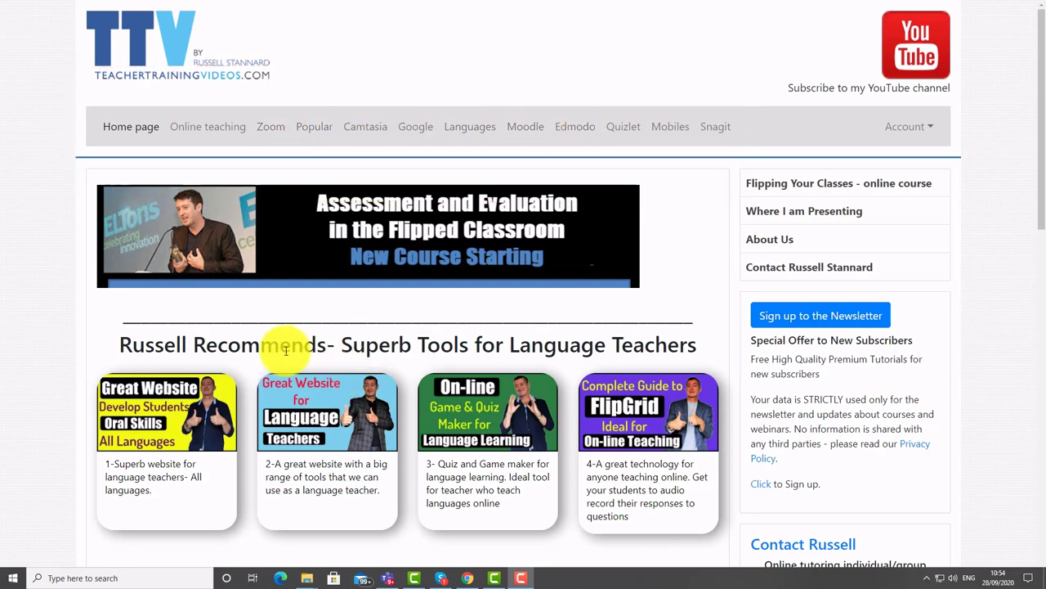
pyautogui.moveTo(221, 294)
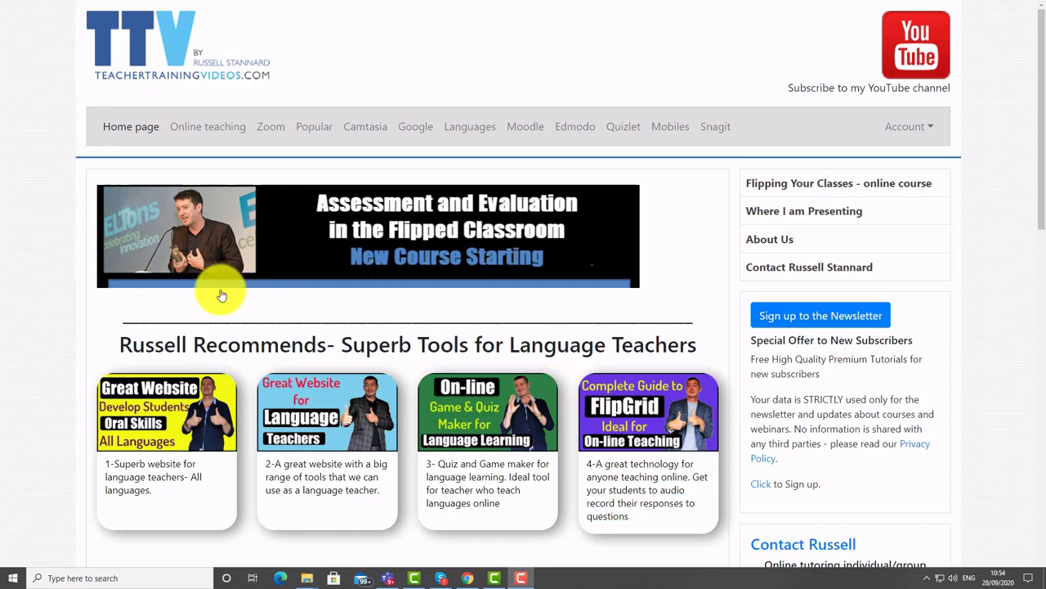
pyautogui.moveTo(192, 375)
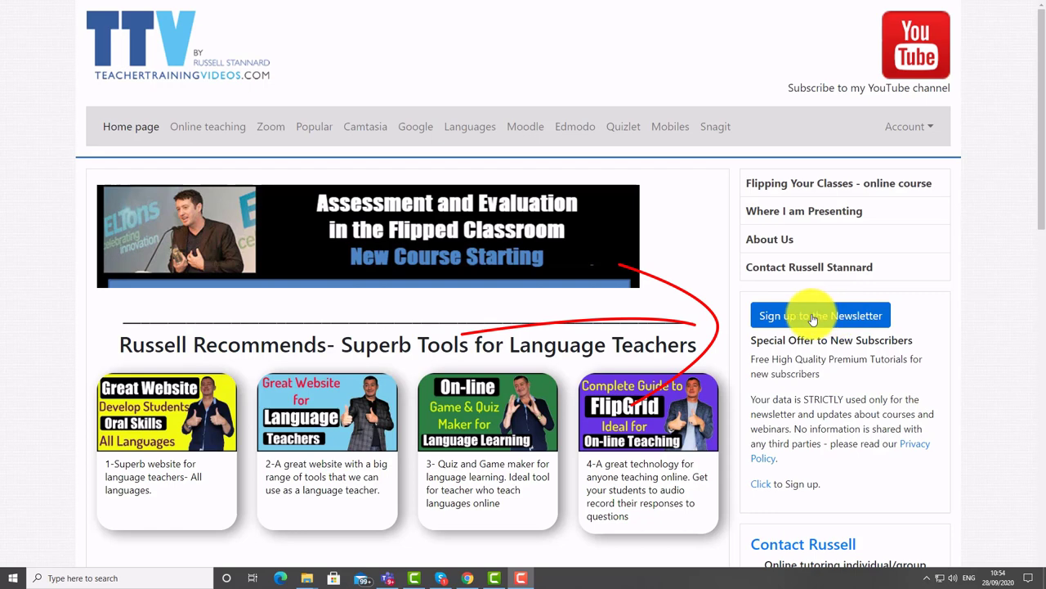
pyautogui.moveTo(824, 319)
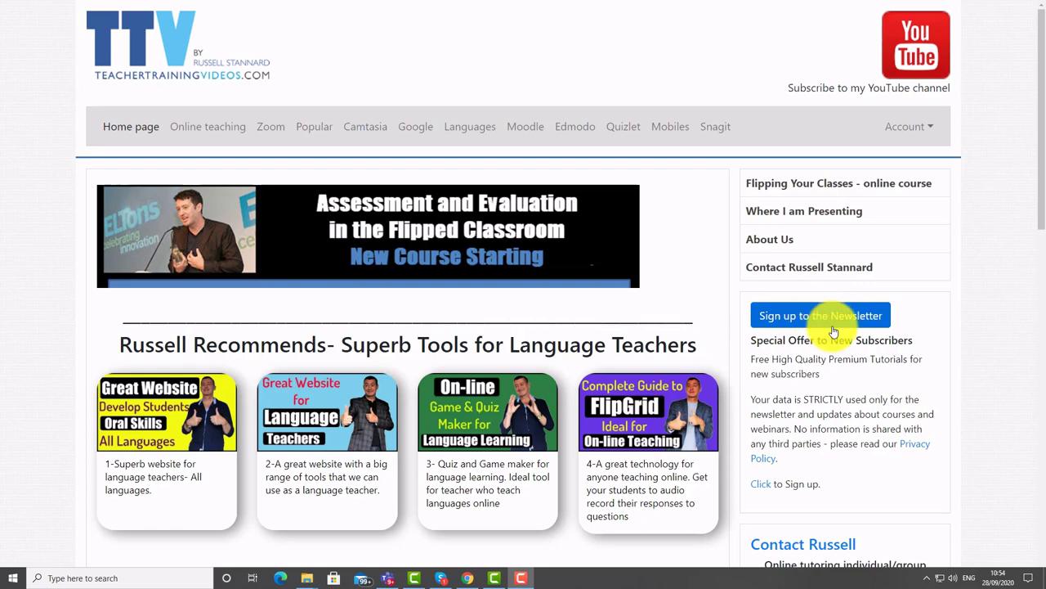
pyautogui.moveTo(815, 315)
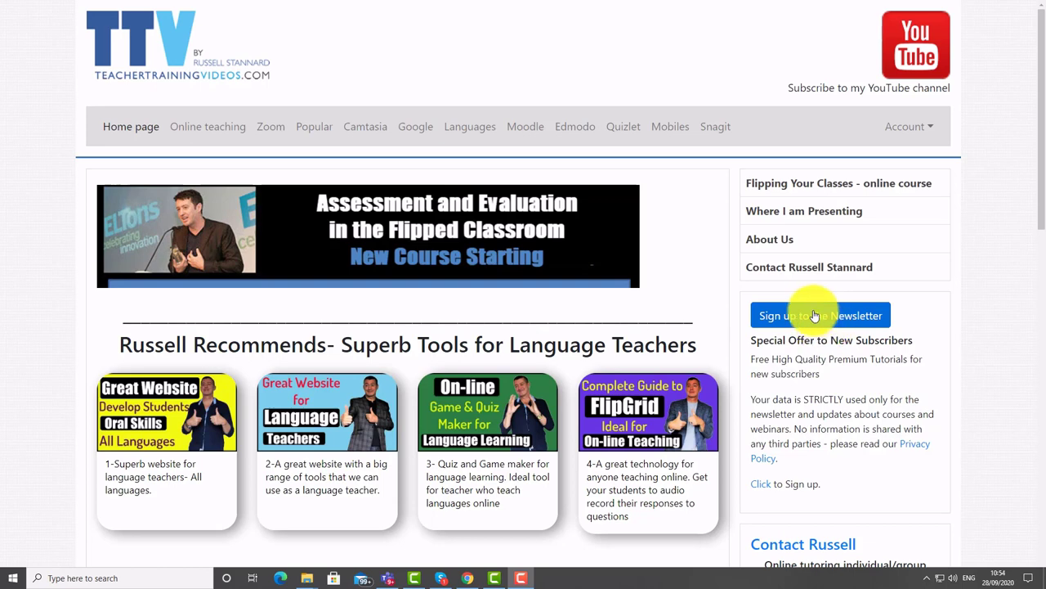
pyautogui.moveTo(945, 41)
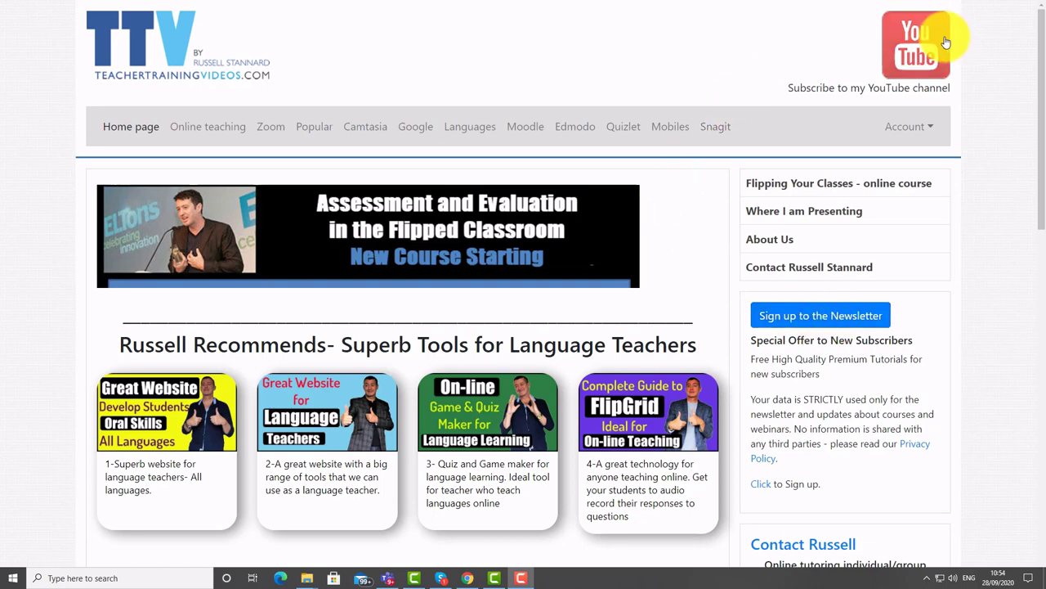
pyautogui.moveTo(920, 49)
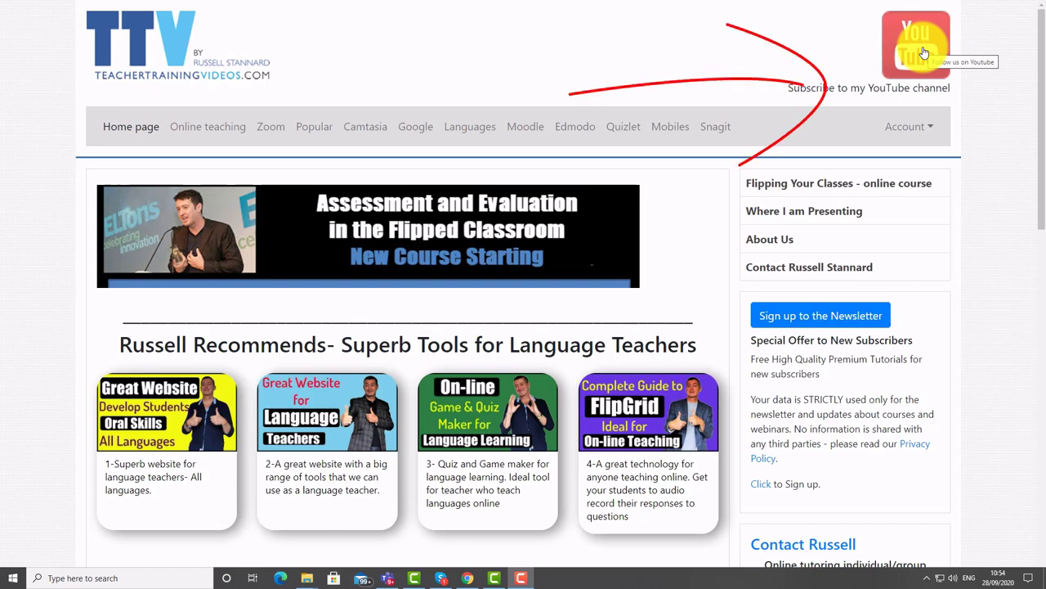
# Scroll the teachertrainingvideos.com home page down to the Just released videos.
pyautogui.scroll(-3)
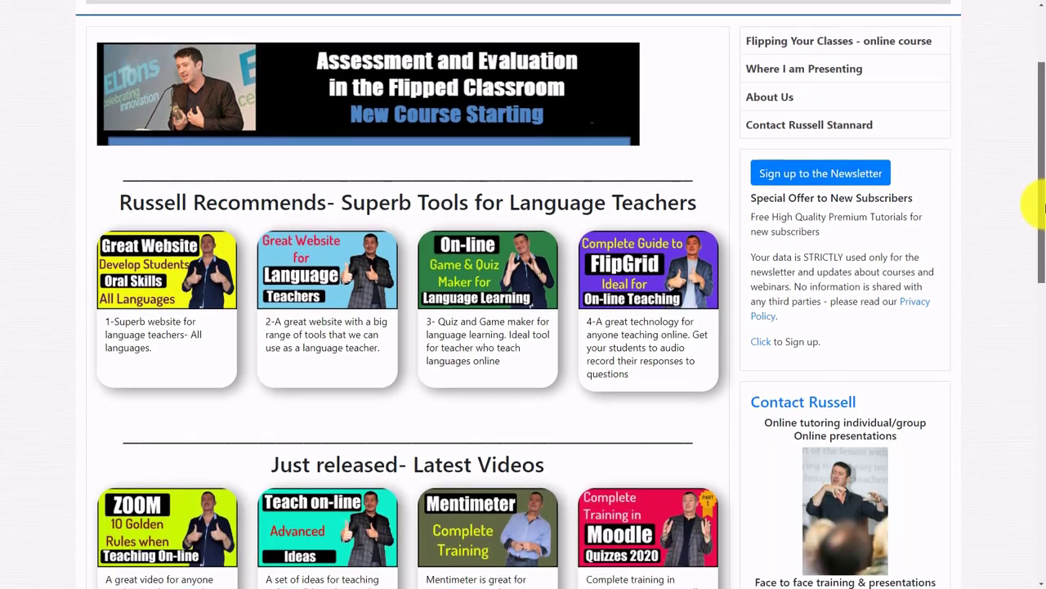
pyautogui.scroll(-3)
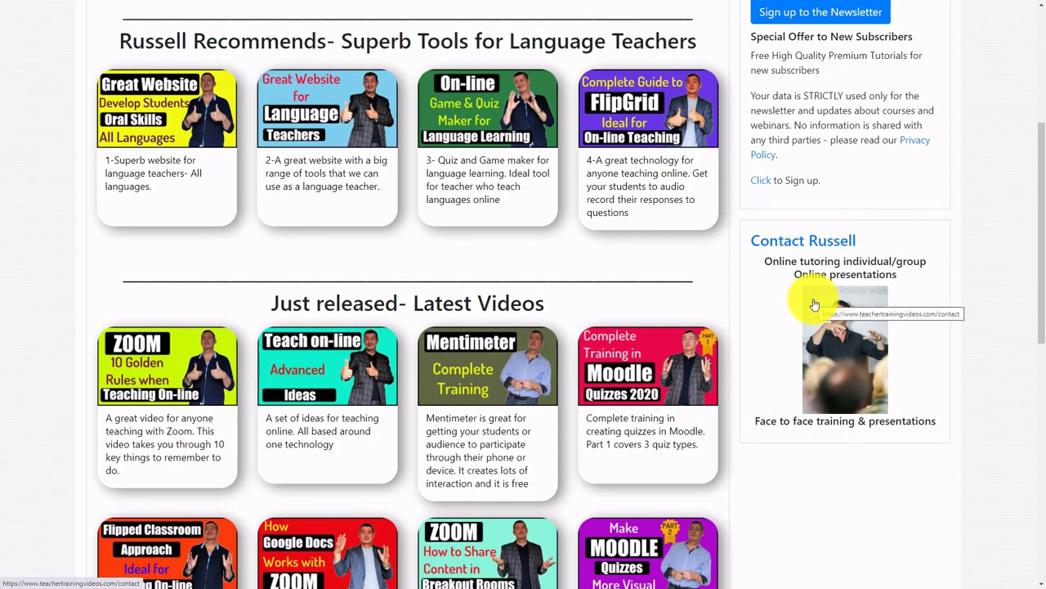